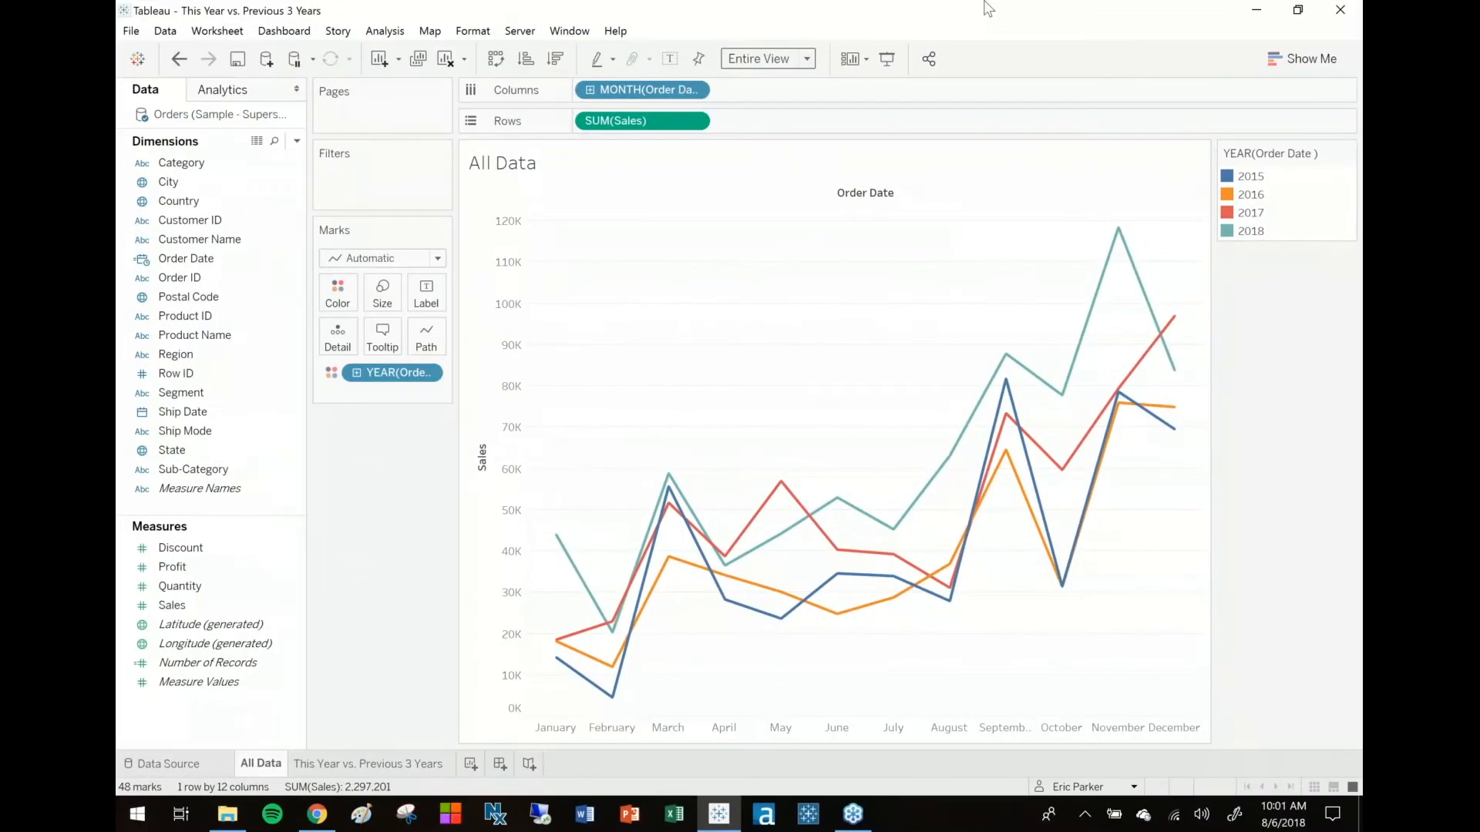
{"action": "mouse_move", "coordinate": [903, 7]}
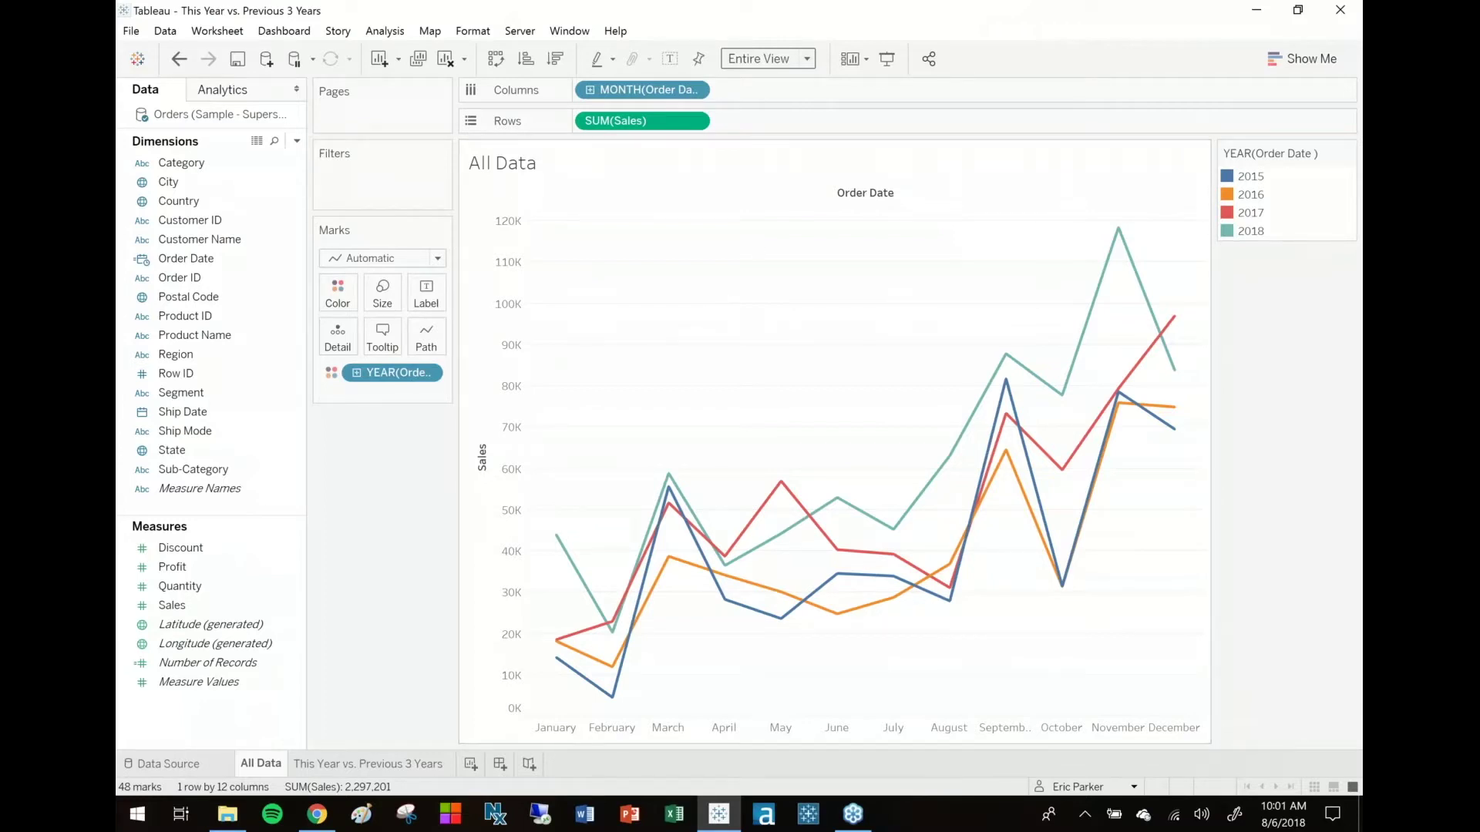
{"action": "mouse_move", "coordinate": [435, 523]}
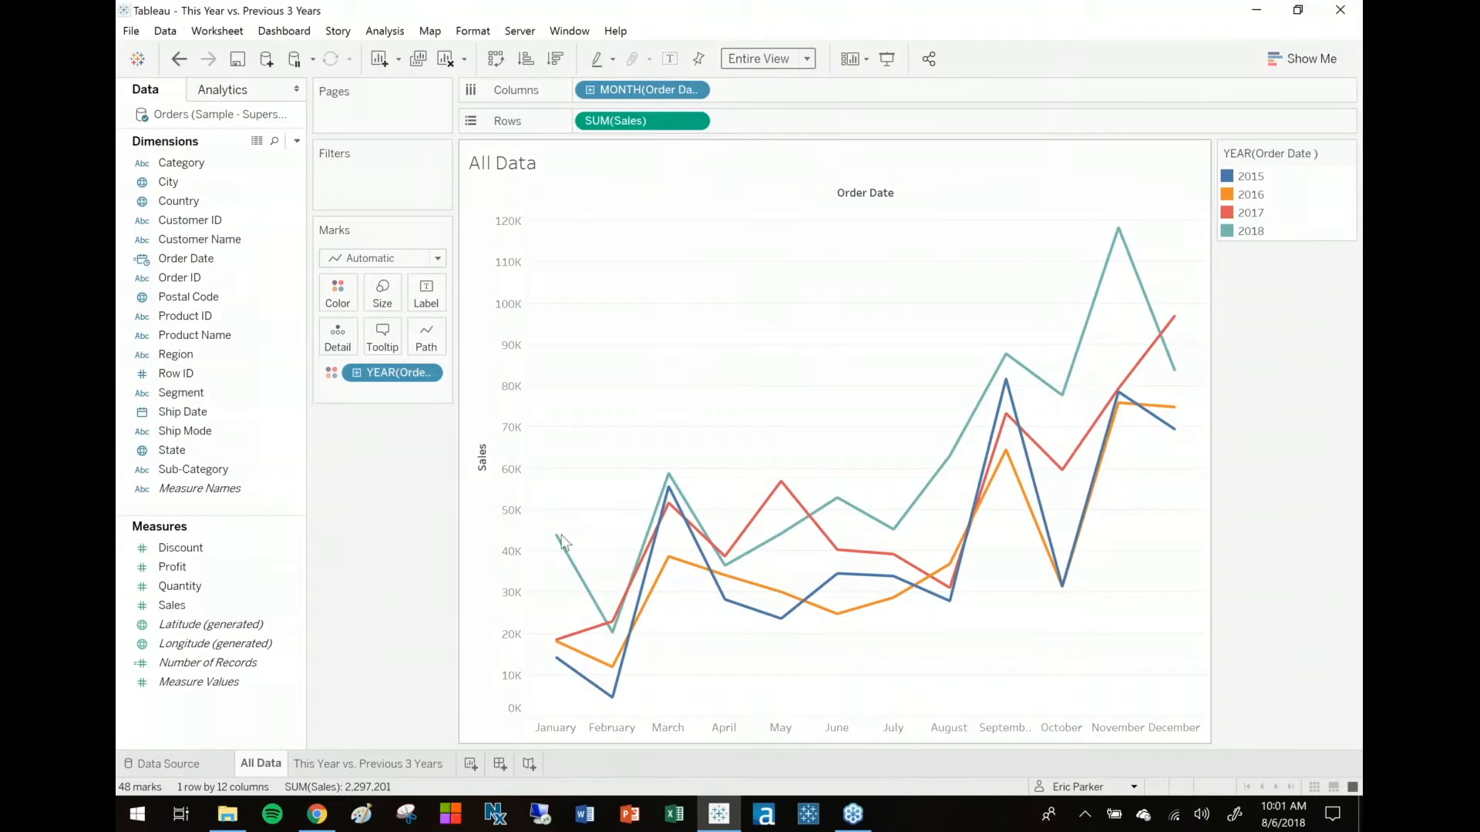
{"action": "mouse_move", "coordinate": [1221, 247]}
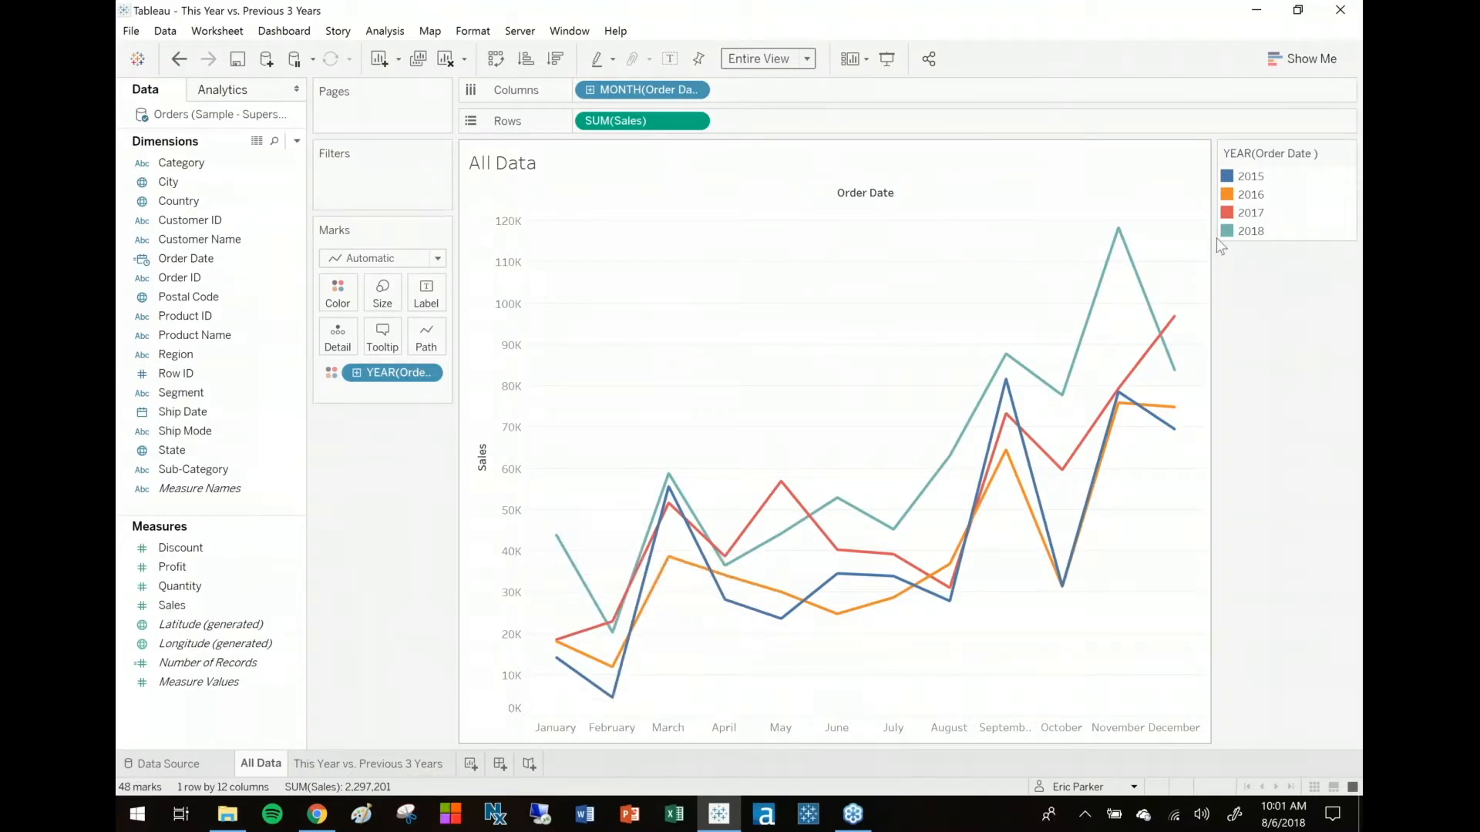
Step: Show Order Date months January–December as columns on This Year vs. Previous 3 Years, fitted to entire view
{"action": "left_click", "coordinate": [1250, 230]}
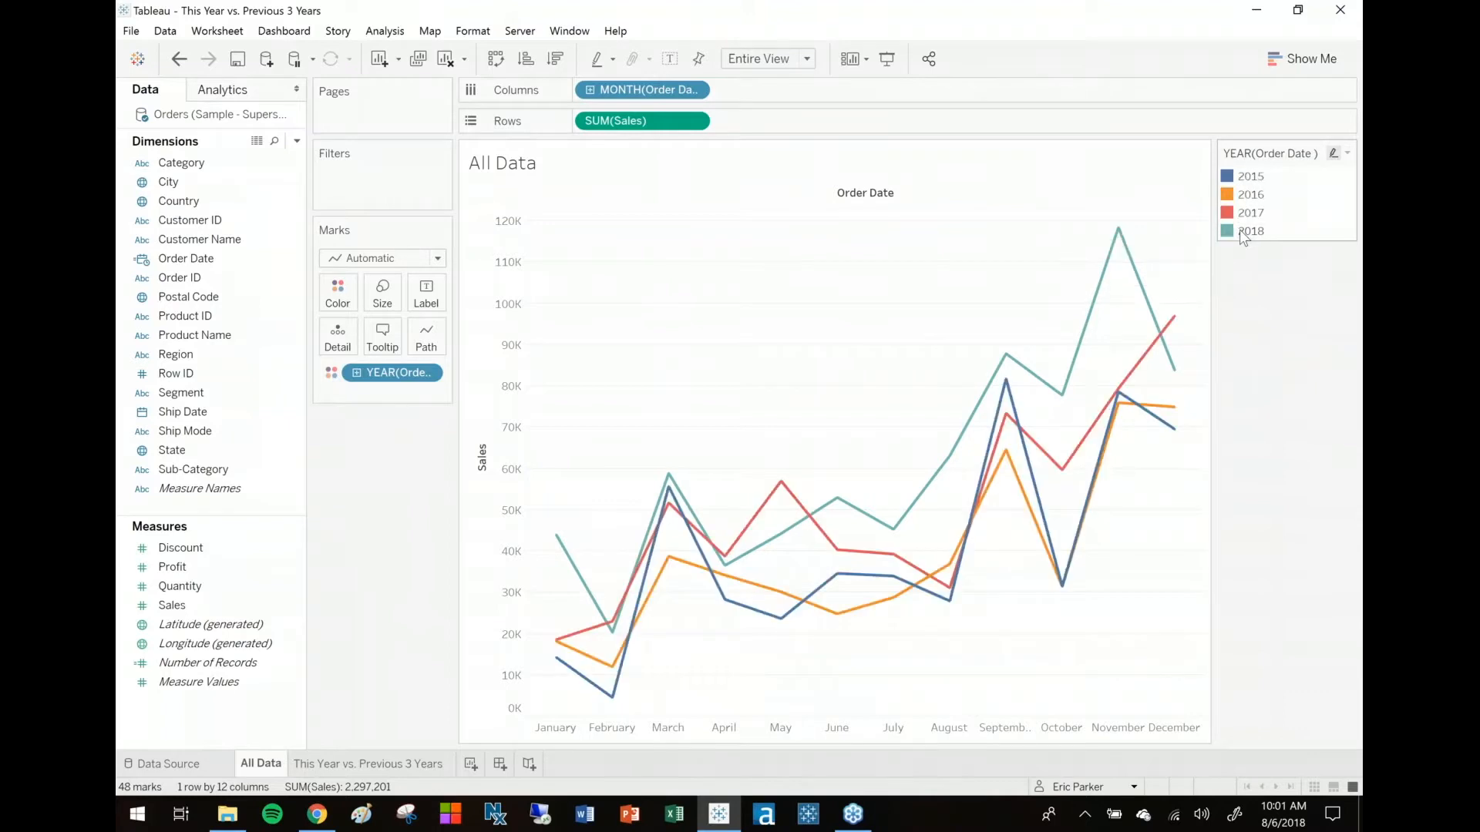
{"action": "left_click", "coordinate": [1249, 194]}
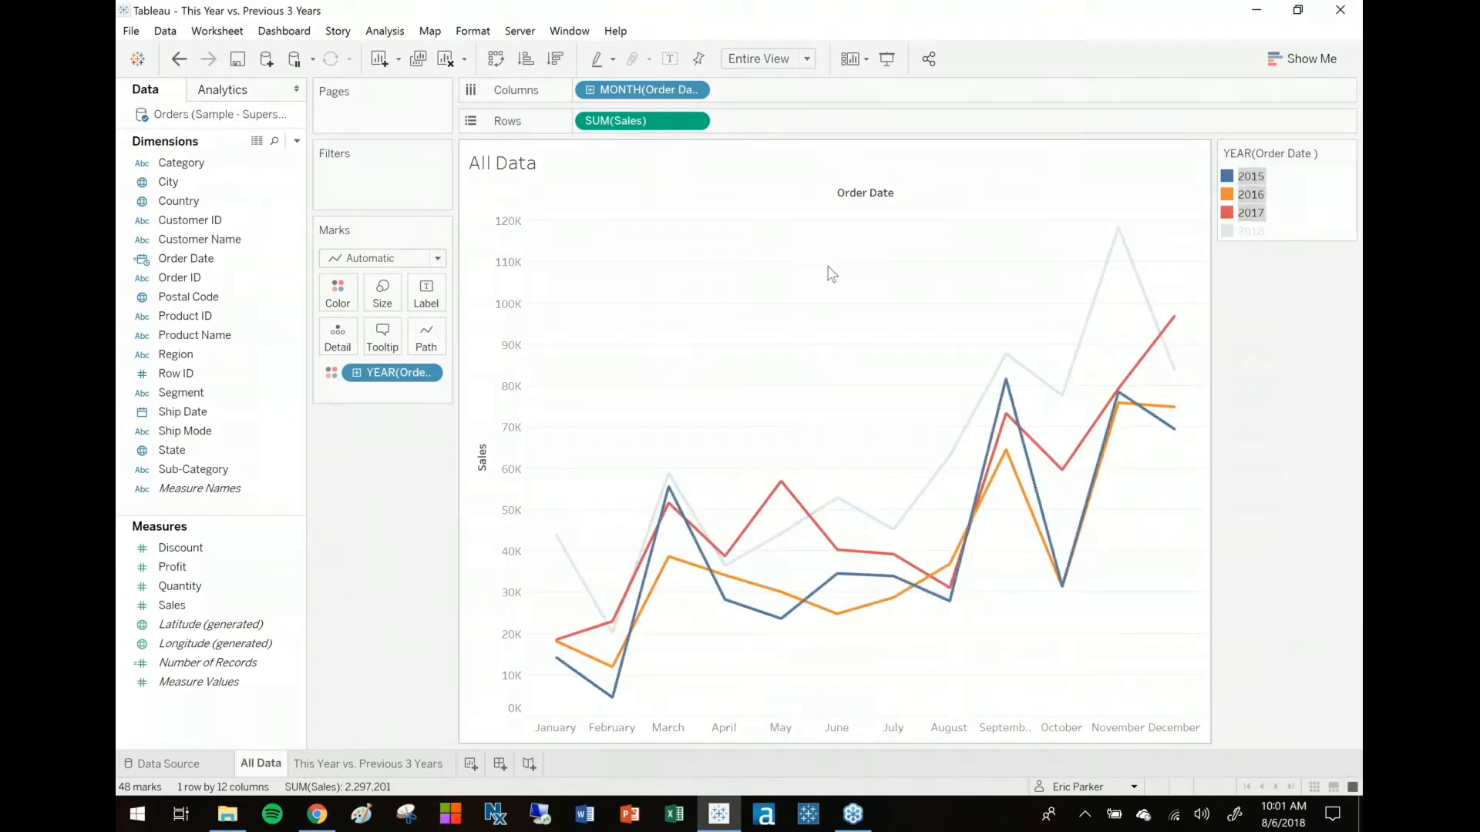
{"action": "mouse_move", "coordinate": [980, 486]}
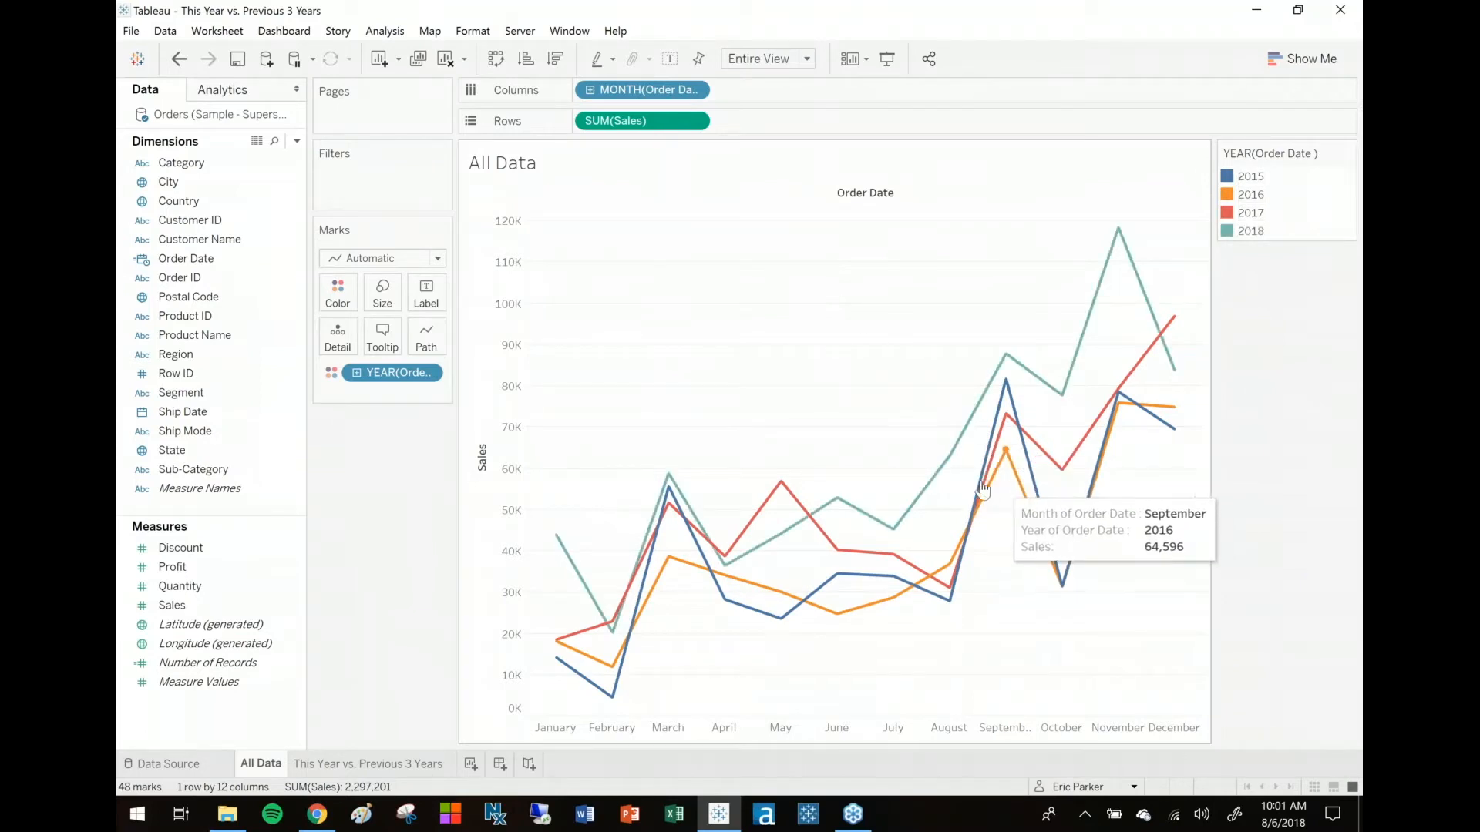
{"action": "mouse_move", "coordinate": [687, 408]}
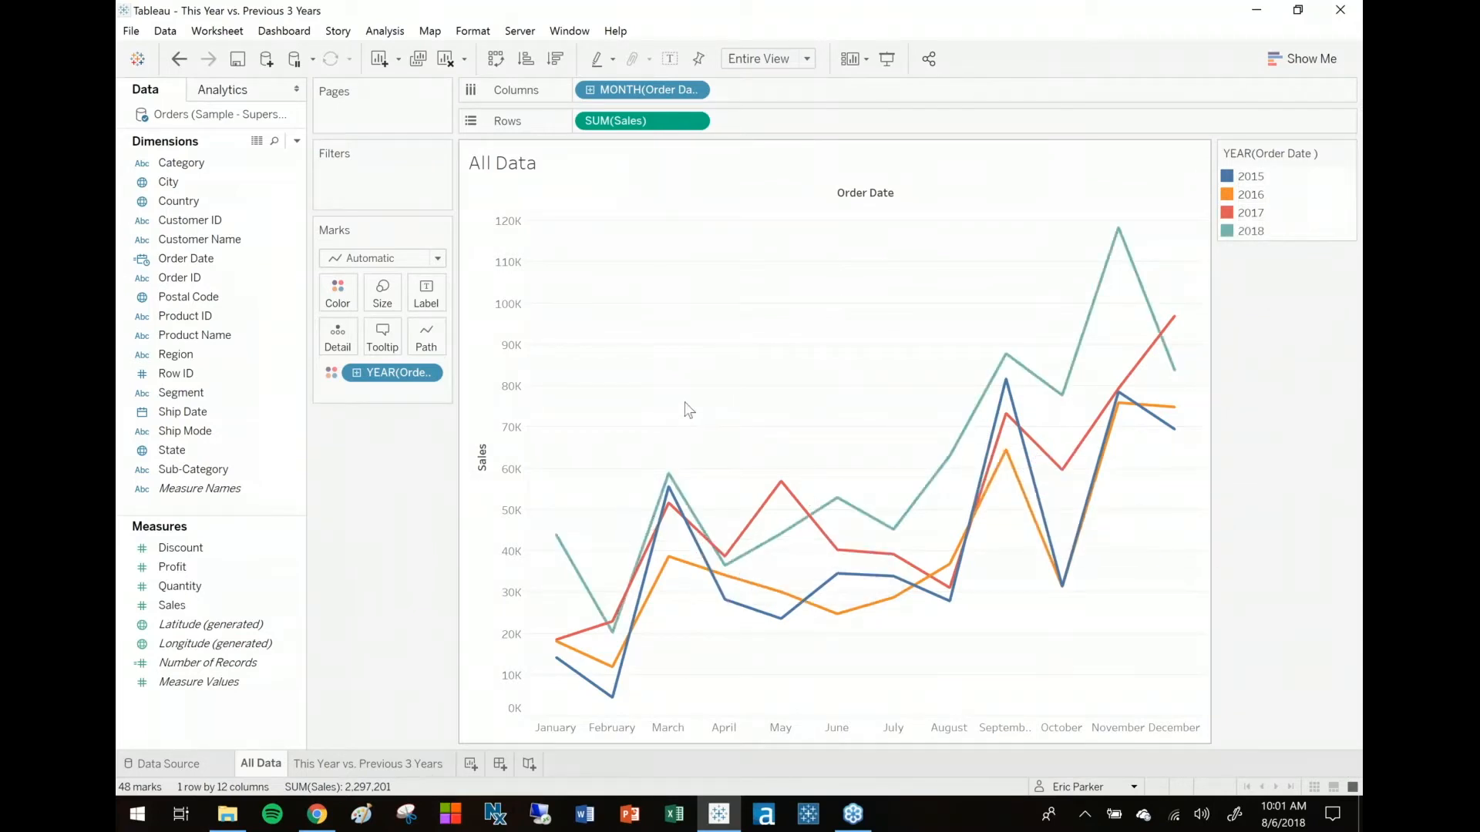
{"action": "mouse_move", "coordinate": [1001, 512]}
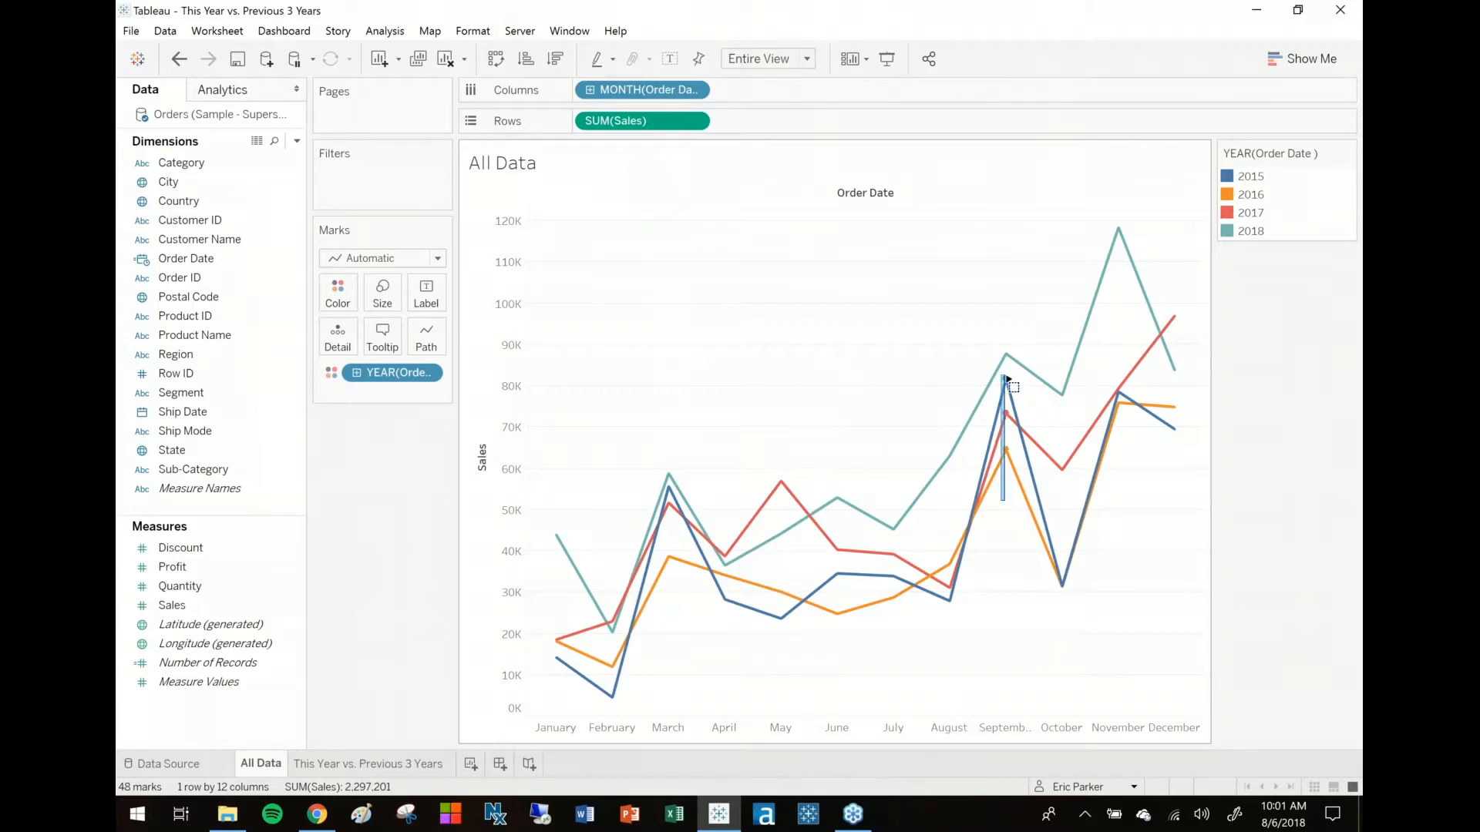
{"action": "mouse_move", "coordinate": [802, 394]}
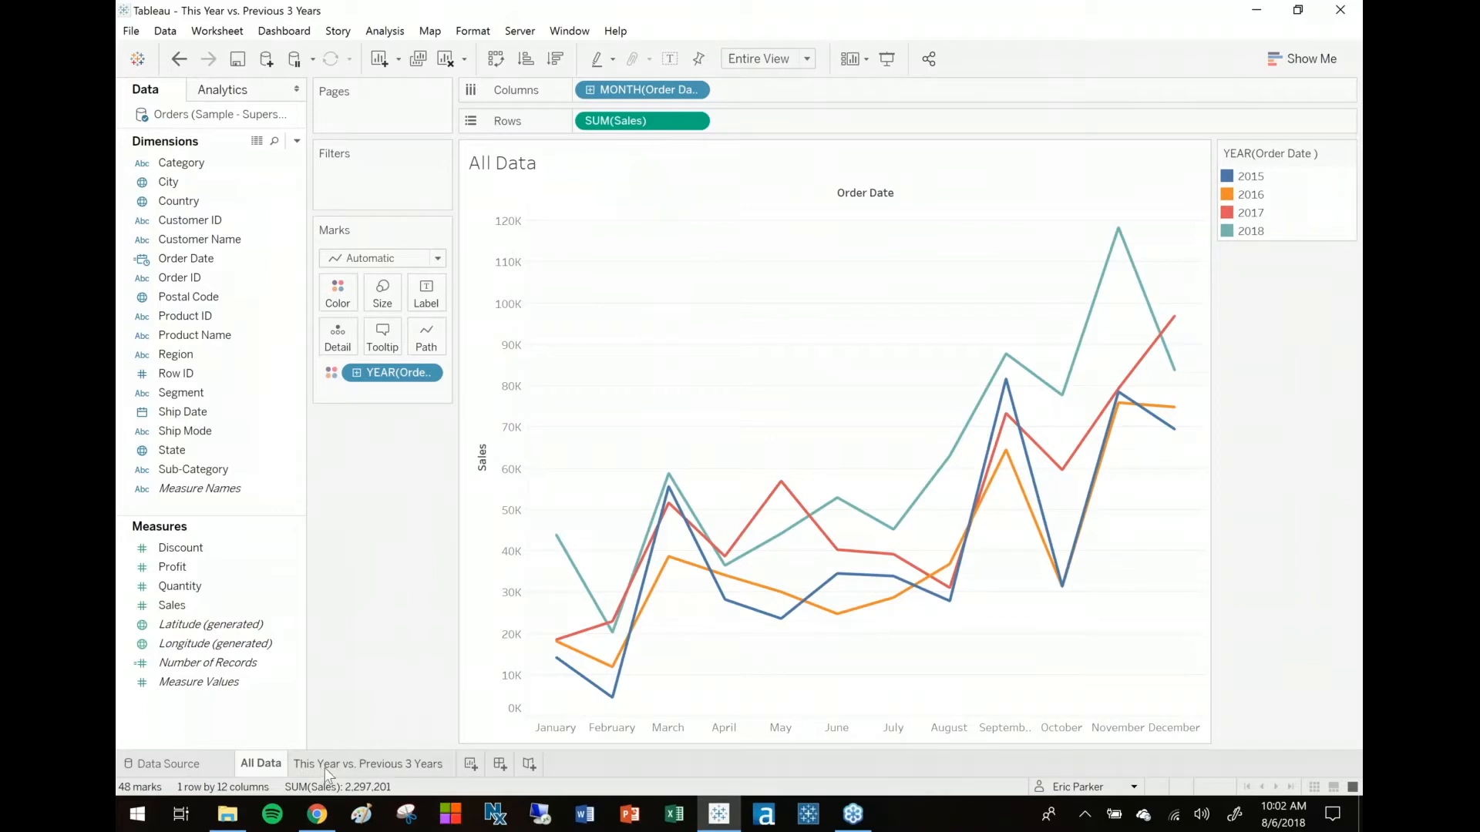
{"action": "left_click", "coordinate": [369, 764]}
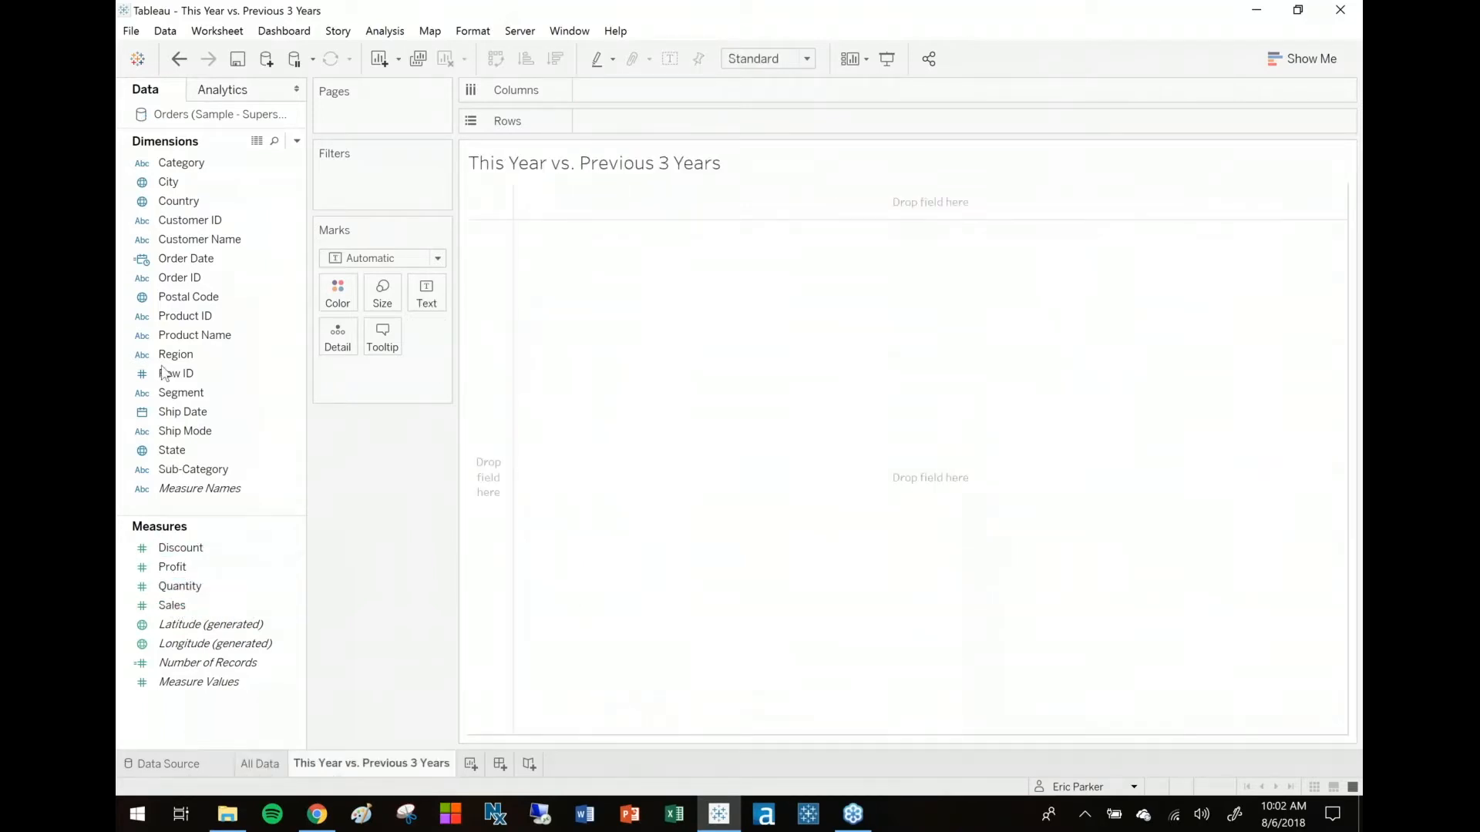
{"action": "left_click", "coordinate": [261, 763]}
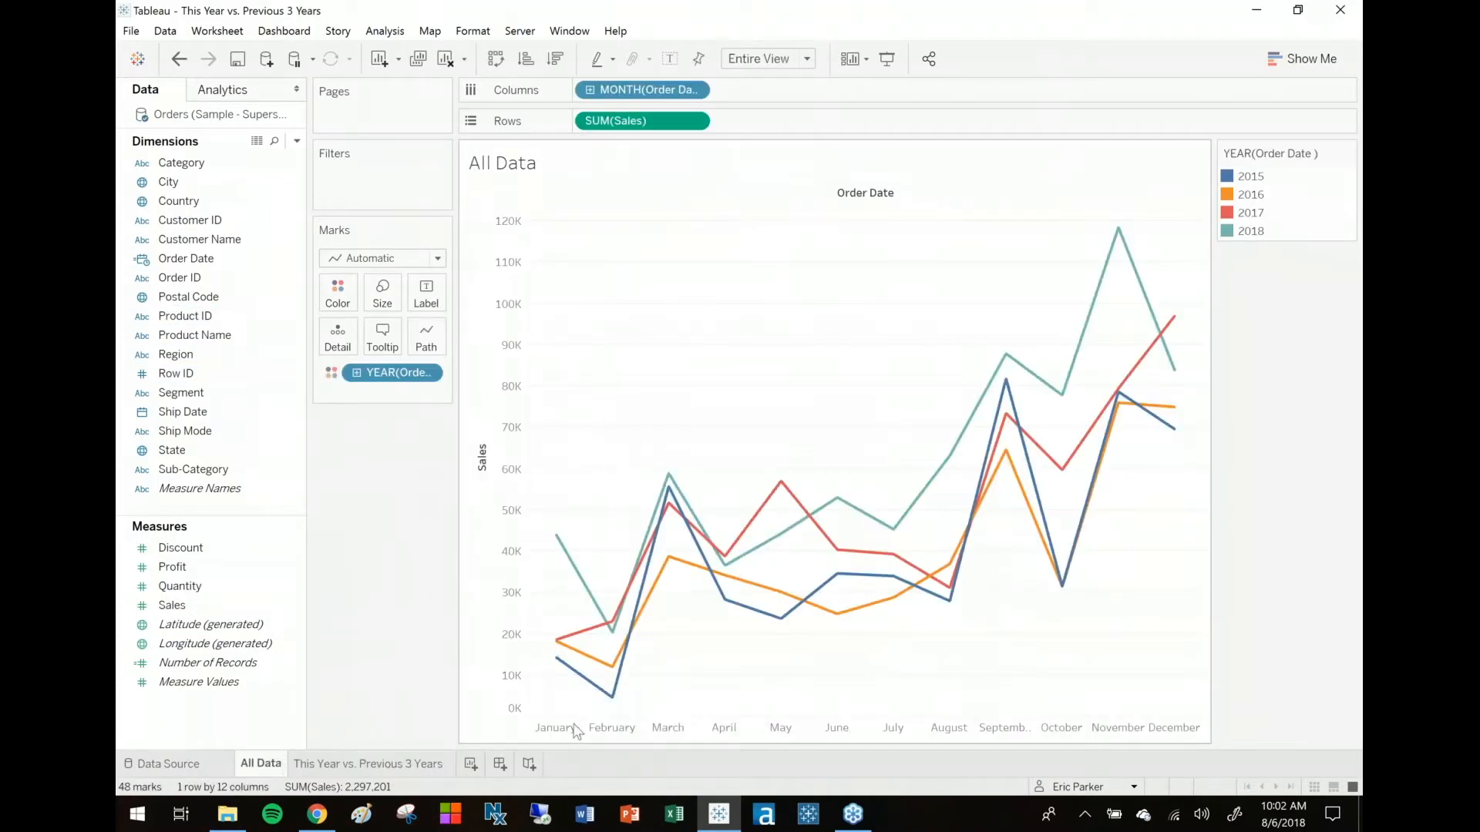
{"action": "left_click", "coordinate": [371, 763]}
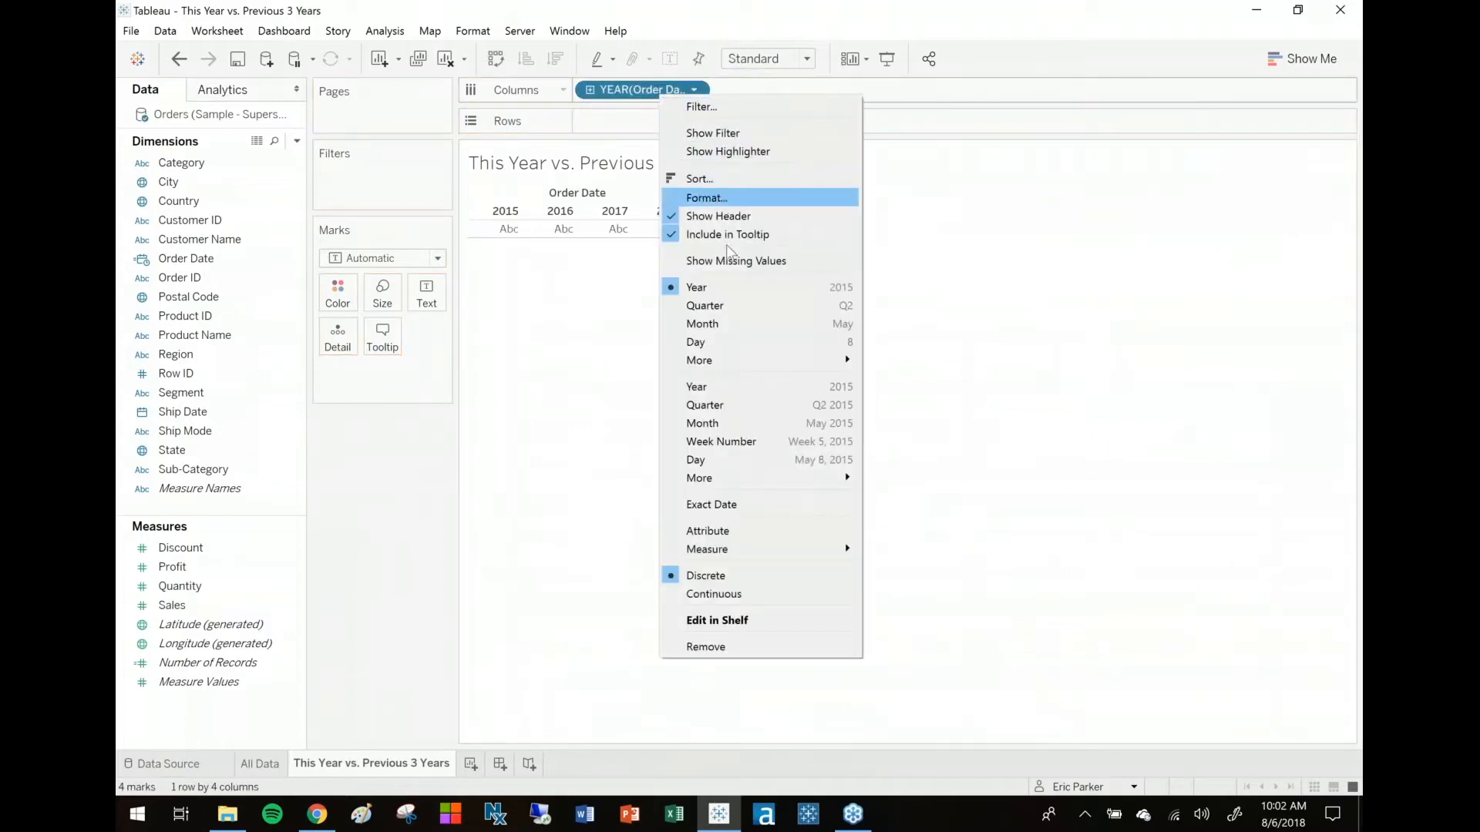
{"action": "left_click", "coordinate": [702, 324]}
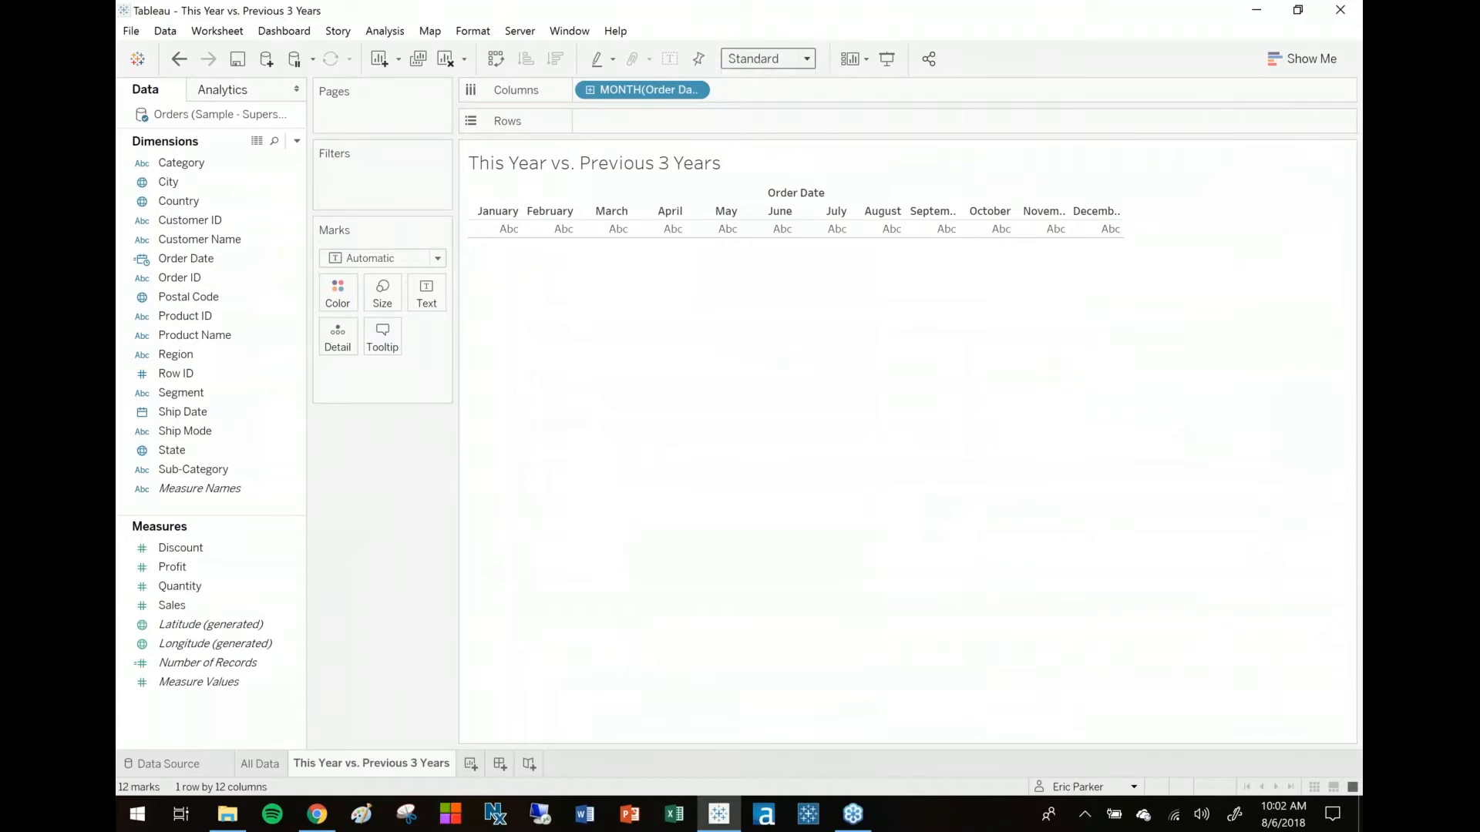
{"action": "left_click", "coordinate": [766, 58]}
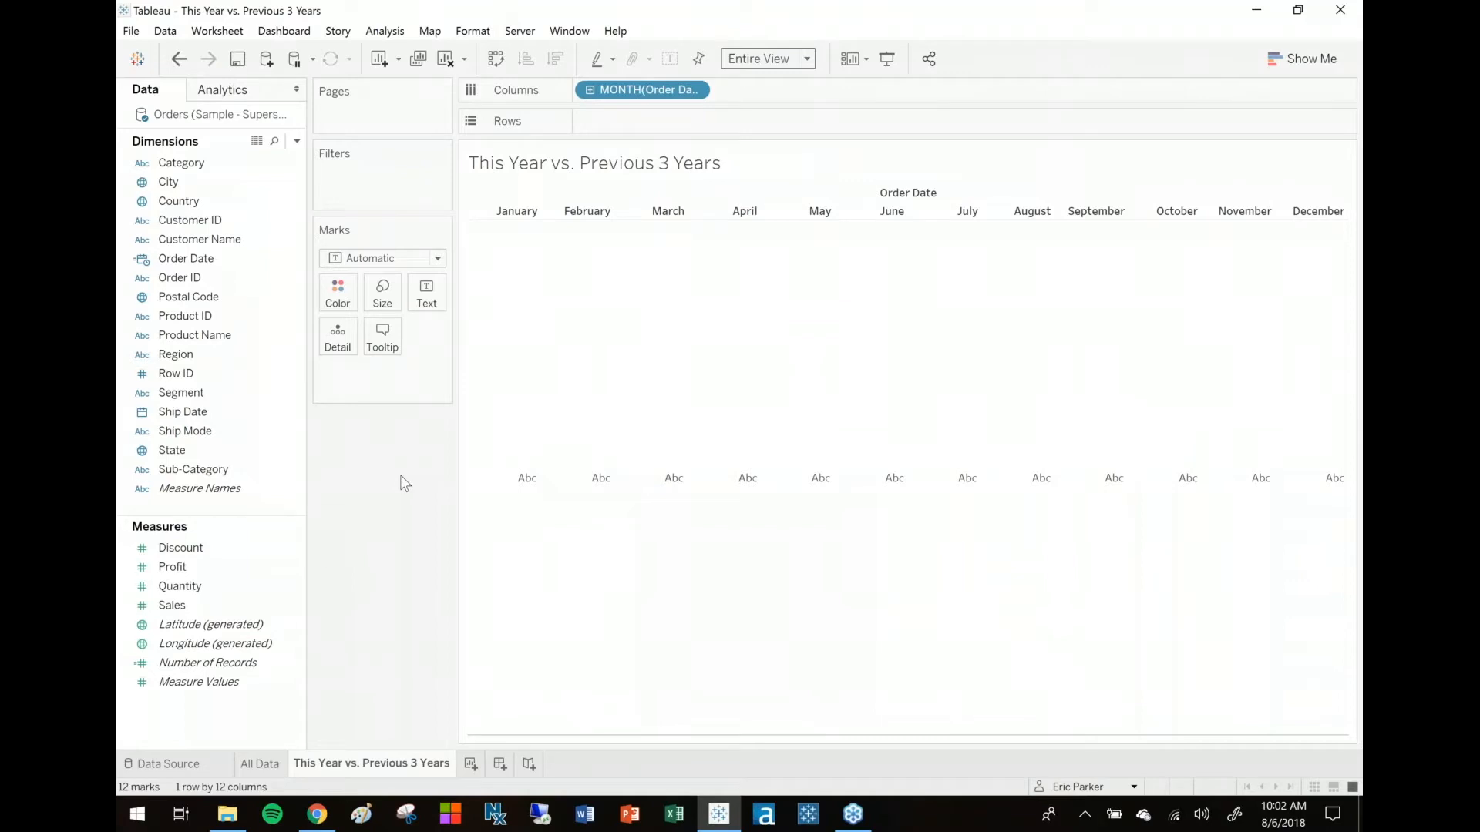
Step: Create calculated field 'Sales - This Year' as IF YEAR([Order Date]) = YEAR(TODAY()) THEN [Sales] END
{"action": "right_click", "coordinate": [174, 547]}
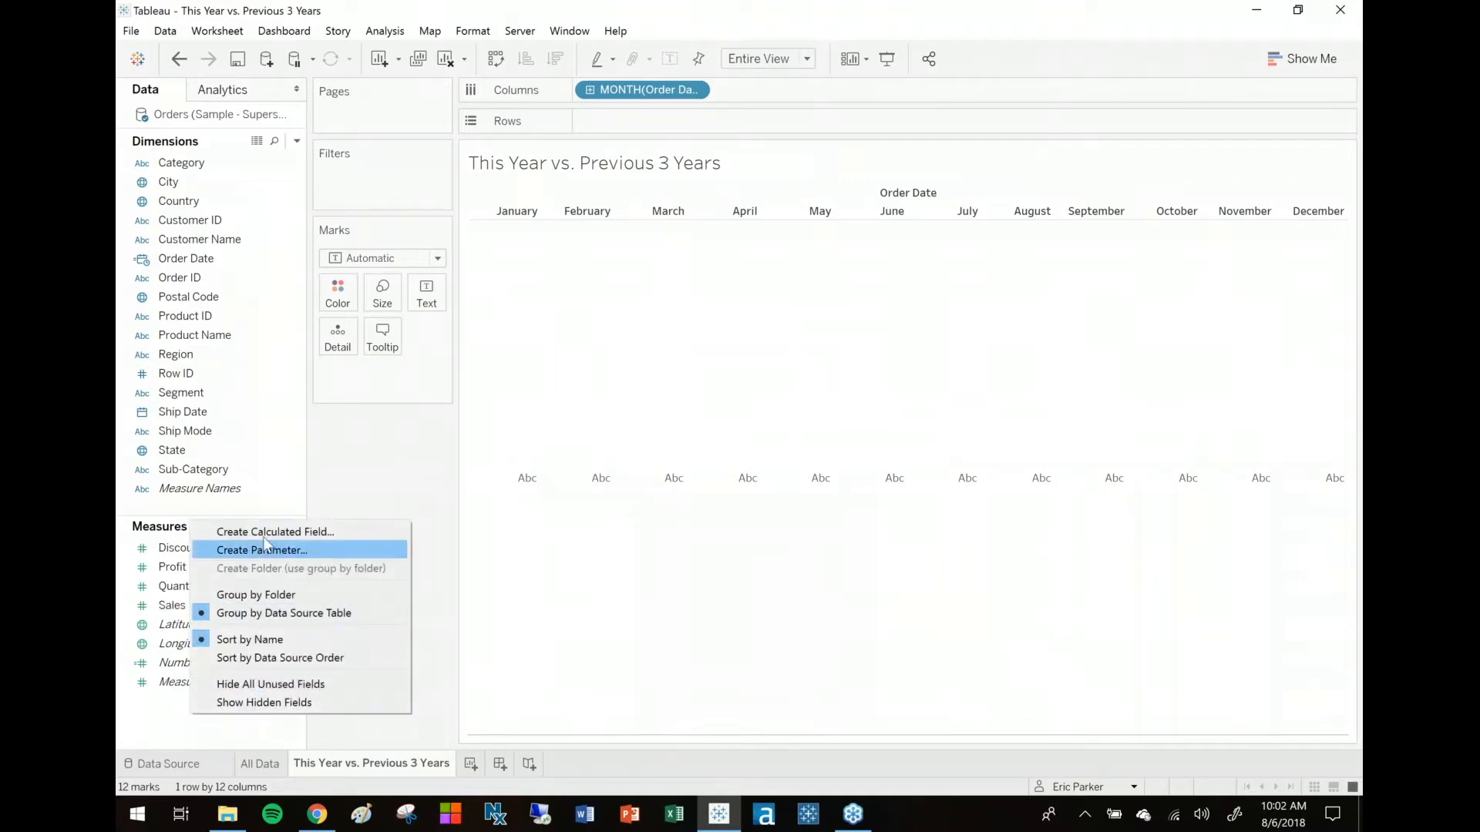
{"action": "left_click", "coordinate": [274, 531]}
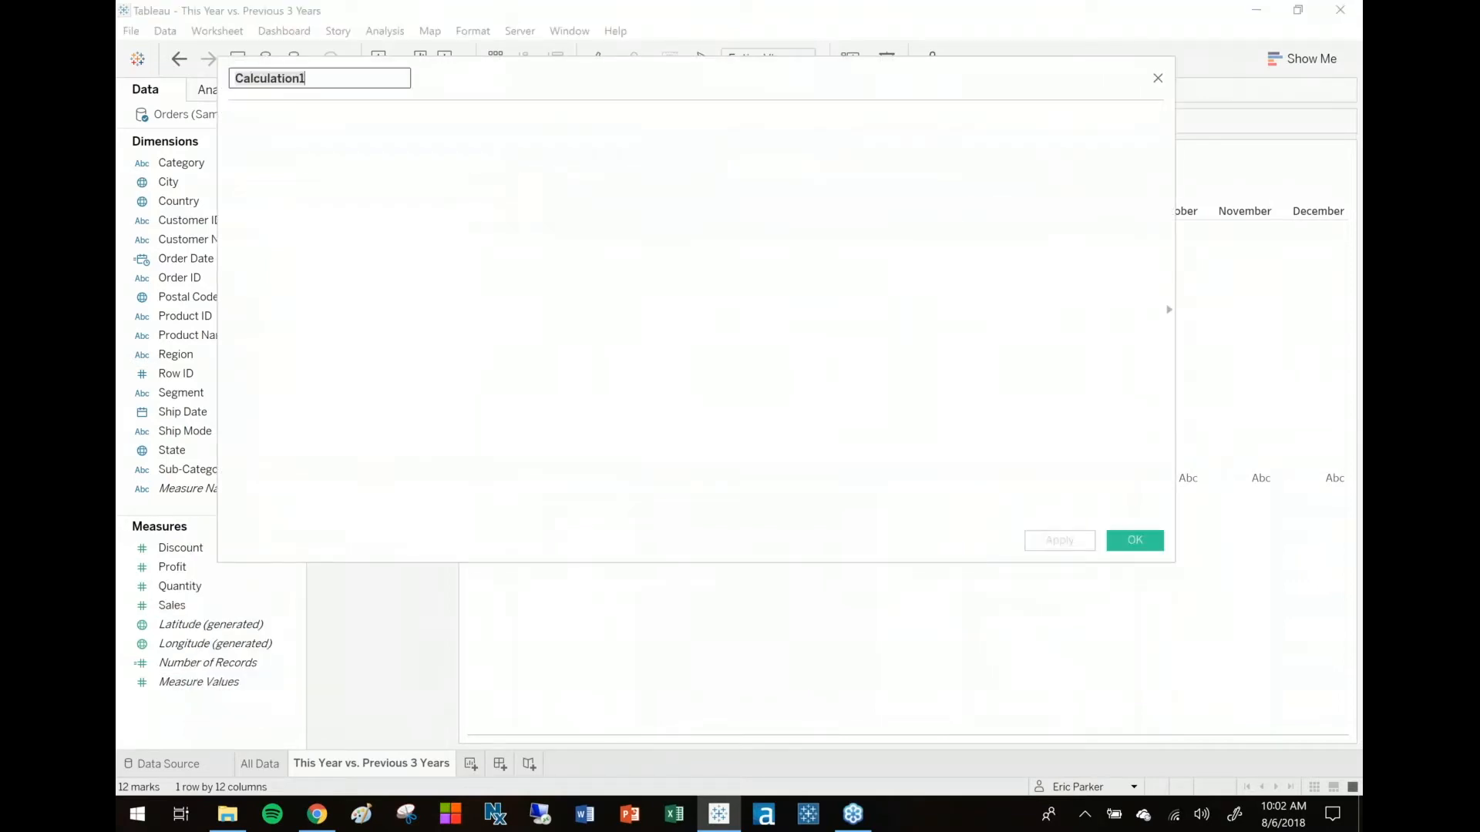
{"action": "type", "text": "Sales - Th"}
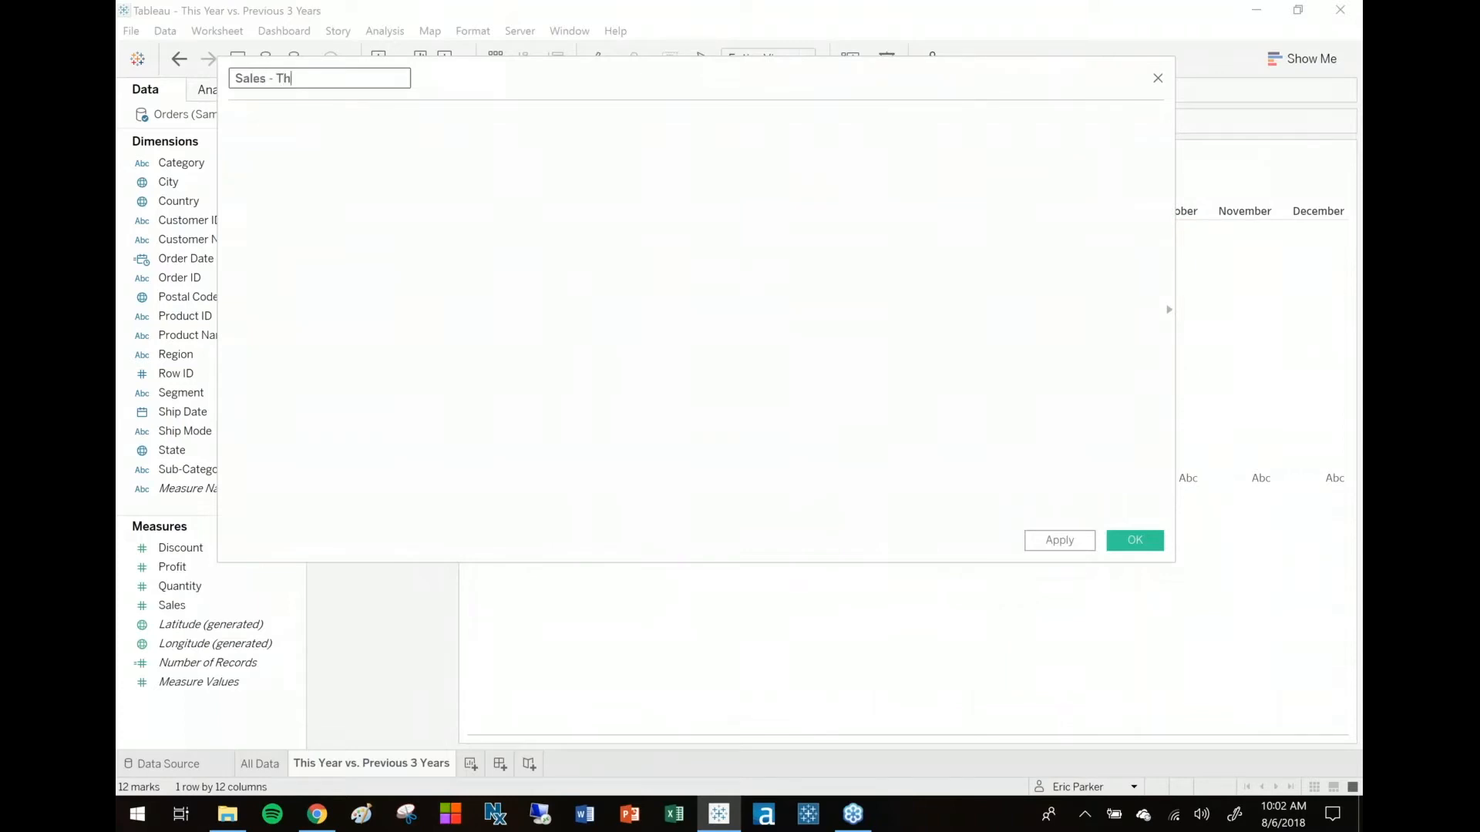
{"action": "type", "text": "is Yar"}
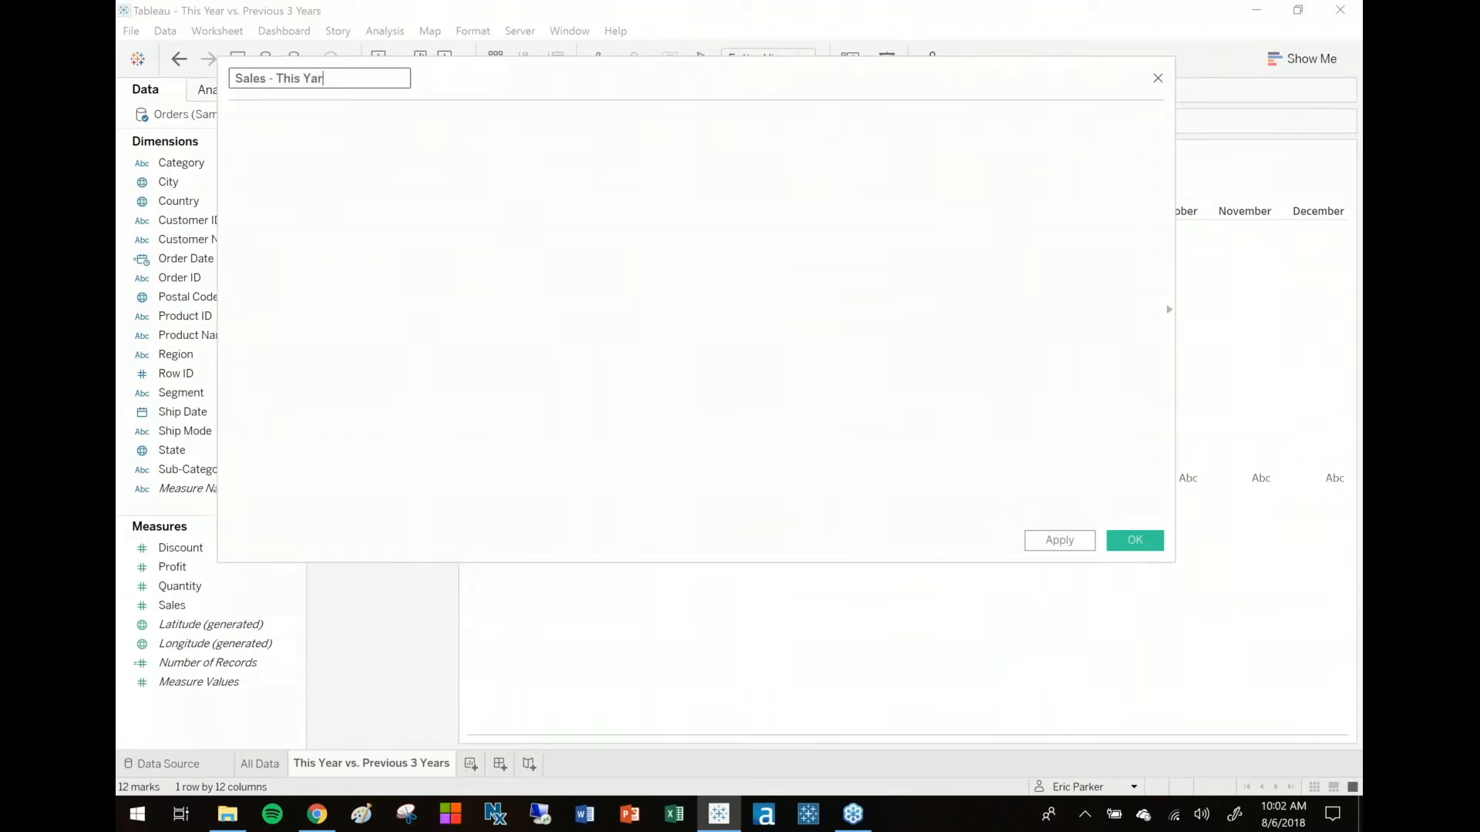
{"action": "type", "text": "e"}
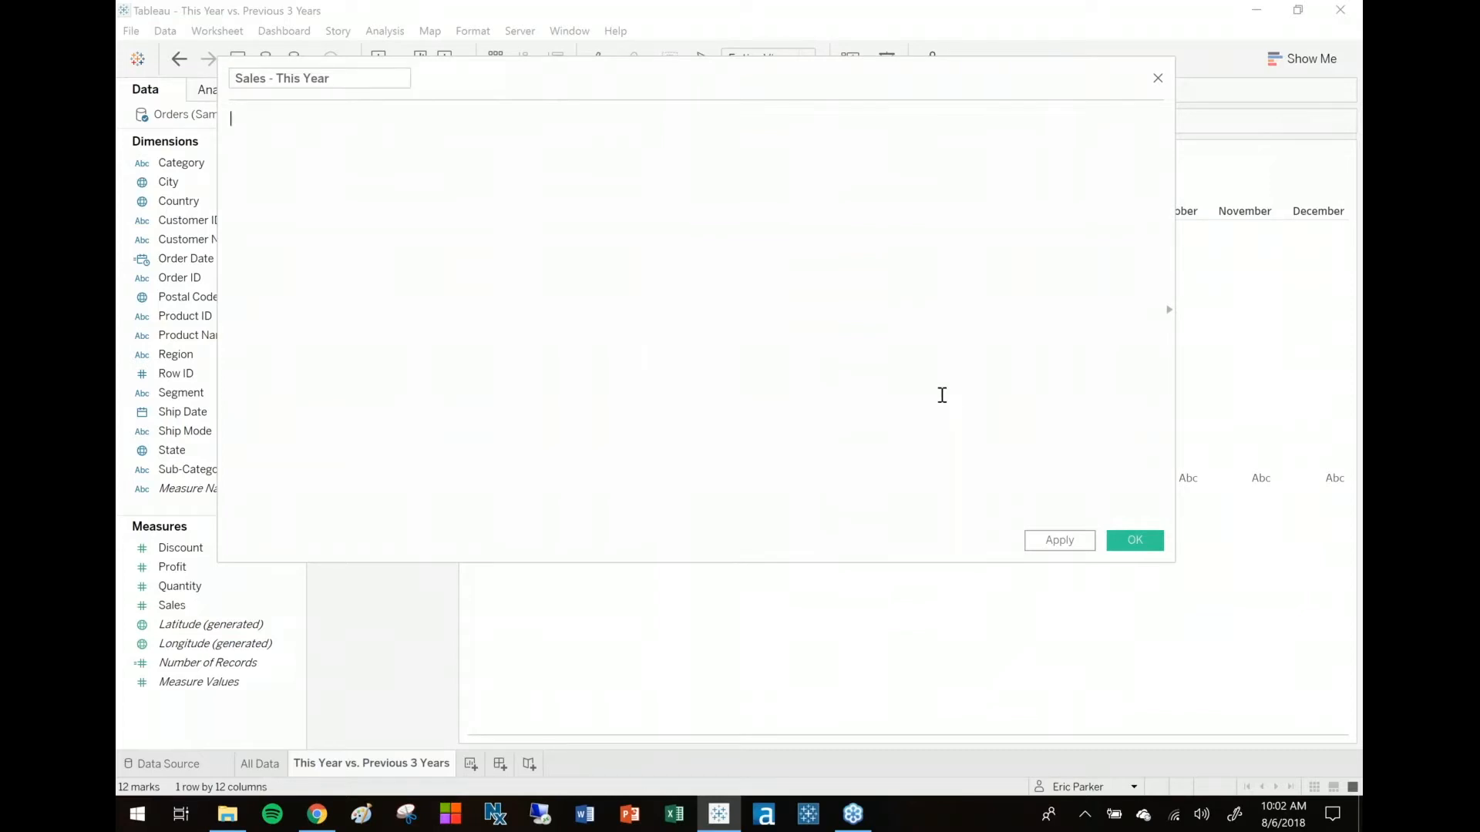
{"action": "type", "text": "IF YEAR("}
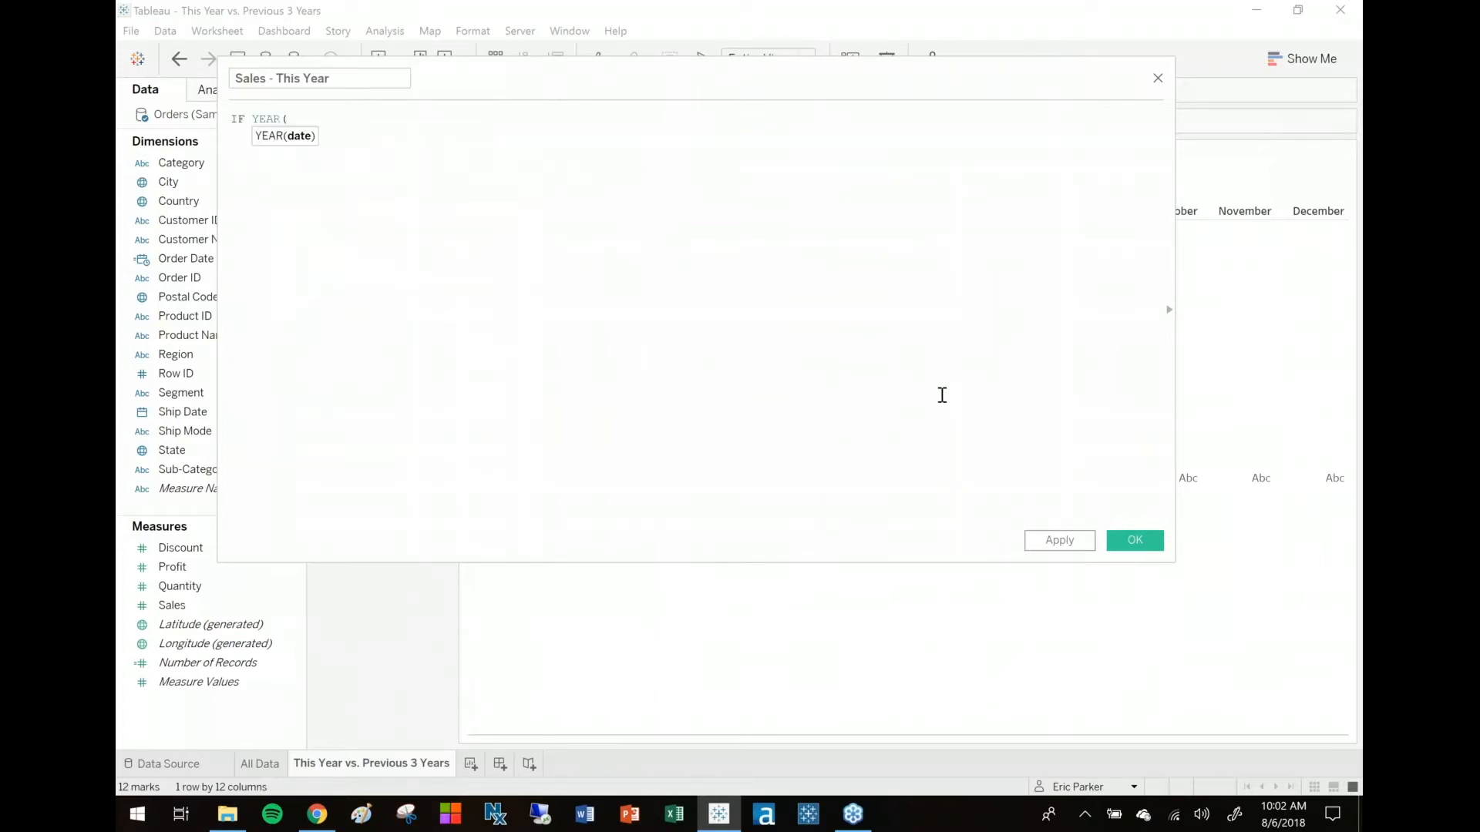
{"action": "type", "text": "[Order Date ]) = YEA"}
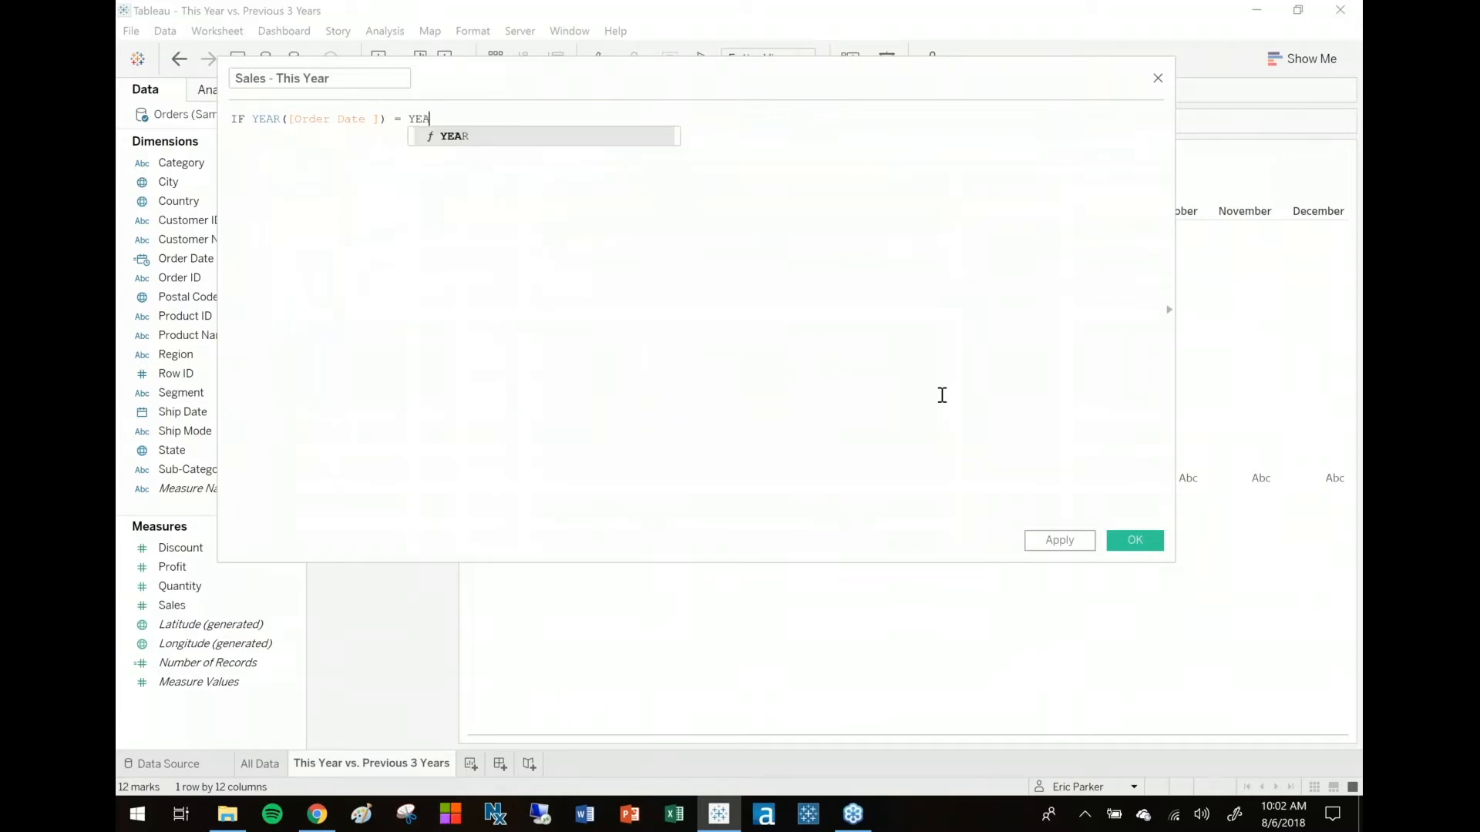
{"action": "type", "text": "R(TODAY())"}
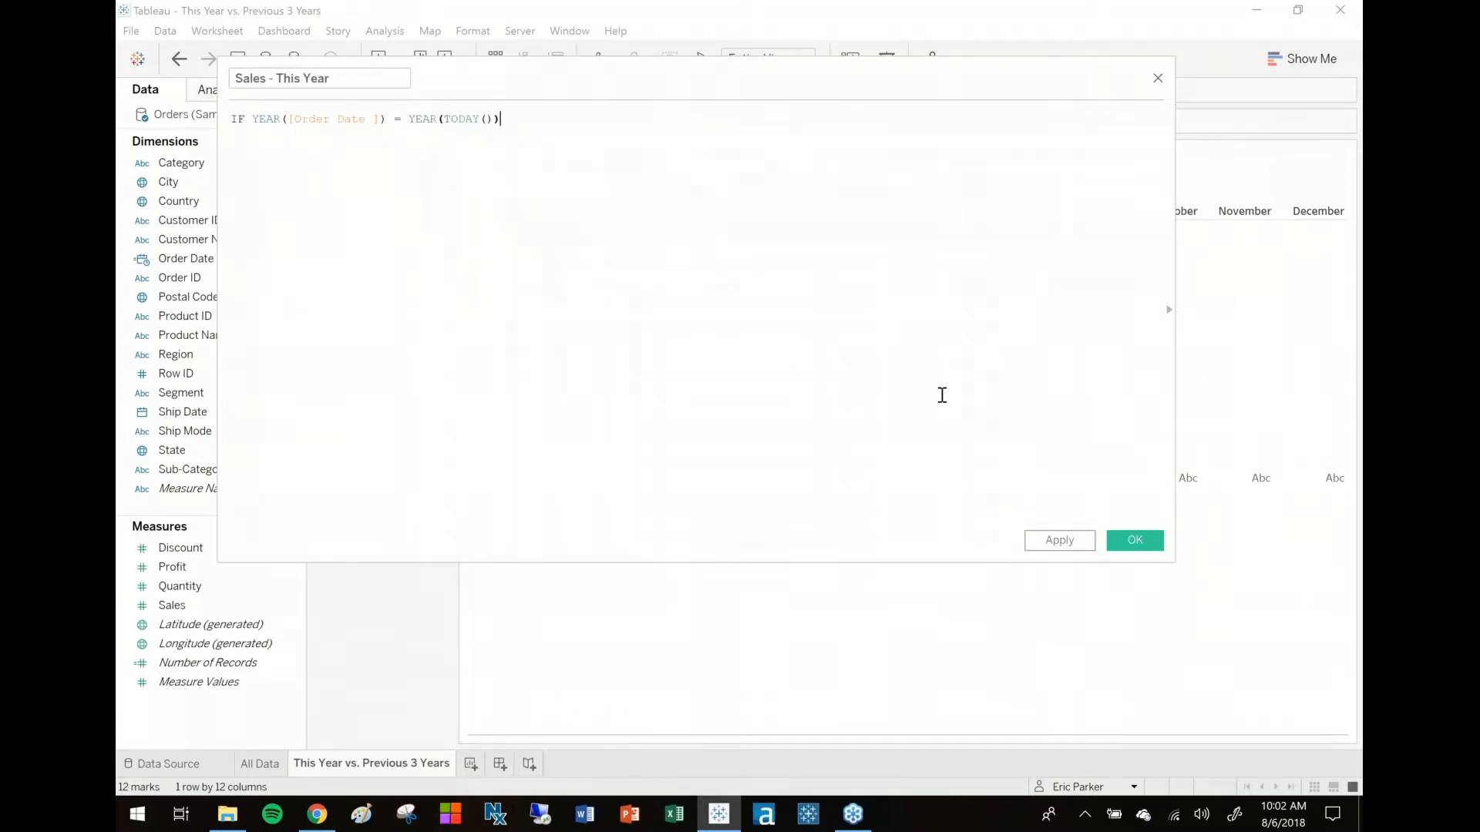
{"action": "type", "text": "THEN [Sales] END"}
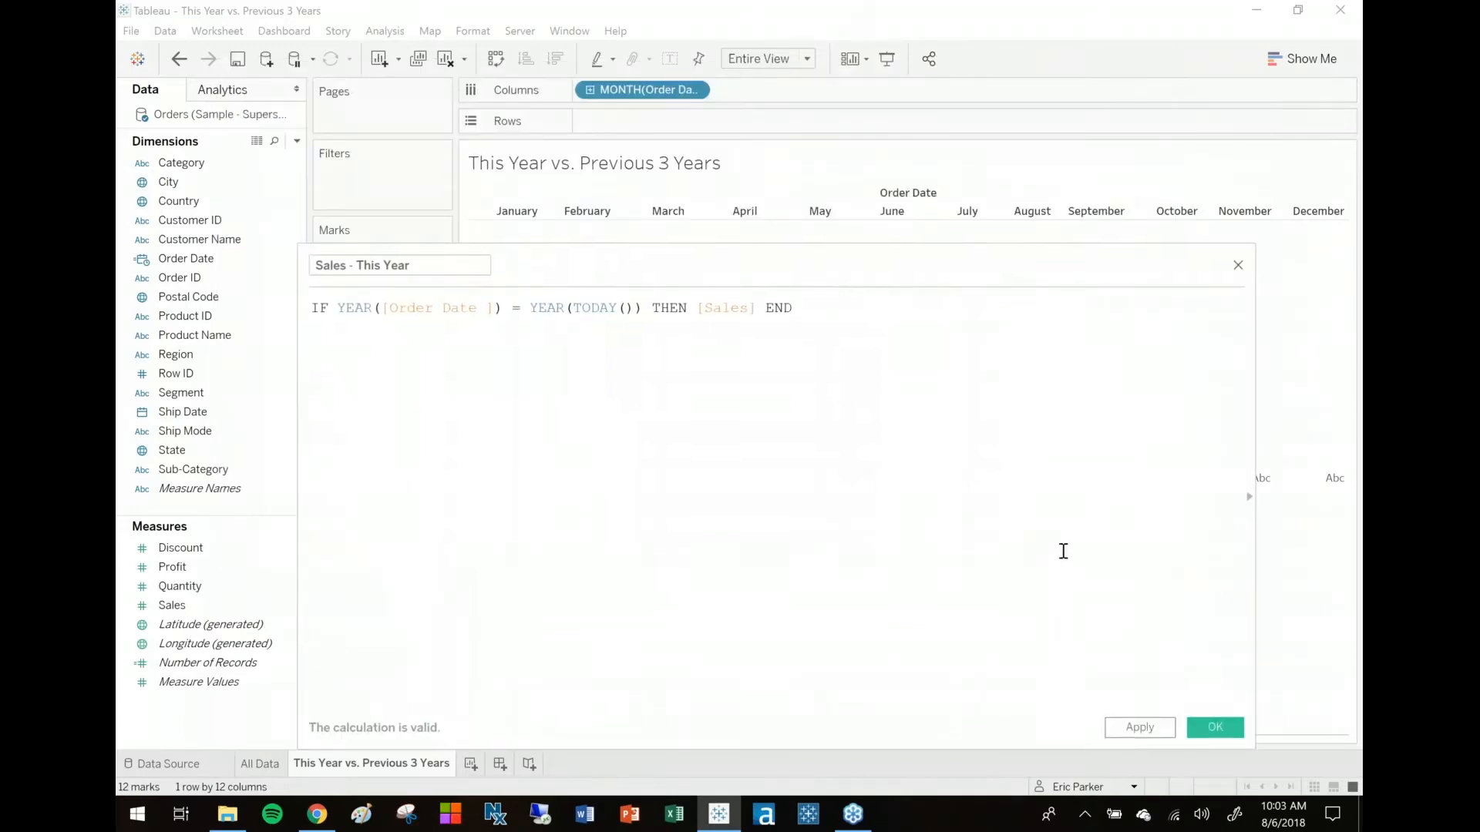
{"action": "left_click", "coordinate": [793, 307]}
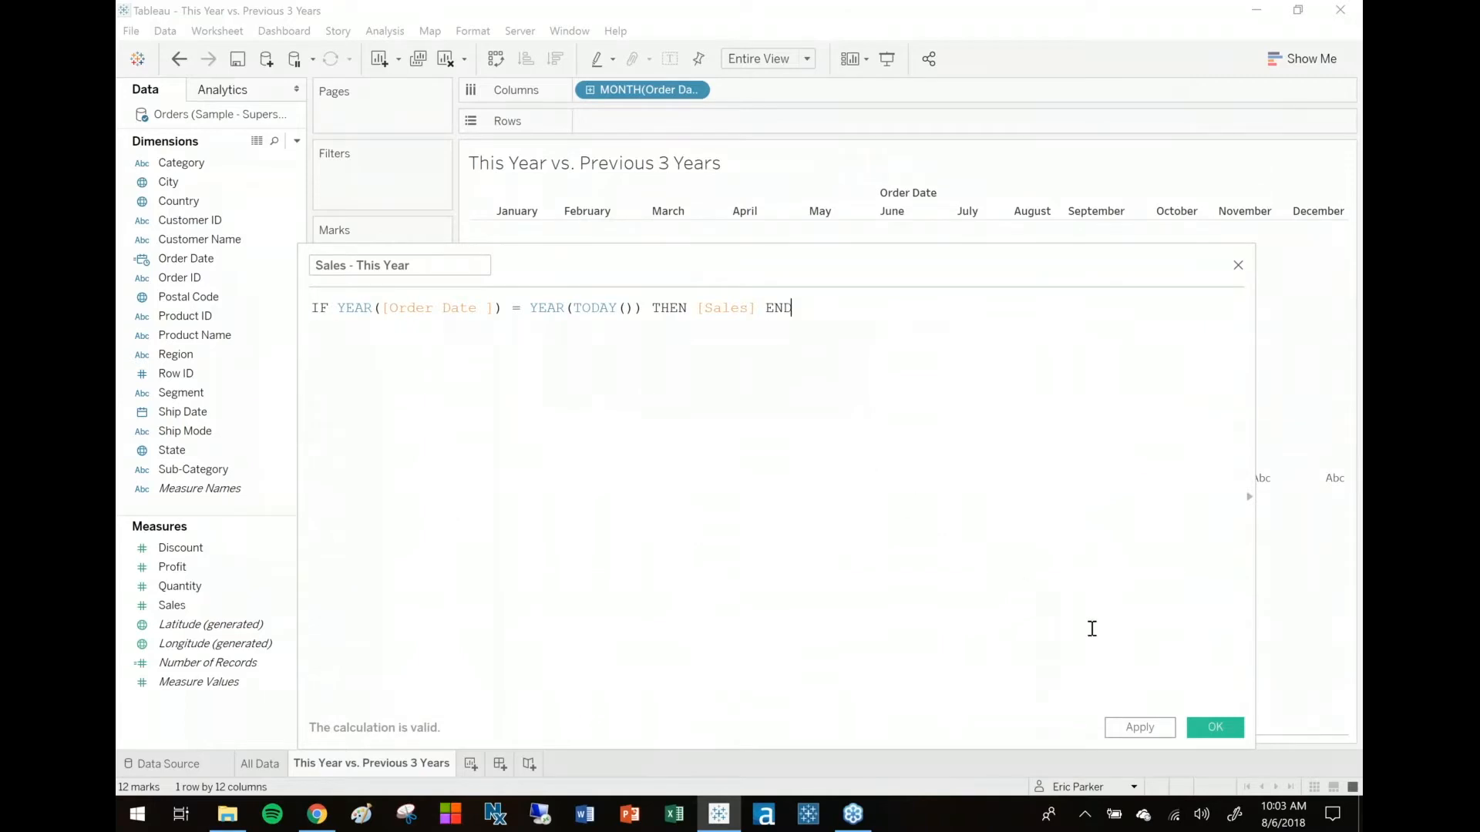
{"action": "left_click", "coordinate": [1215, 726]}
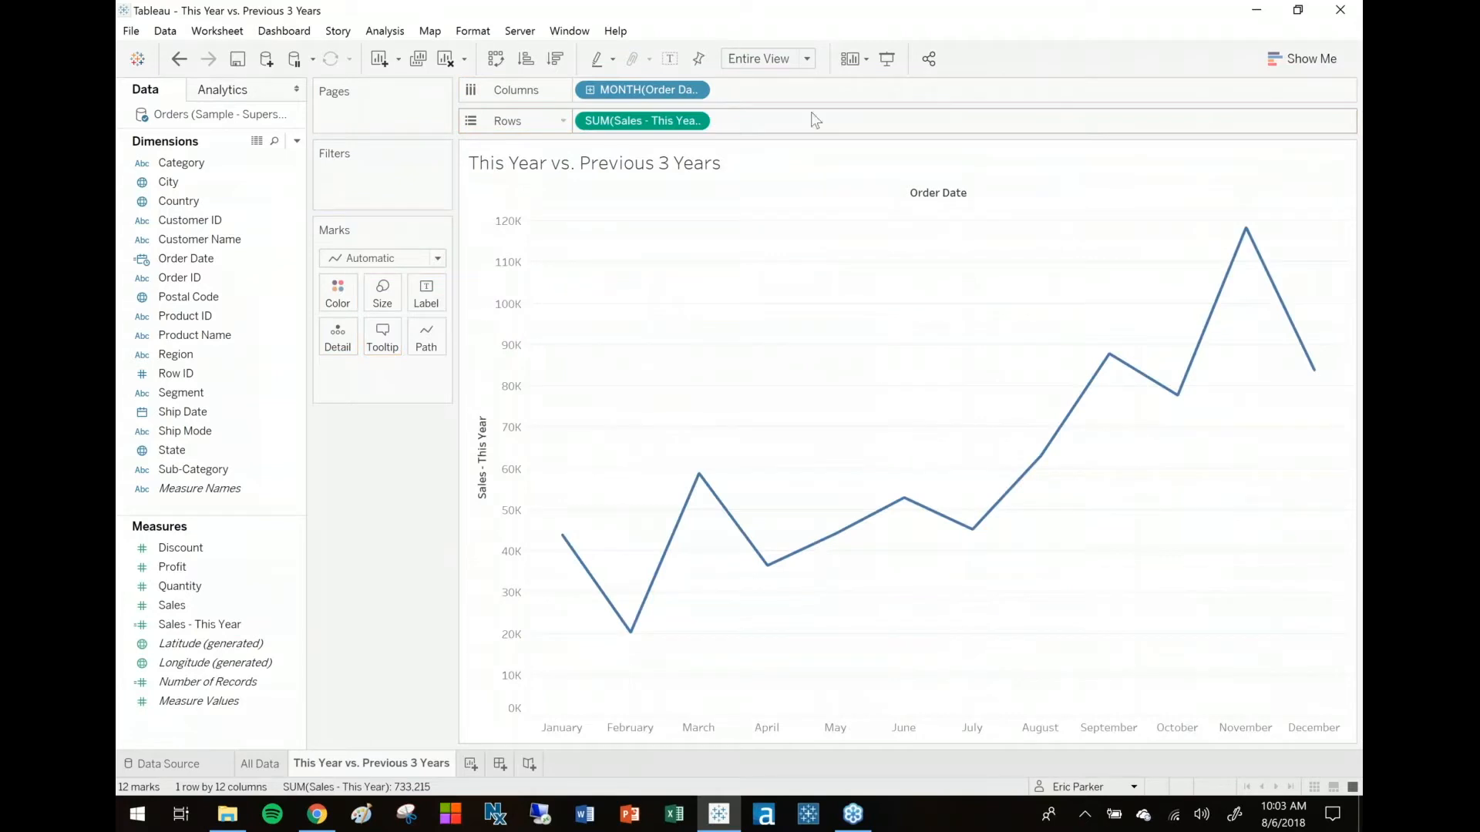
{"action": "mouse_move", "coordinate": [1245, 232]}
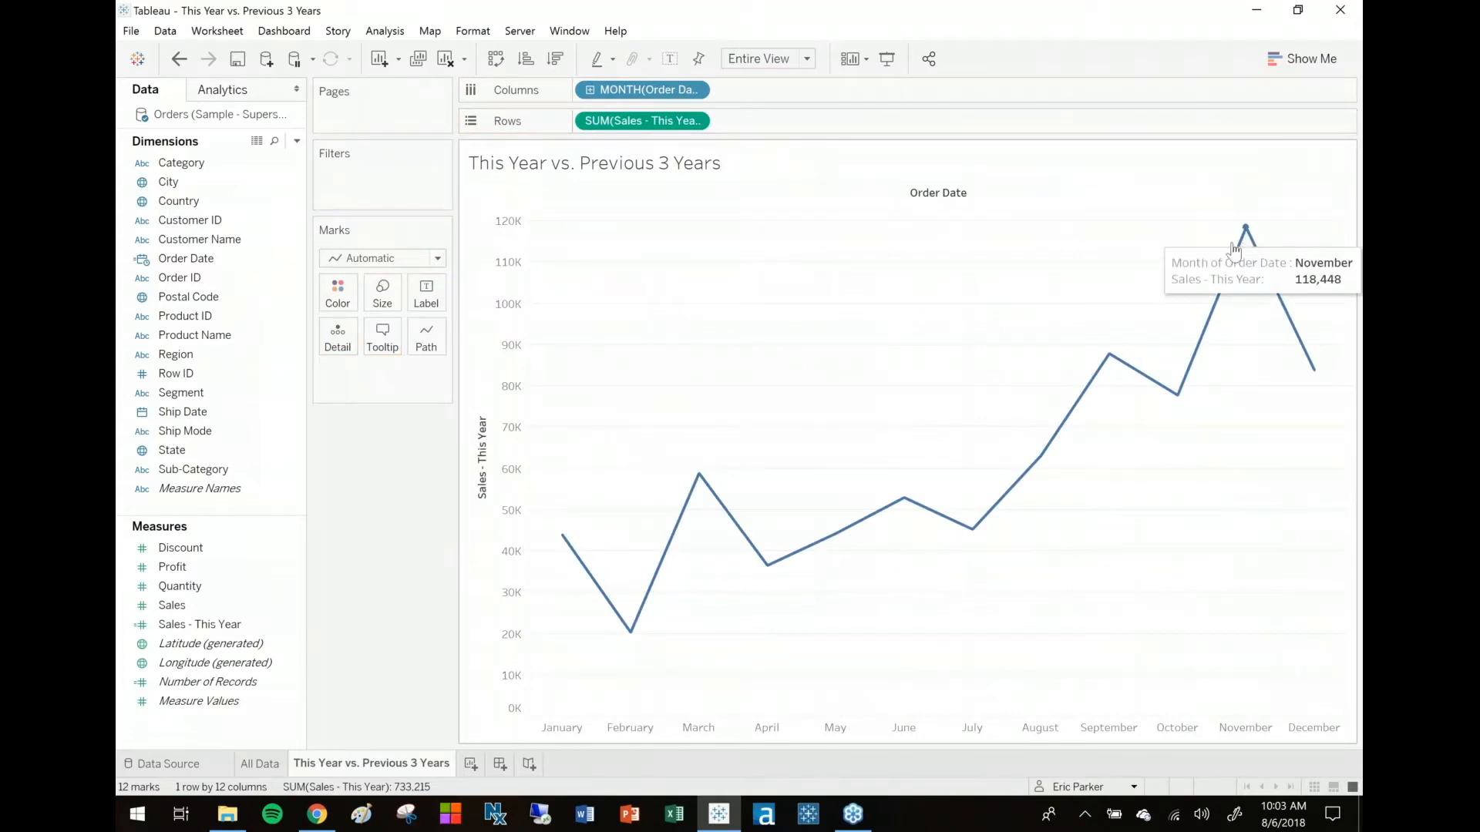
{"action": "left_click", "coordinate": [259, 764]}
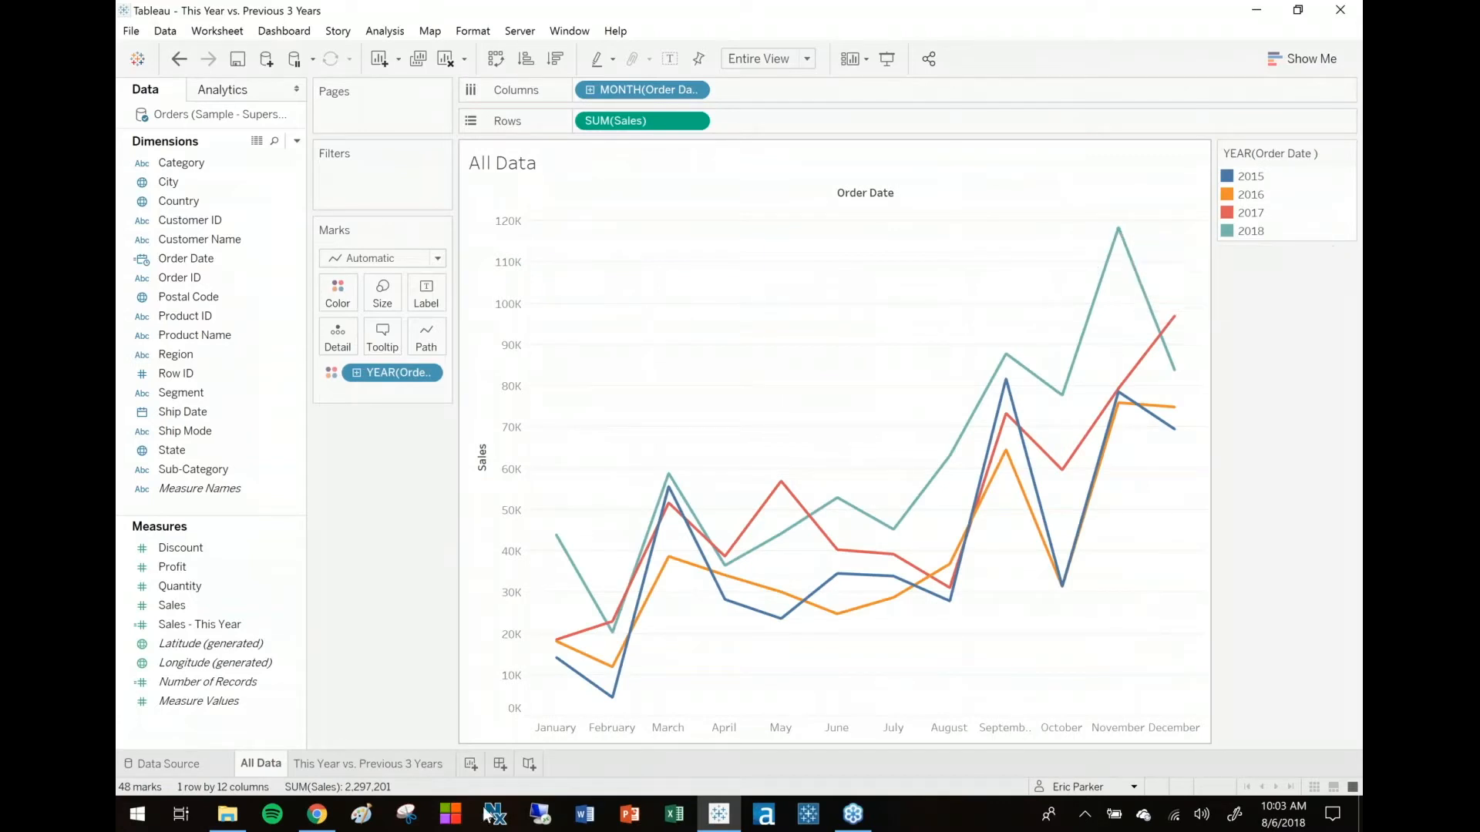
{"action": "left_click", "coordinate": [370, 764]}
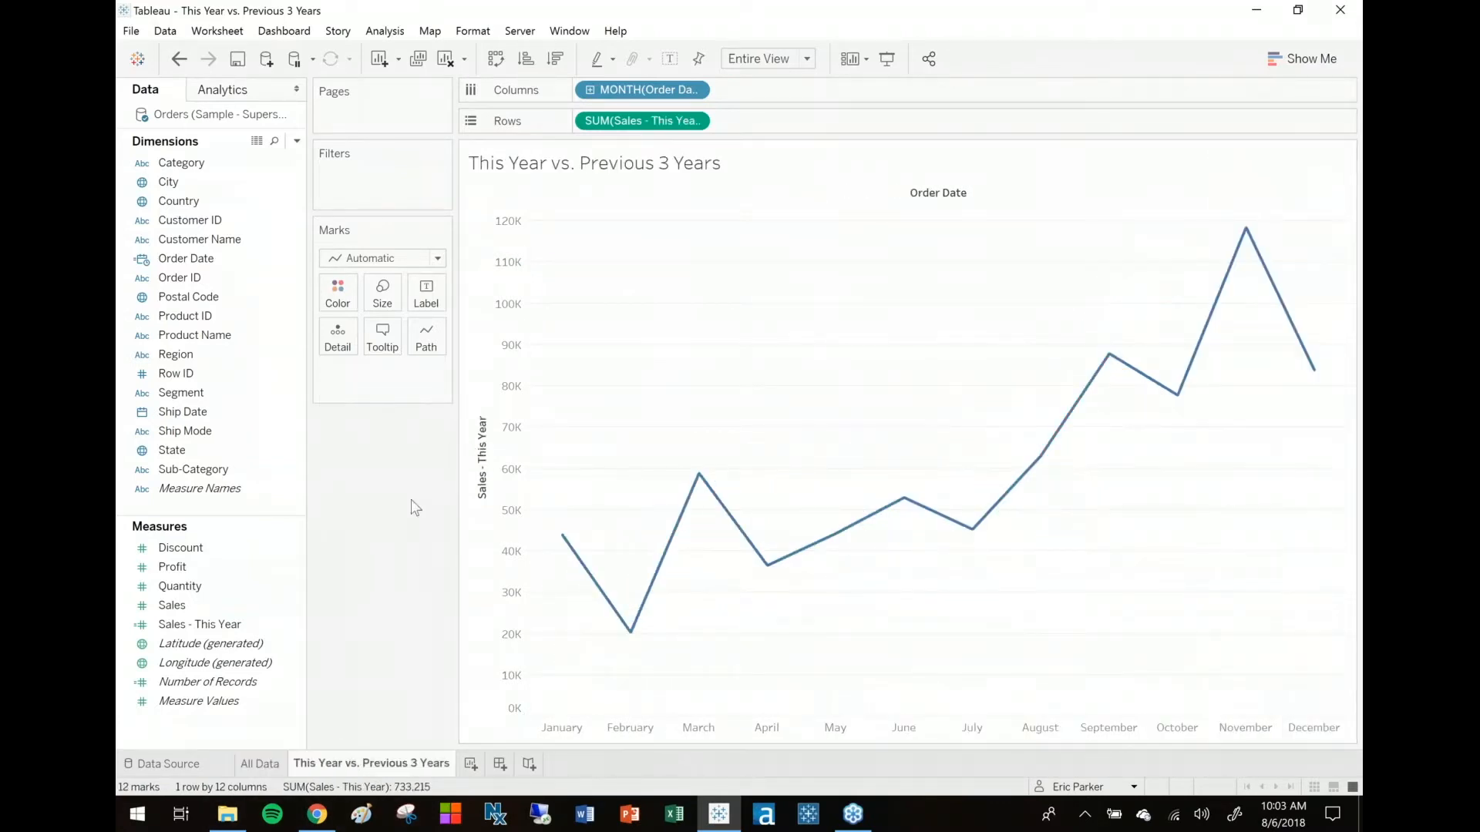
{"action": "mouse_move", "coordinate": [340, 659]}
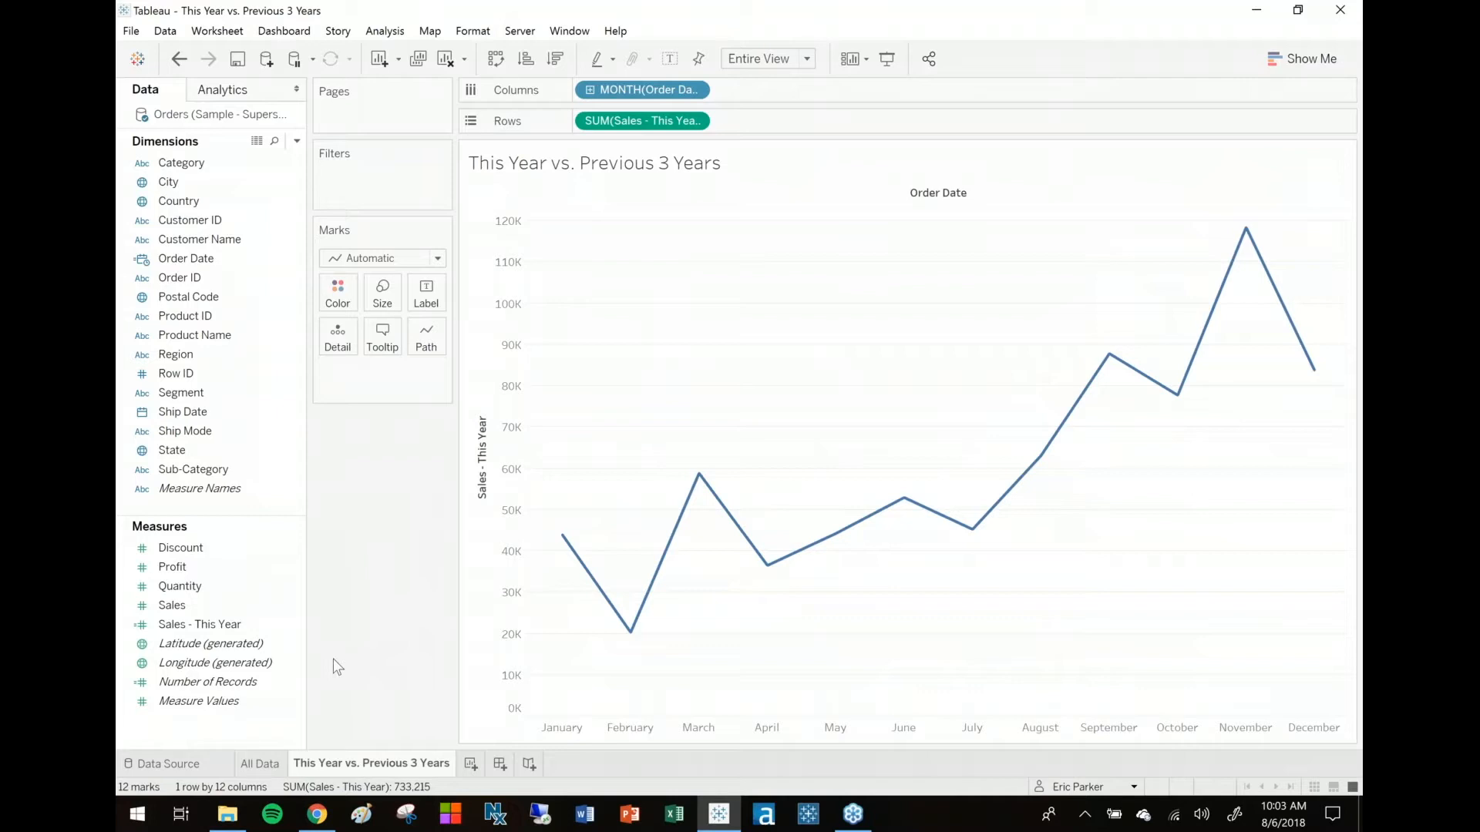
{"action": "mouse_move", "coordinate": [203, 735]}
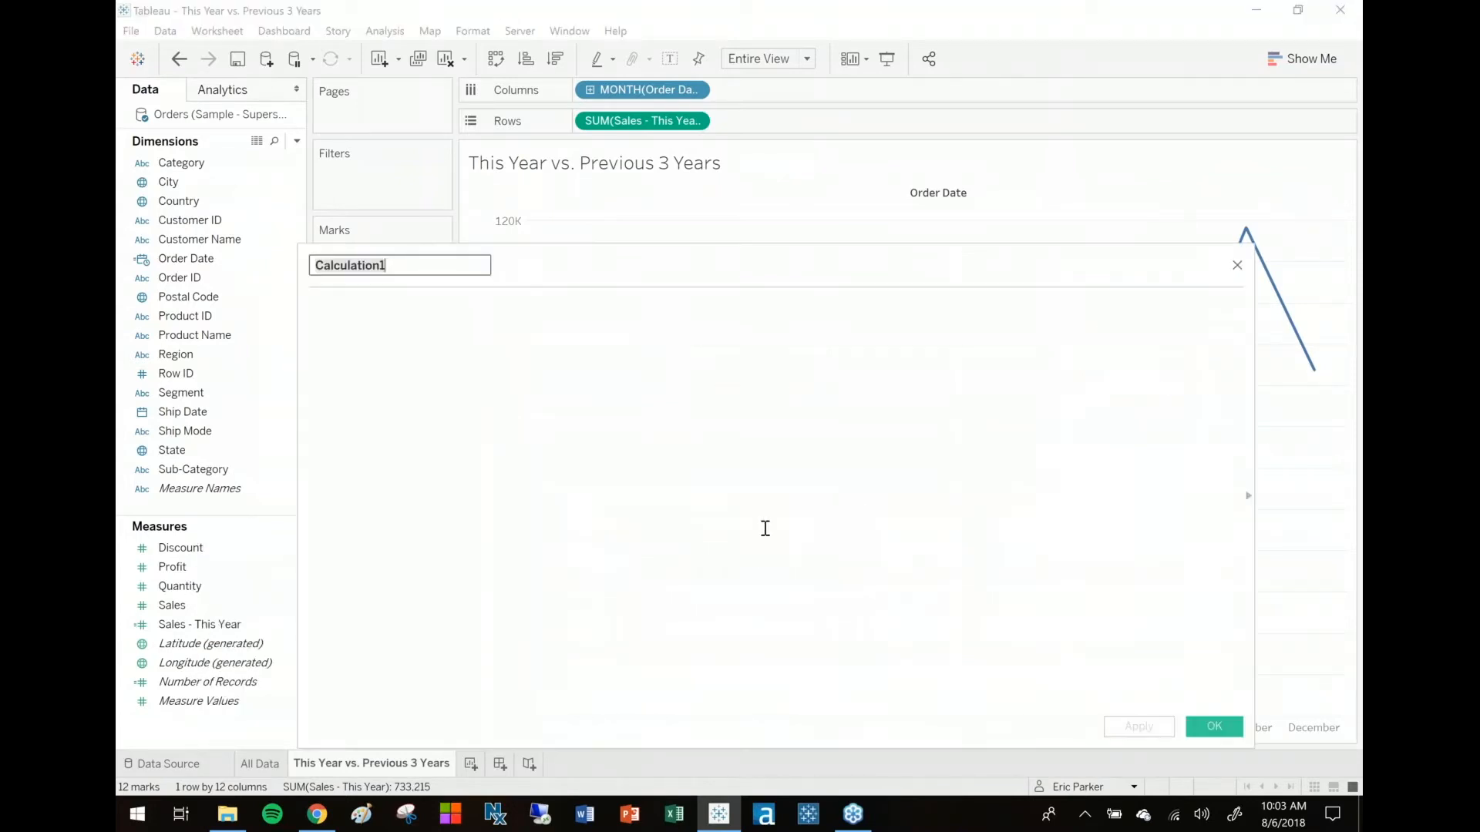
Step: Name the new calculated field 'Sales - Previous 3 Years'
{"action": "type", "text": "Sales"}
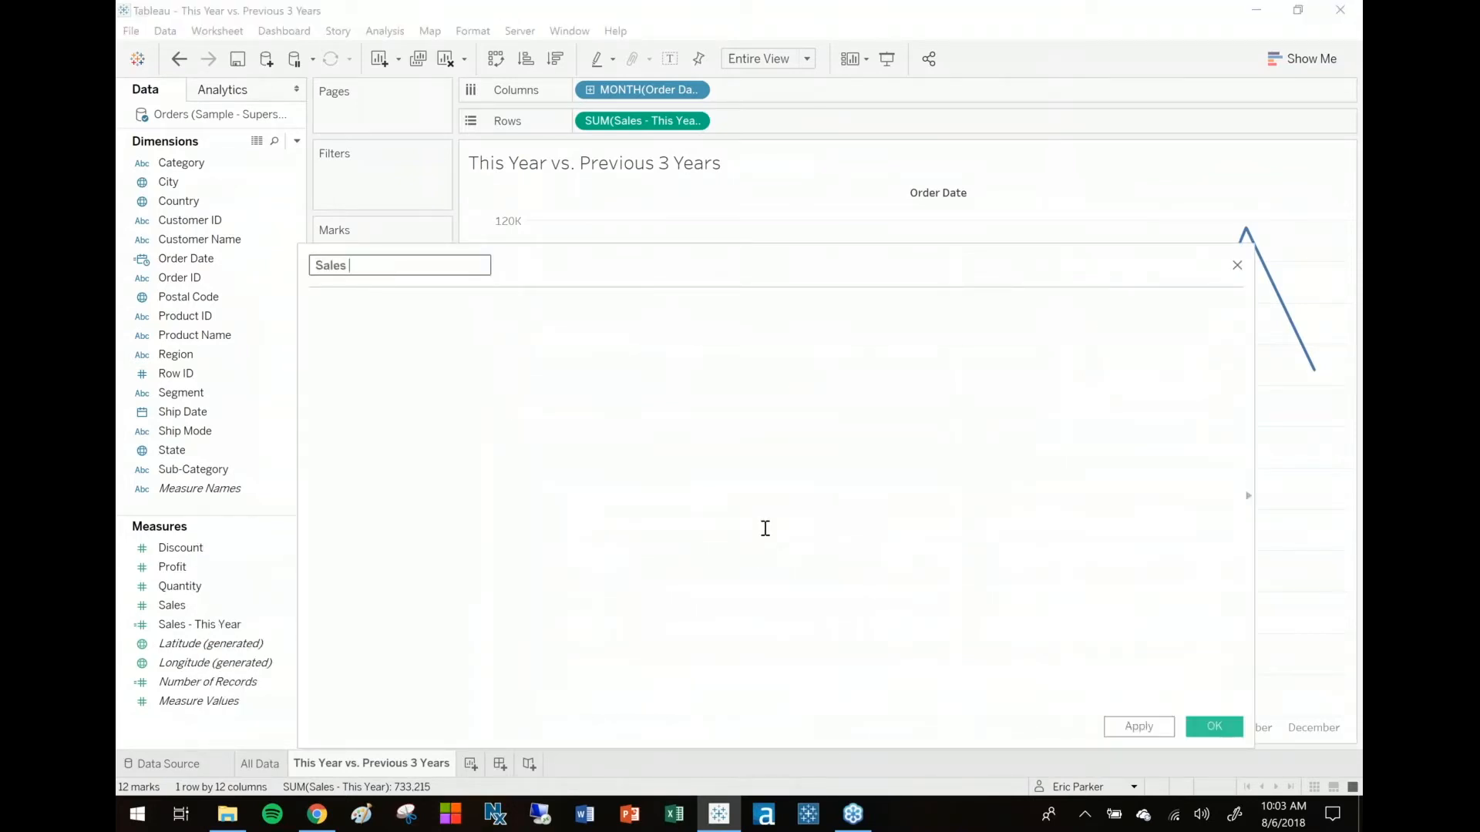
{"action": "type", "text": "- Previous"}
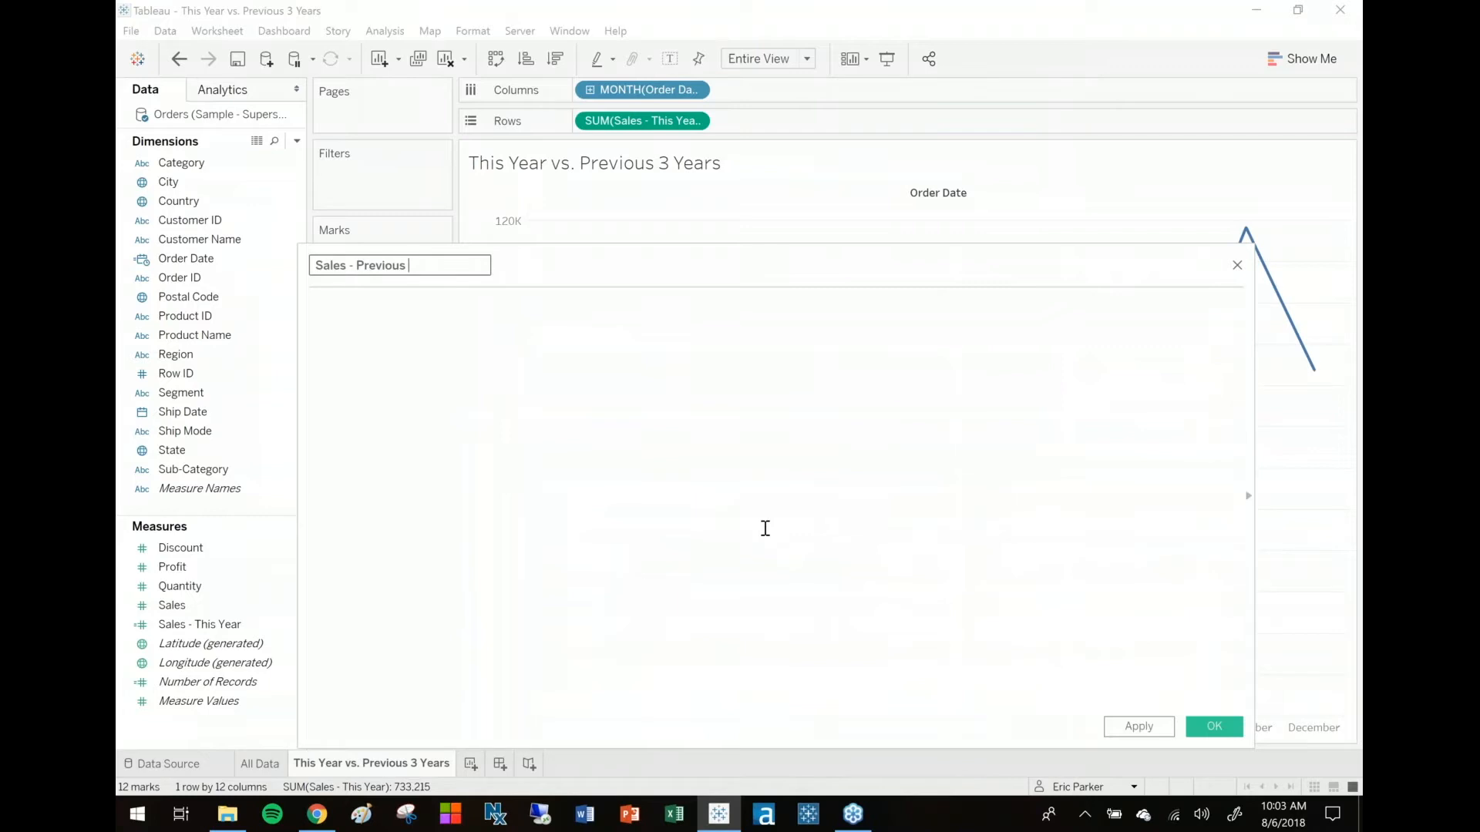
{"action": "type", "text": "3 Years"}
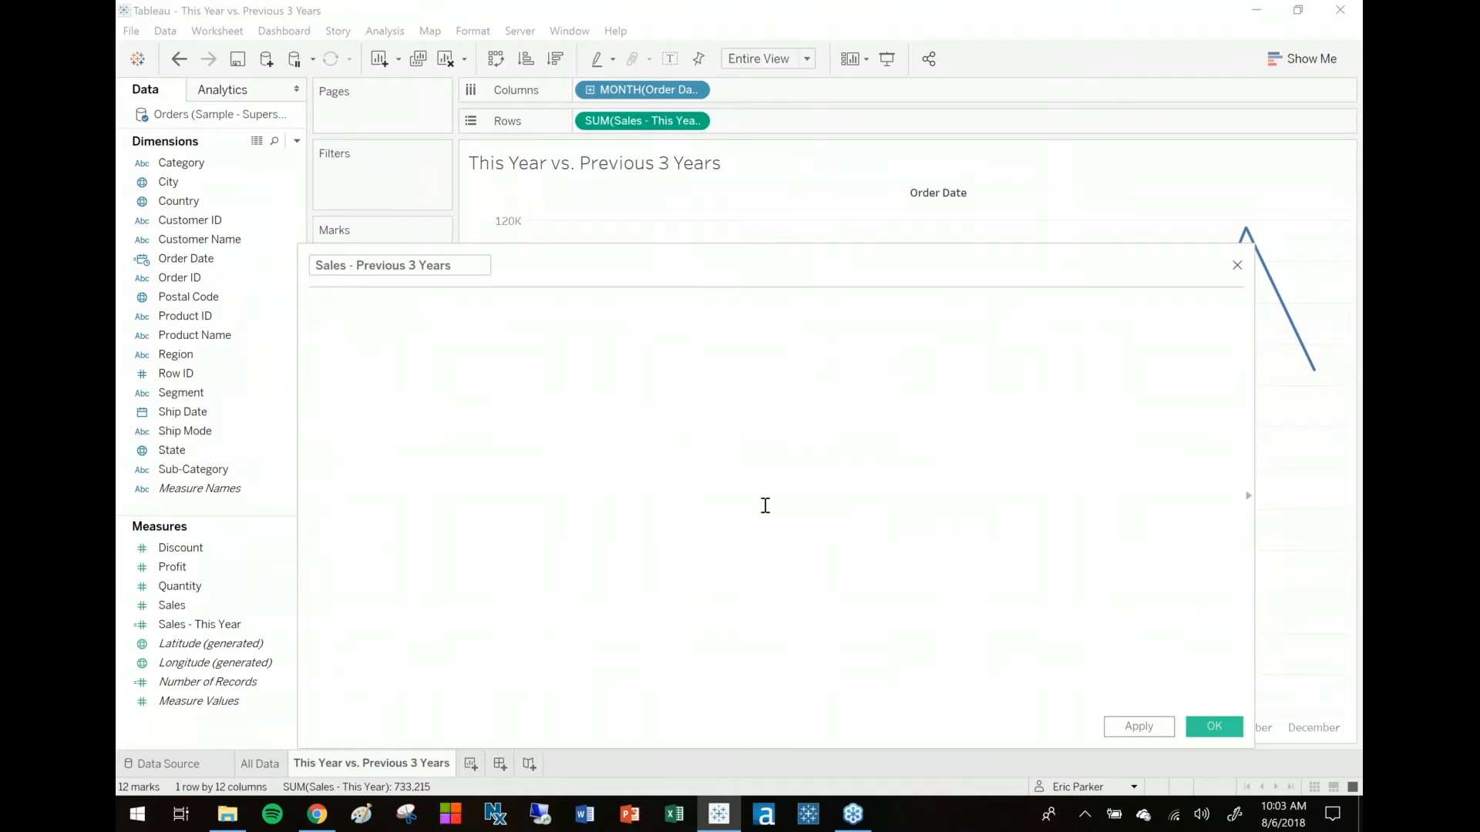
Step: Enter the formula keeping [Sales] where DATEDIFF('year',[Order Date],TODAY()) is between 1 and 3
{"action": "type", "text": "IF DATEDIFF('year',"}
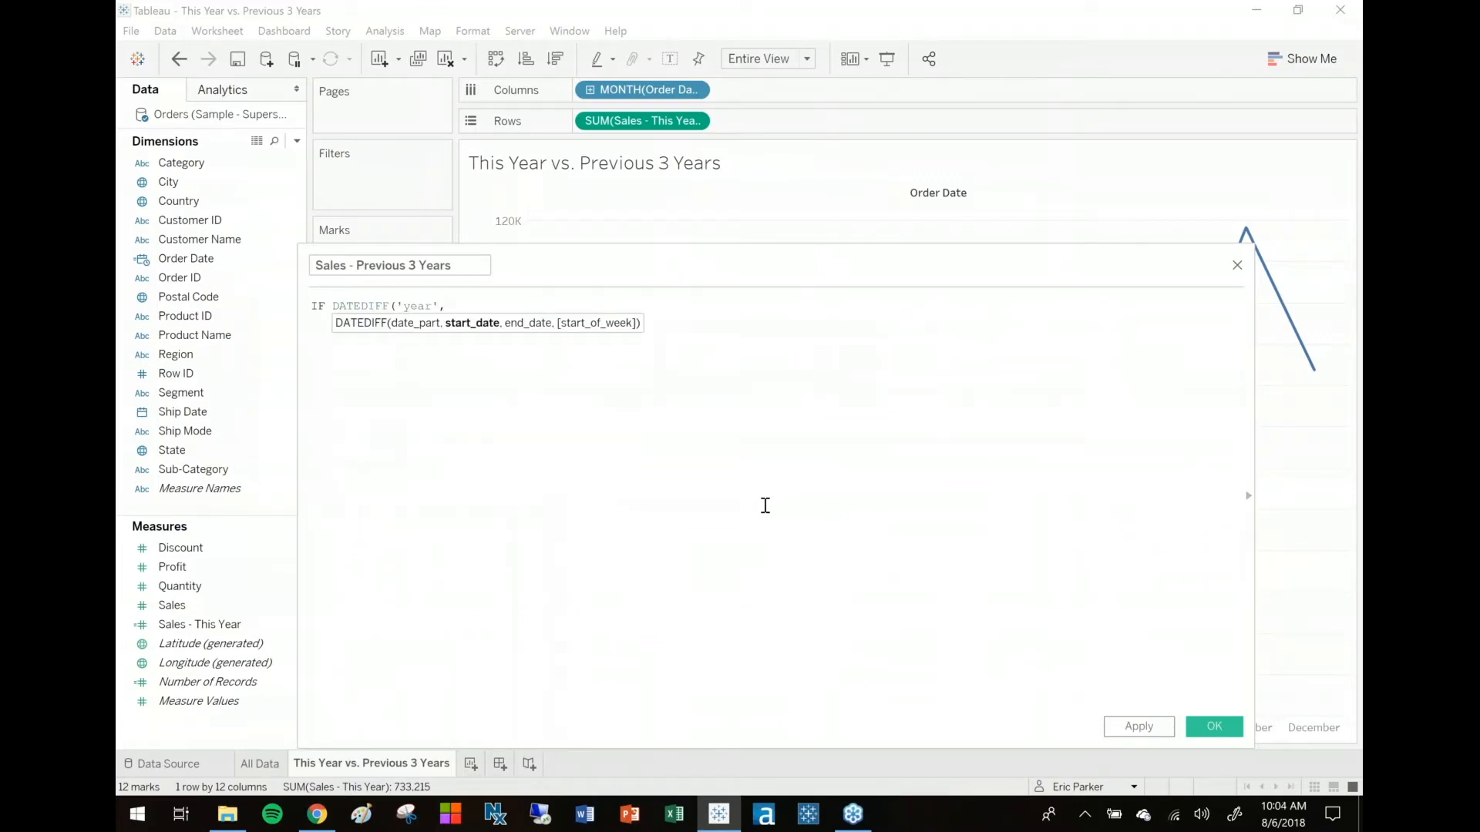
{"action": "type", "text": "[Order Date ],"}
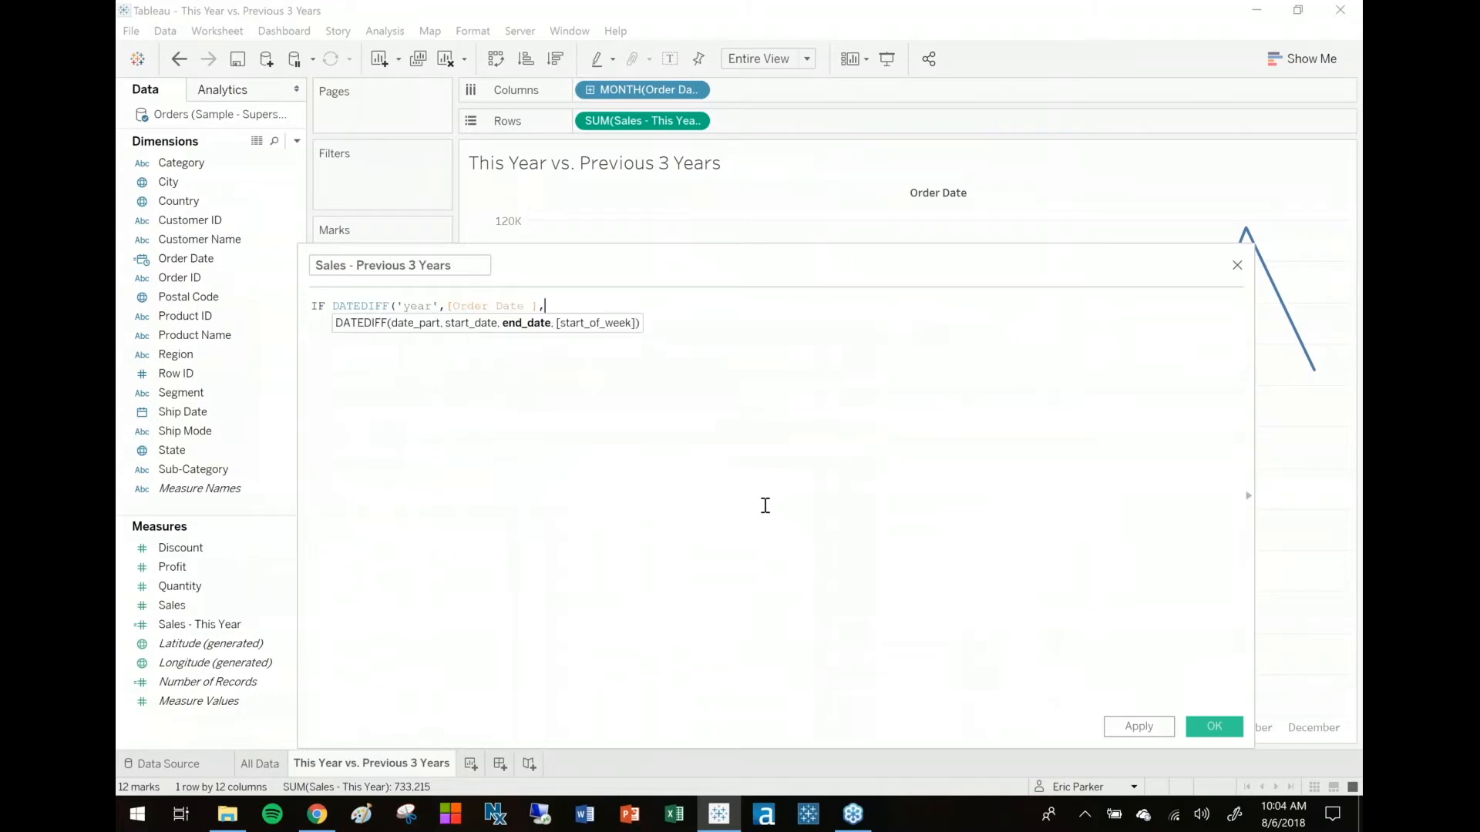
{"action": "type", "text": "TODAY()) <= # A"}
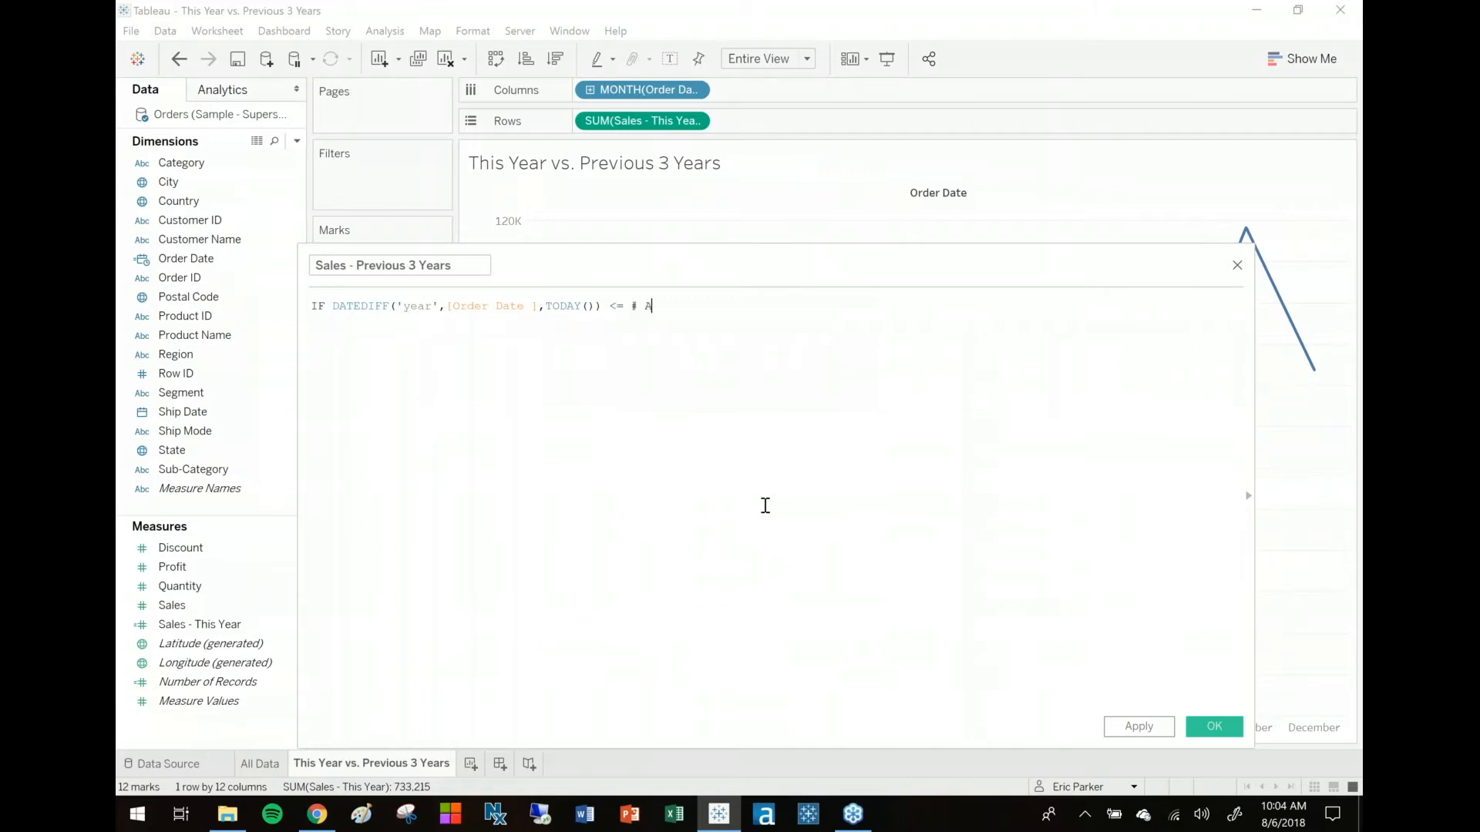
{"action": "type", "text": "3 AND"}
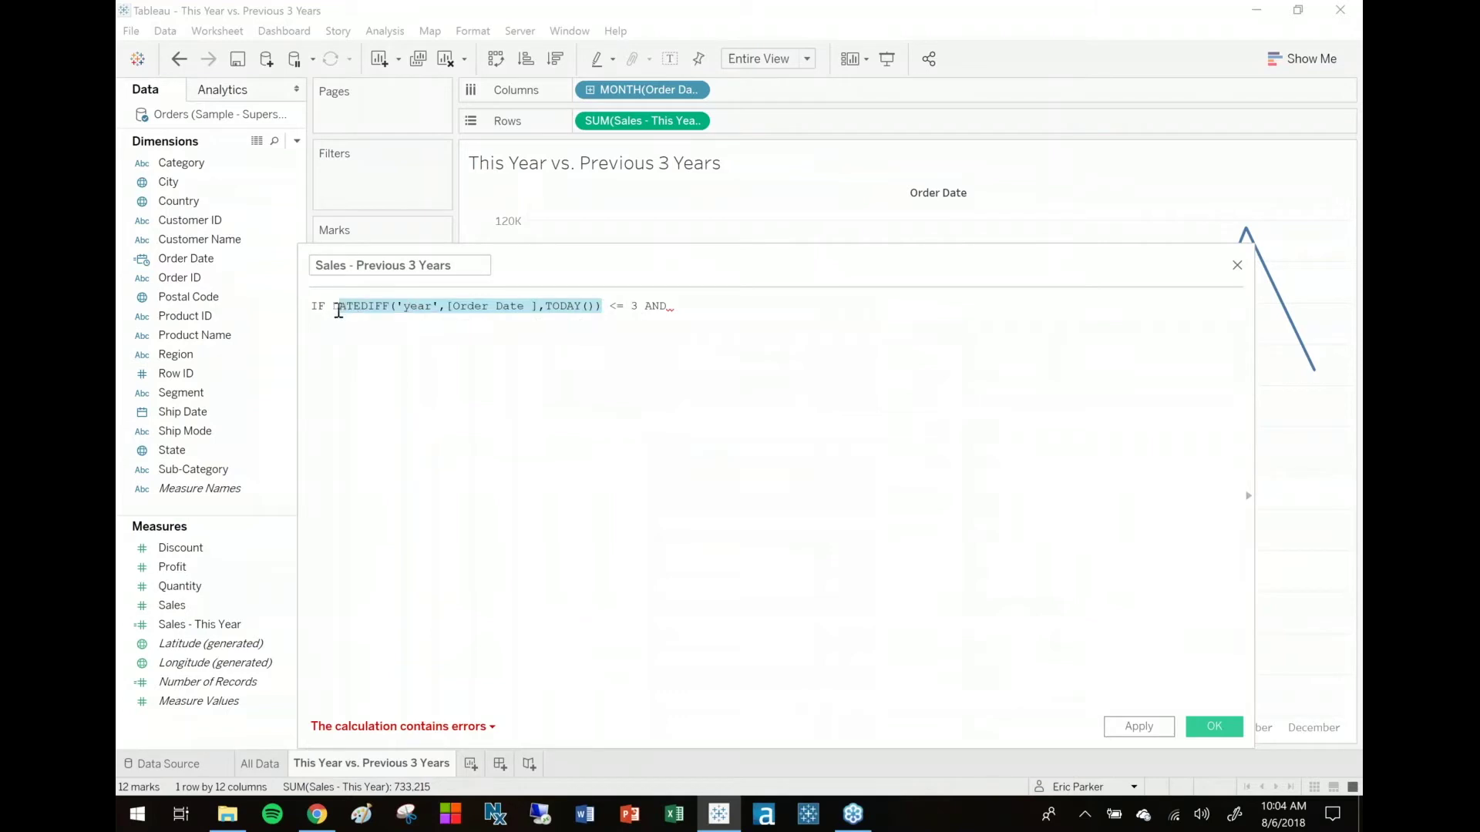
{"action": "mouse_move", "coordinate": [762, 309]}
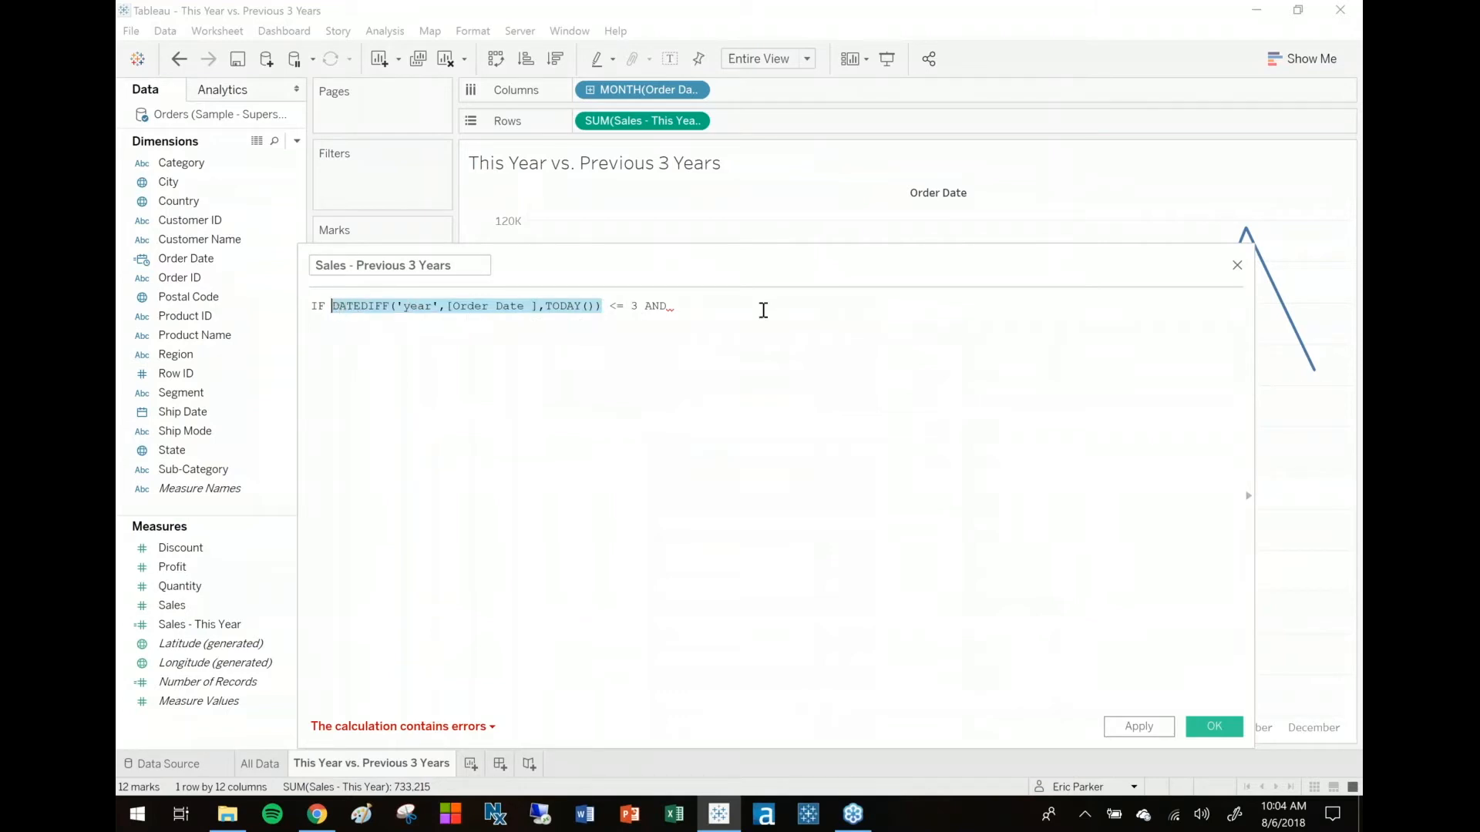
{"action": "type", "text": "DATEDIFF('year',[Order Date ],TODAY())"}
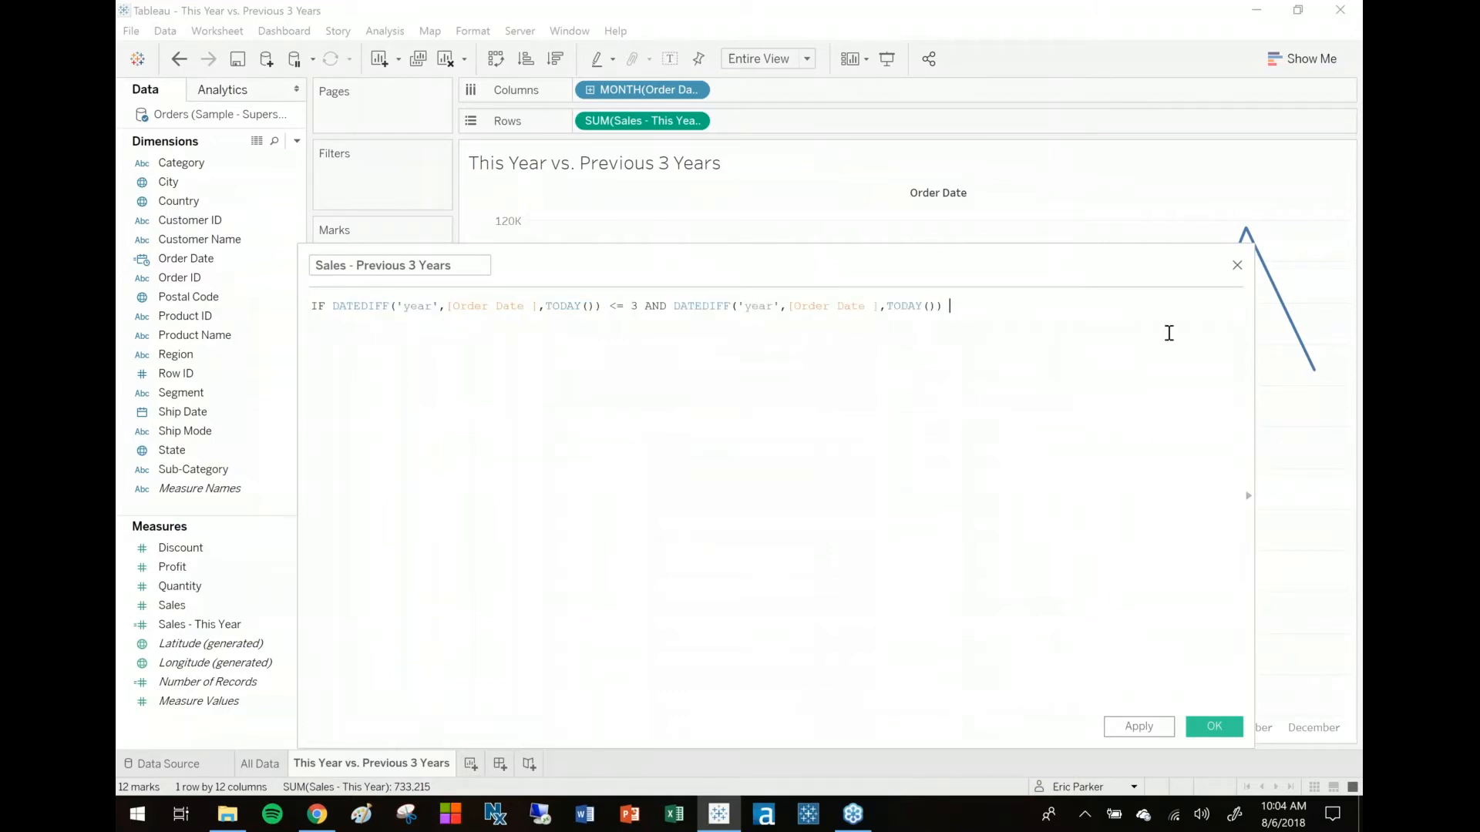
{"action": "type", "text": ">= 1"}
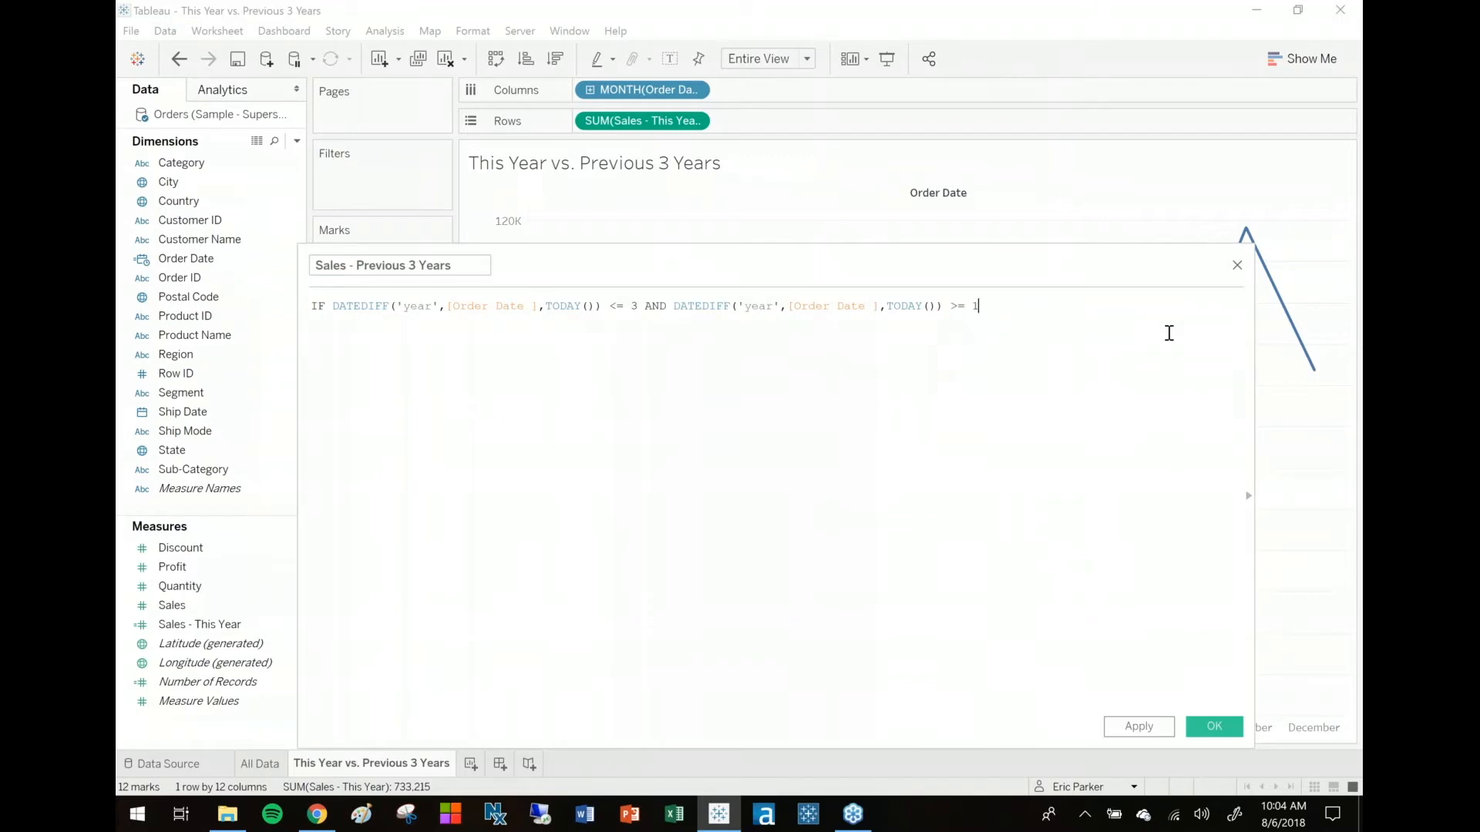
{"action": "type", "text": "THEN [Sales]"}
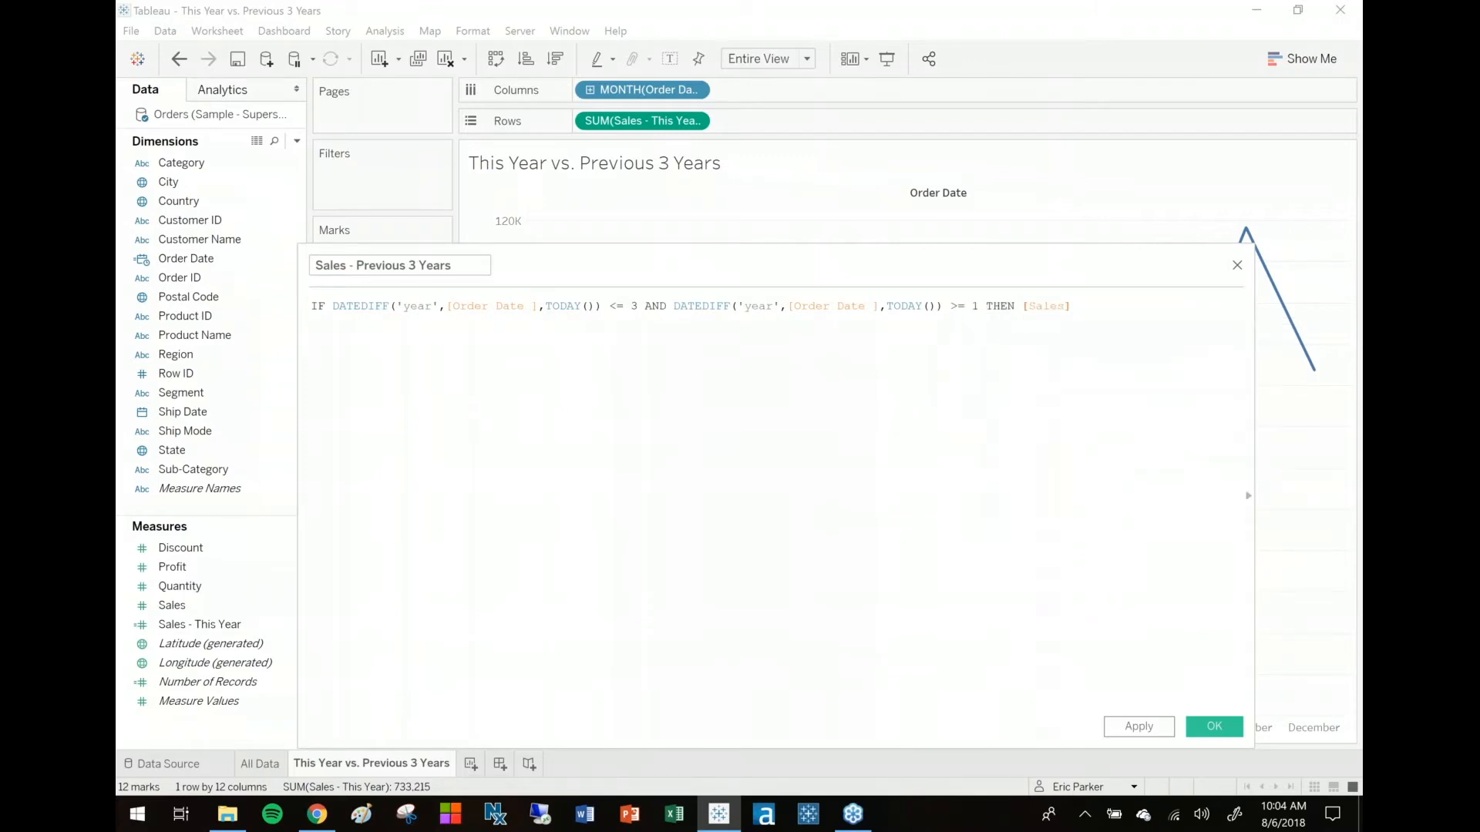
{"action": "type", "text": "END"}
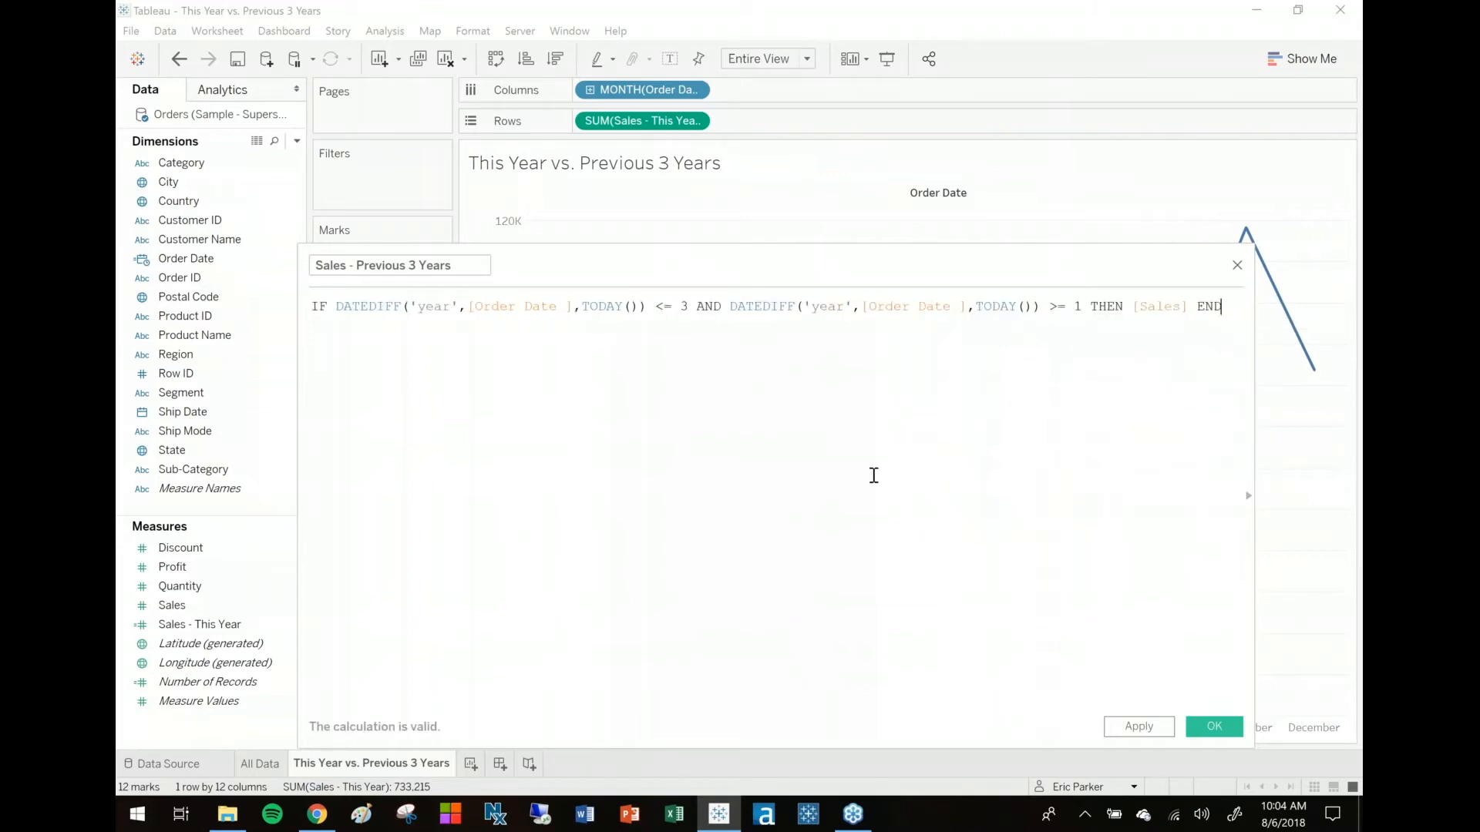
{"action": "left_click", "coordinate": [444, 306]}
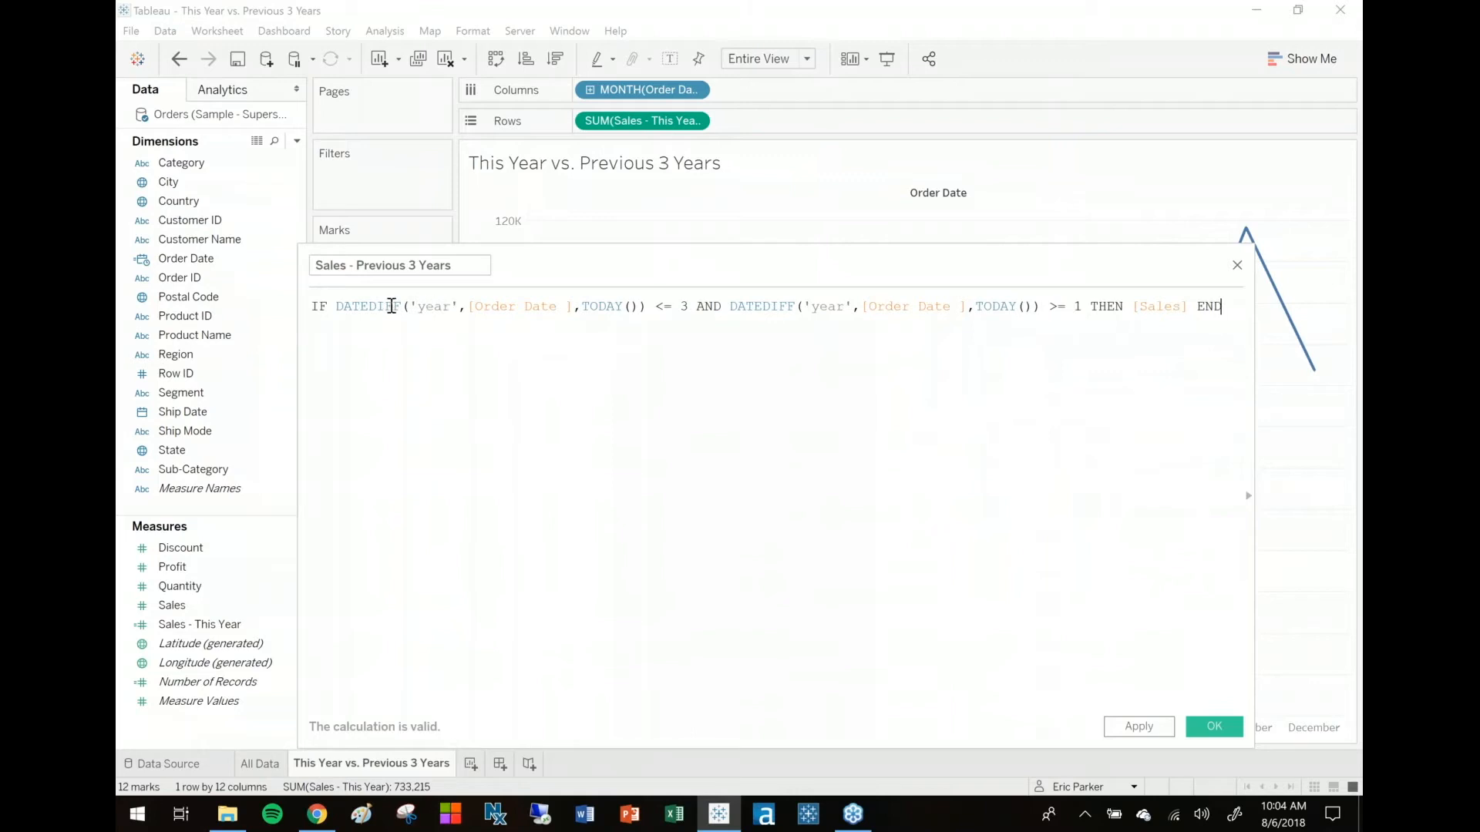
{"action": "left_click", "coordinate": [433, 306]}
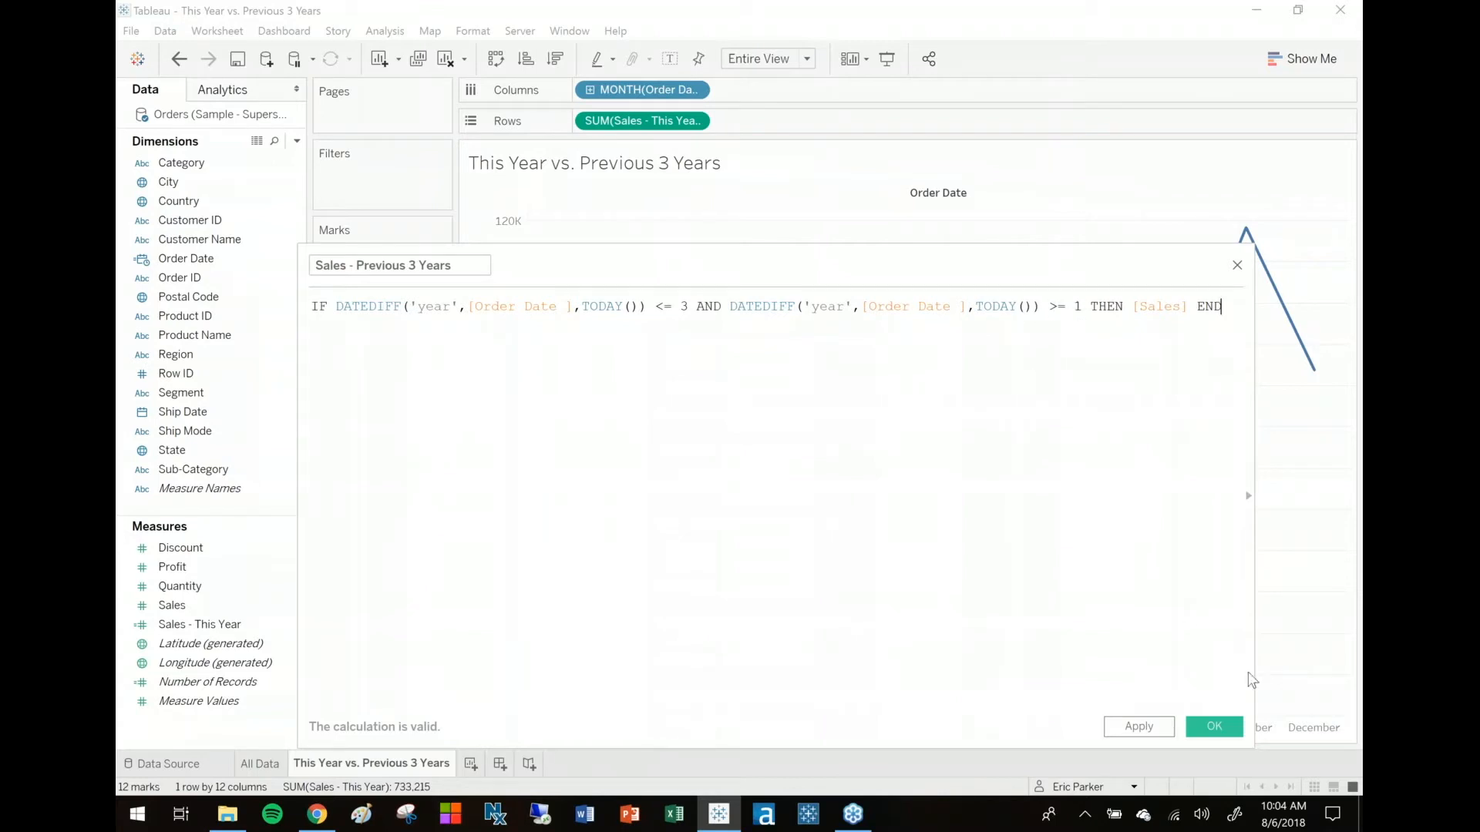
Step: Save Sales - Previous 3 Years and plot it with Sales - This Year, briefly highlighting 2015
{"action": "left_click", "coordinate": [1213, 726]}
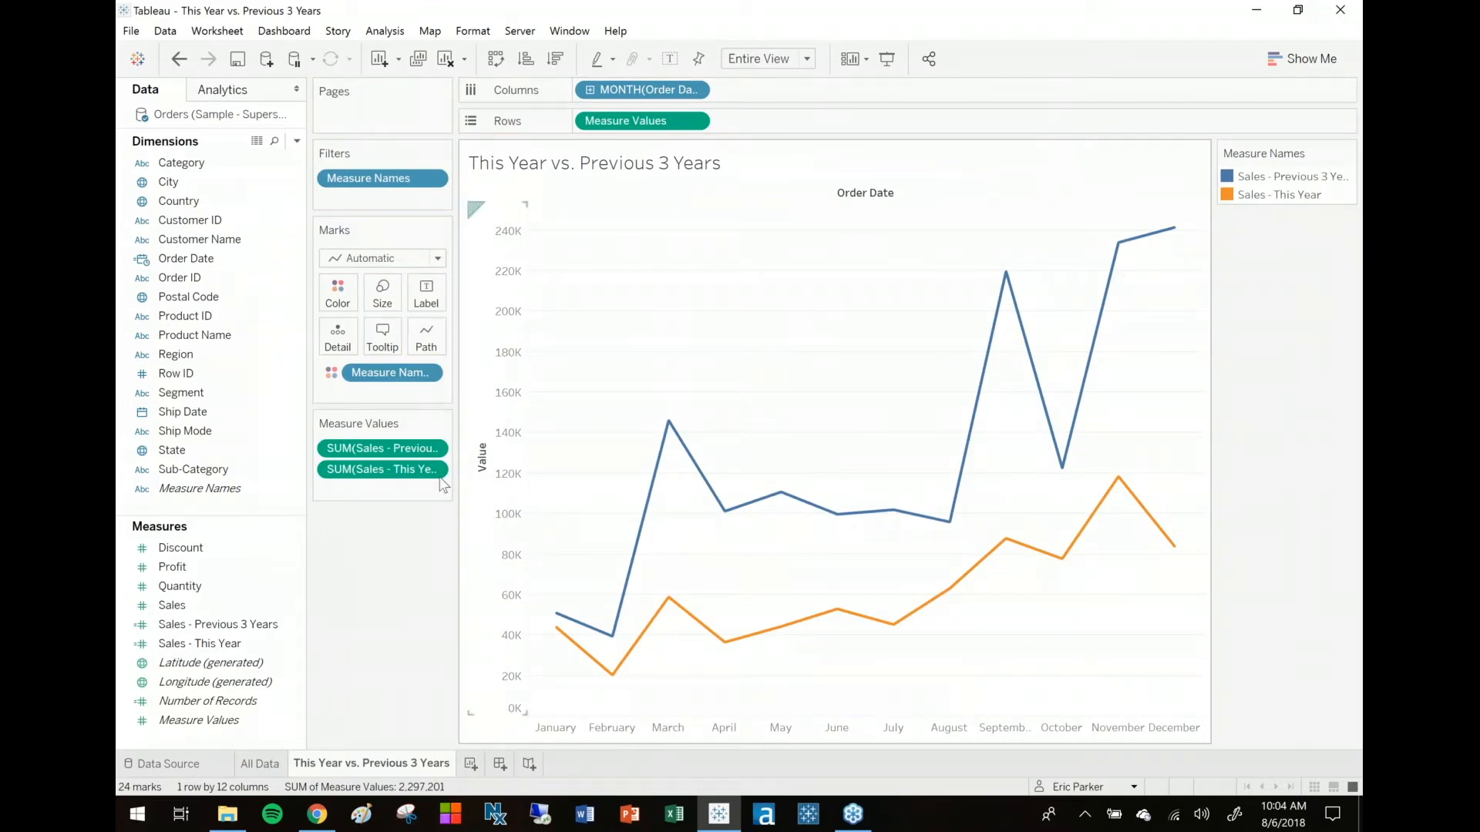
{"action": "mouse_move", "coordinate": [369, 298]}
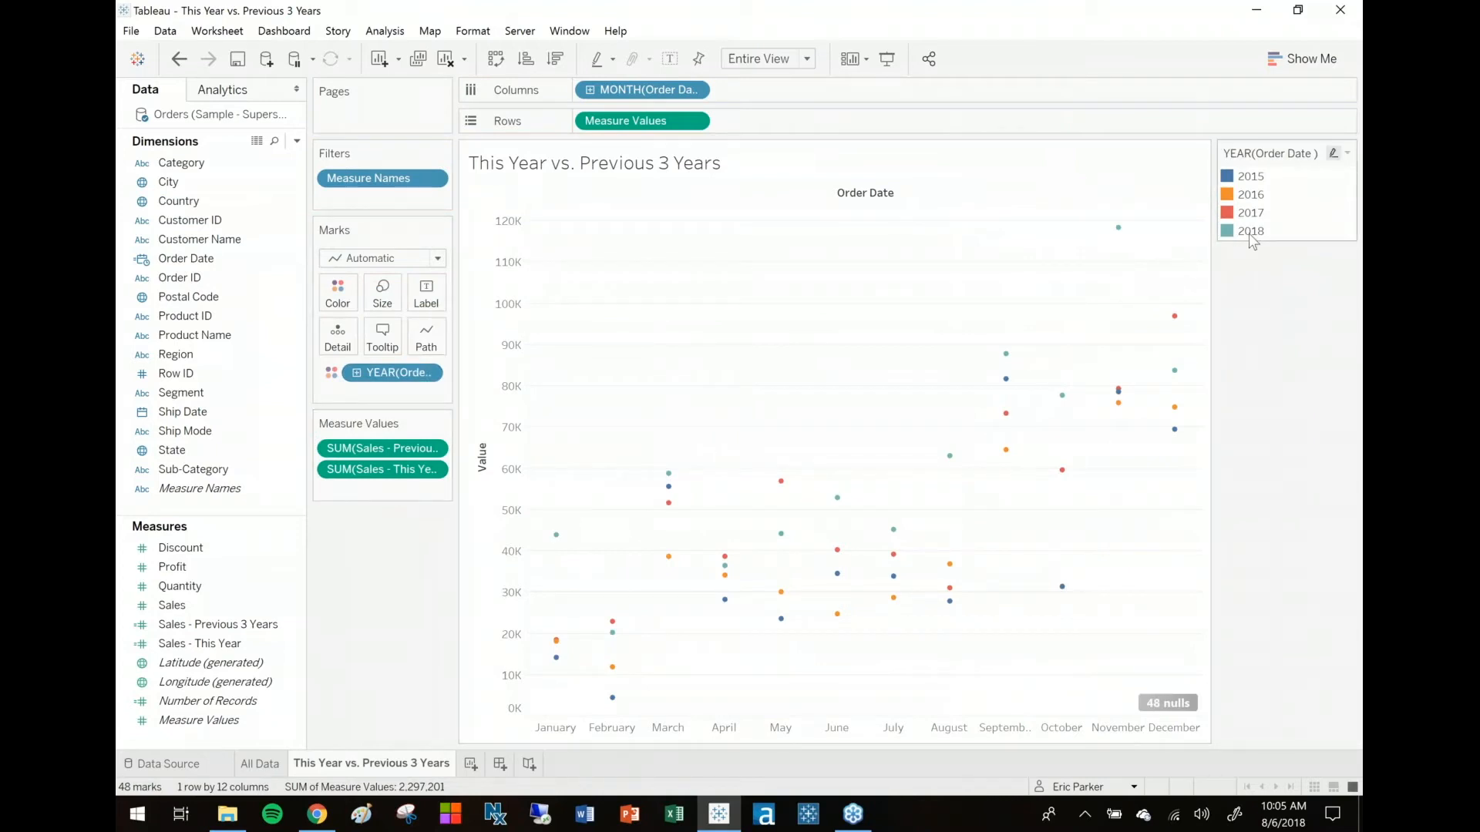
{"action": "left_click", "coordinate": [1250, 213]}
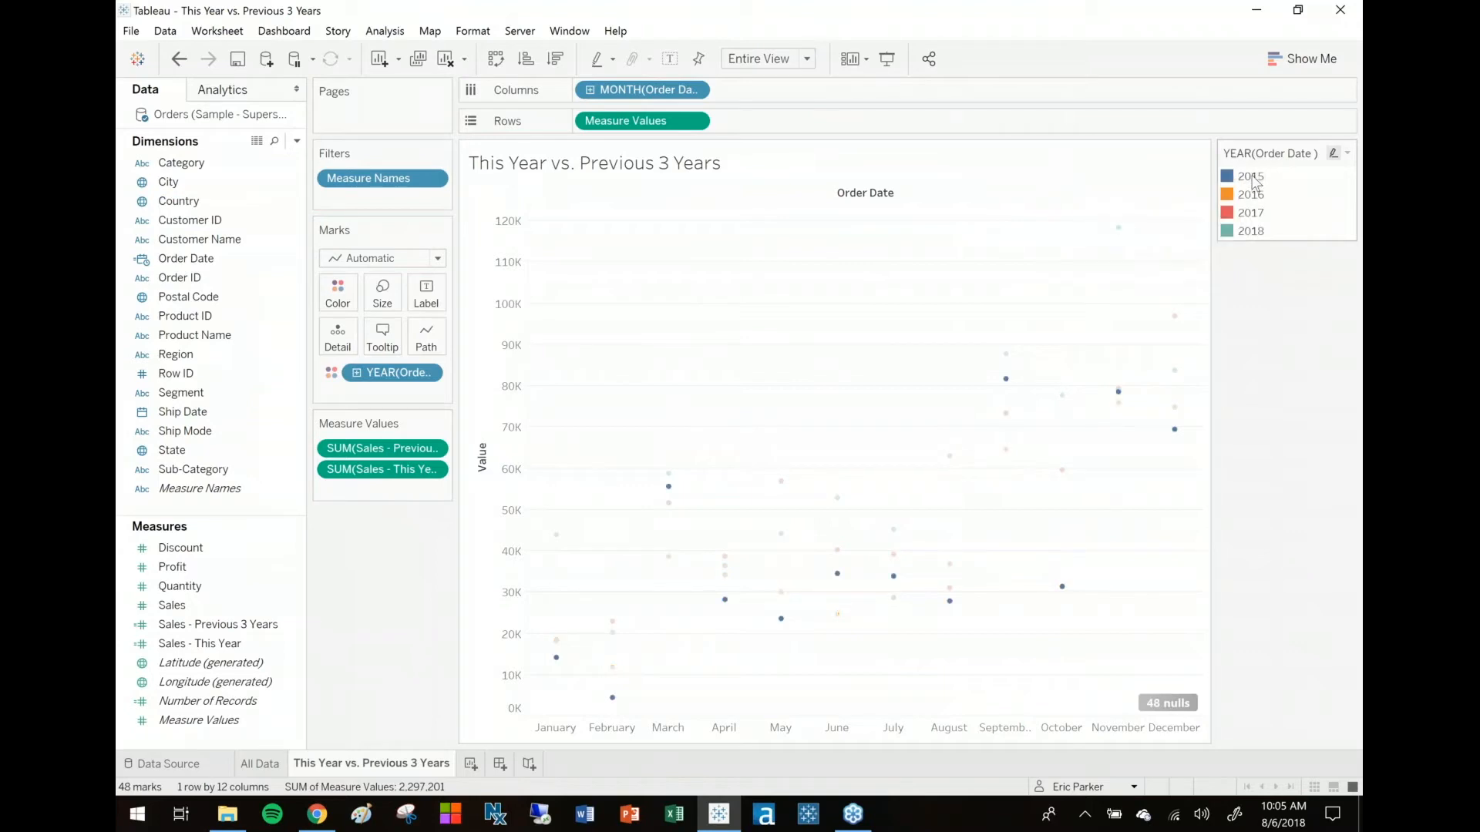
{"action": "left_click", "coordinate": [382, 470]}
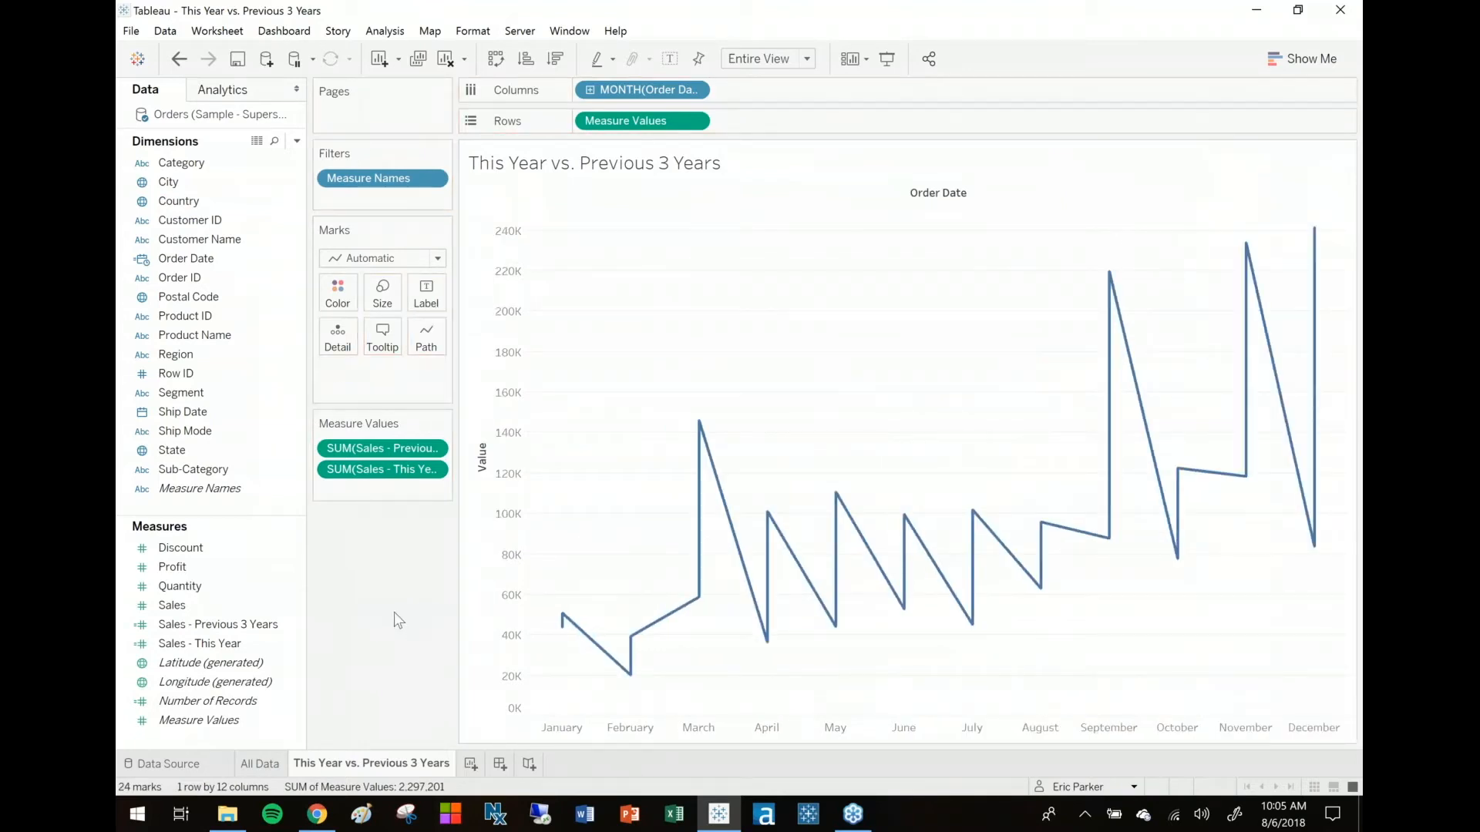
{"action": "left_click", "coordinate": [180, 59]}
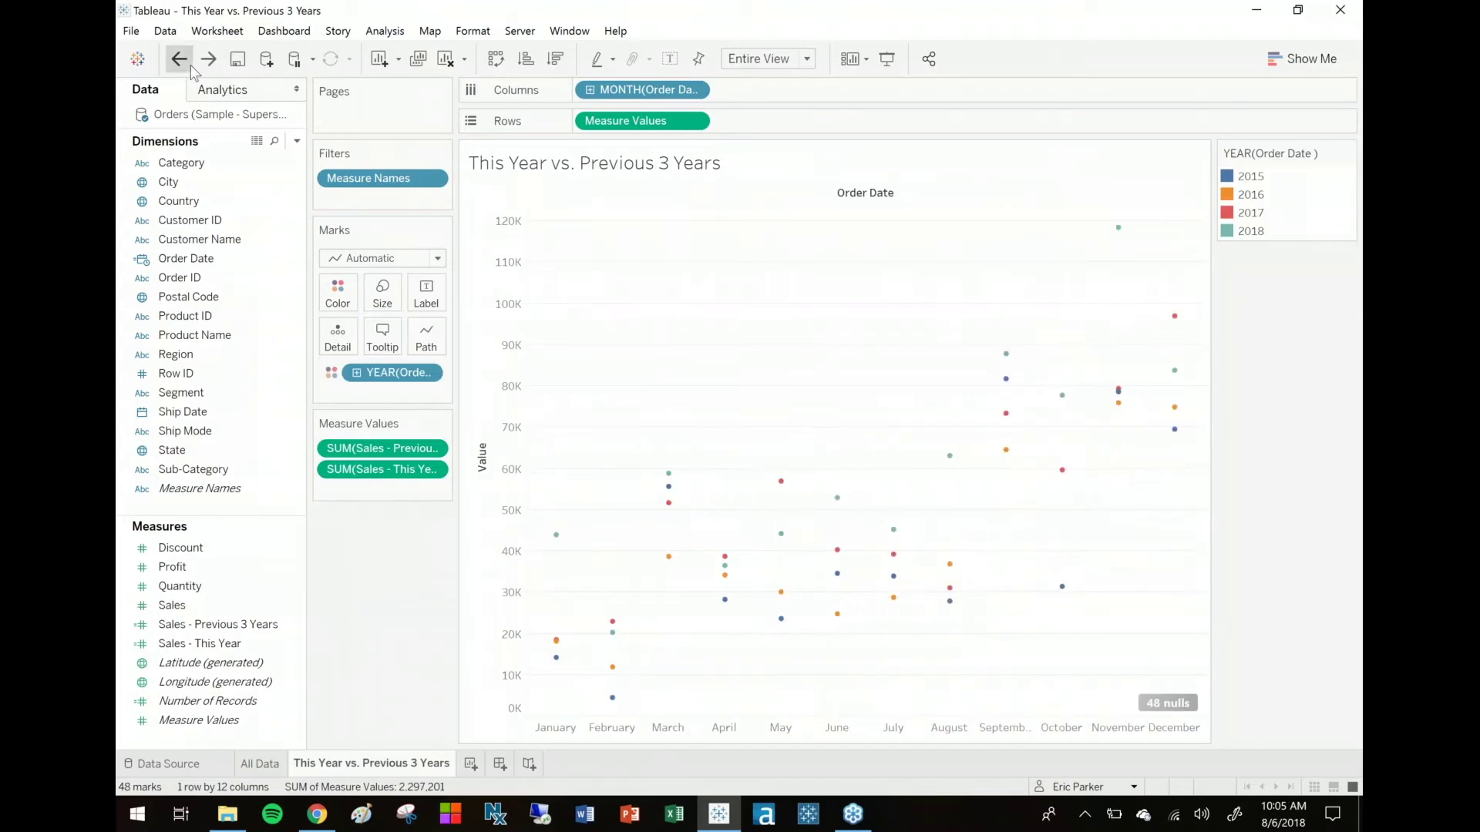
{"action": "left_click", "coordinate": [180, 59]}
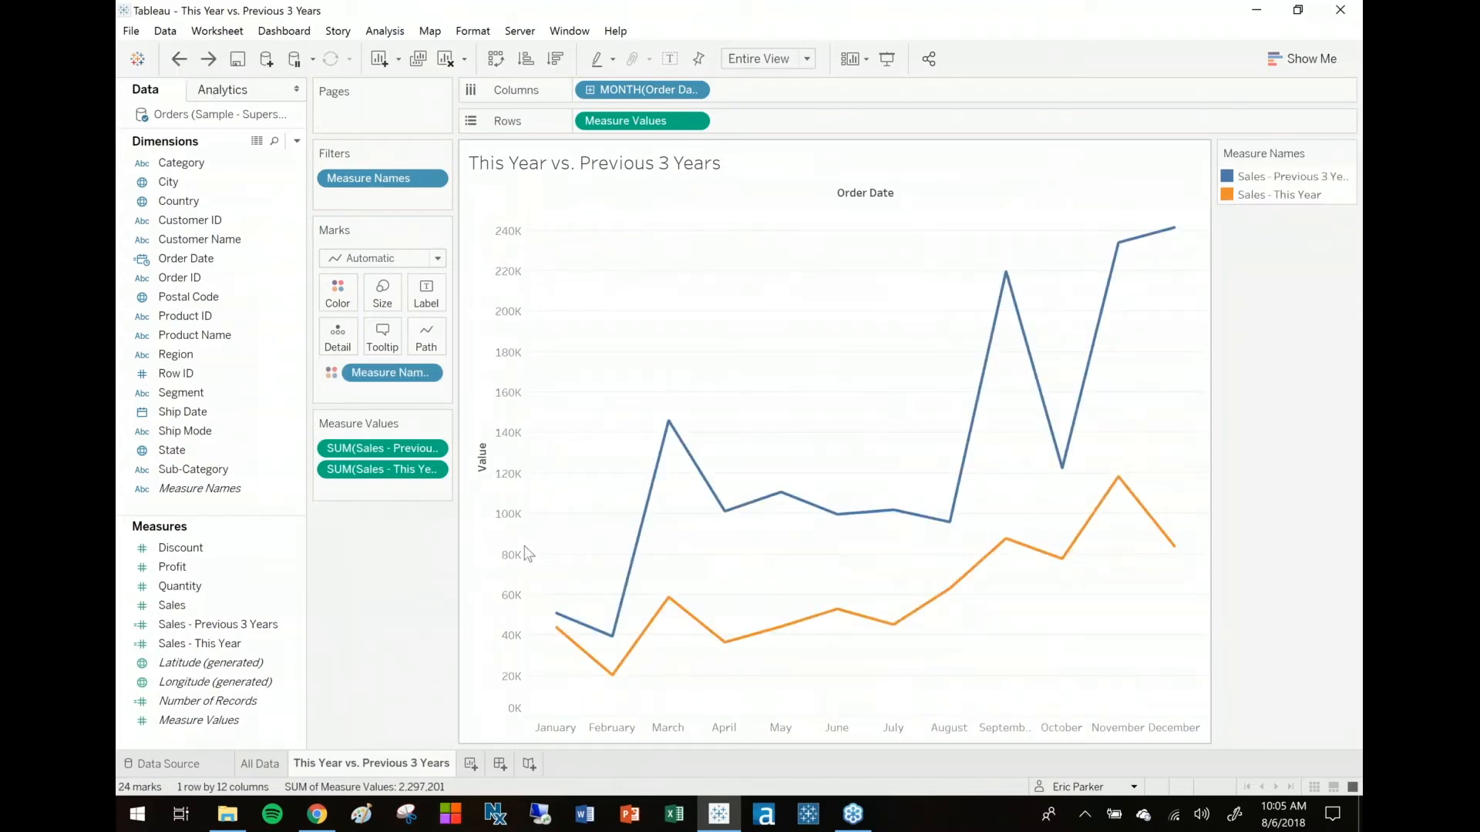
{"action": "mouse_move", "coordinate": [669, 423]}
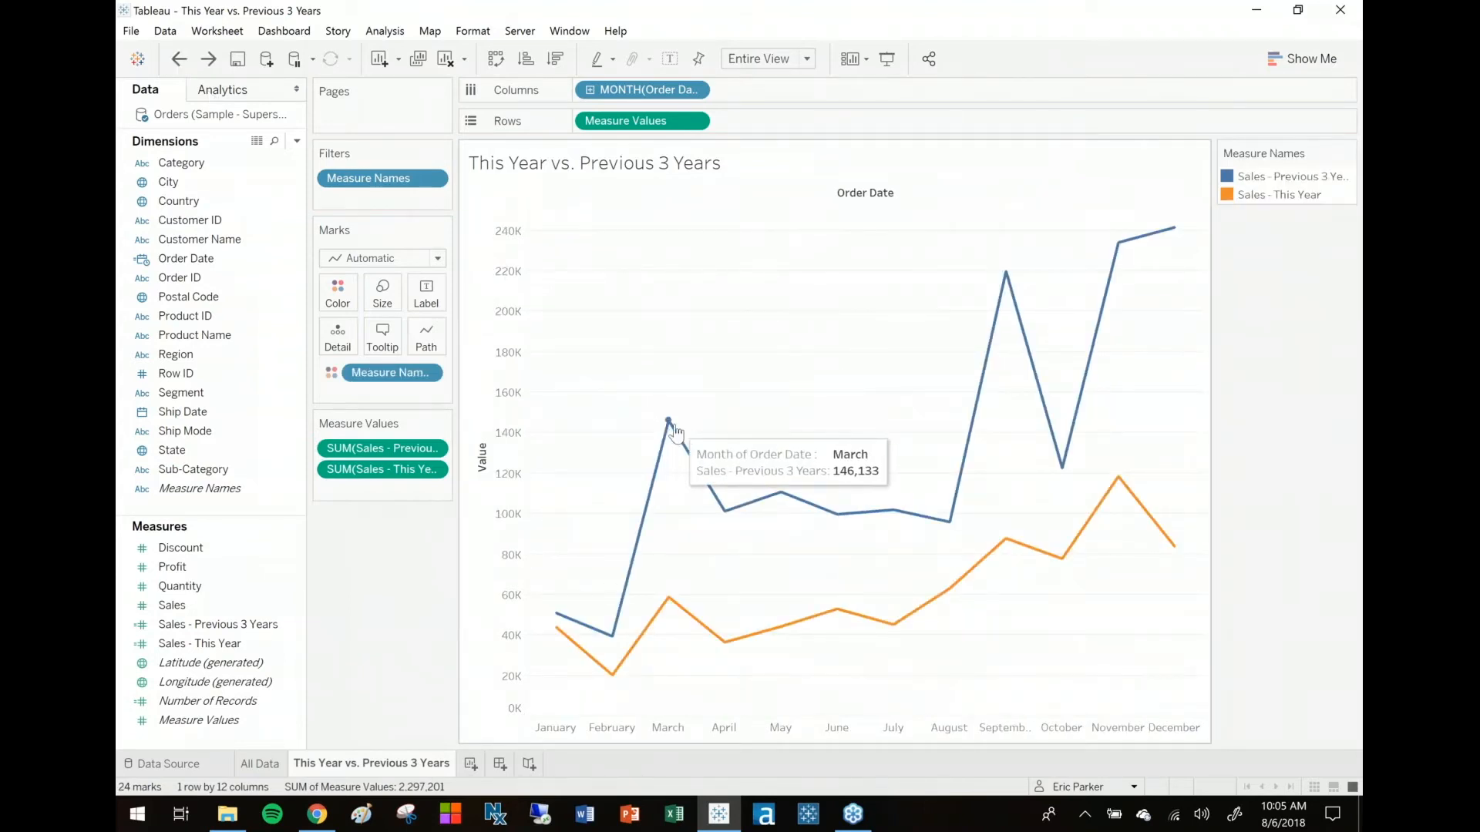
{"action": "mouse_move", "coordinate": [670, 429]}
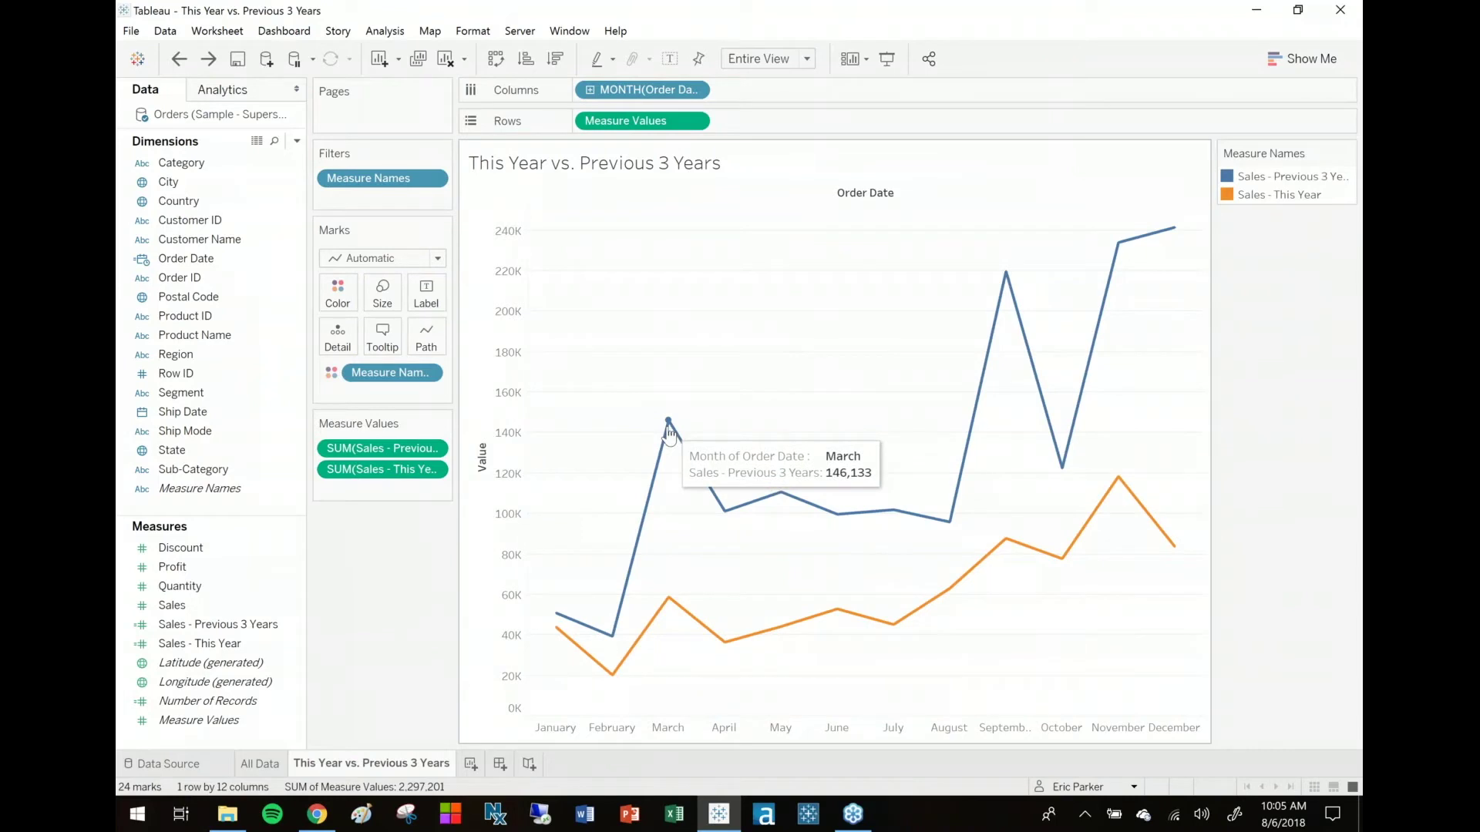
{"action": "mouse_move", "coordinate": [673, 602]}
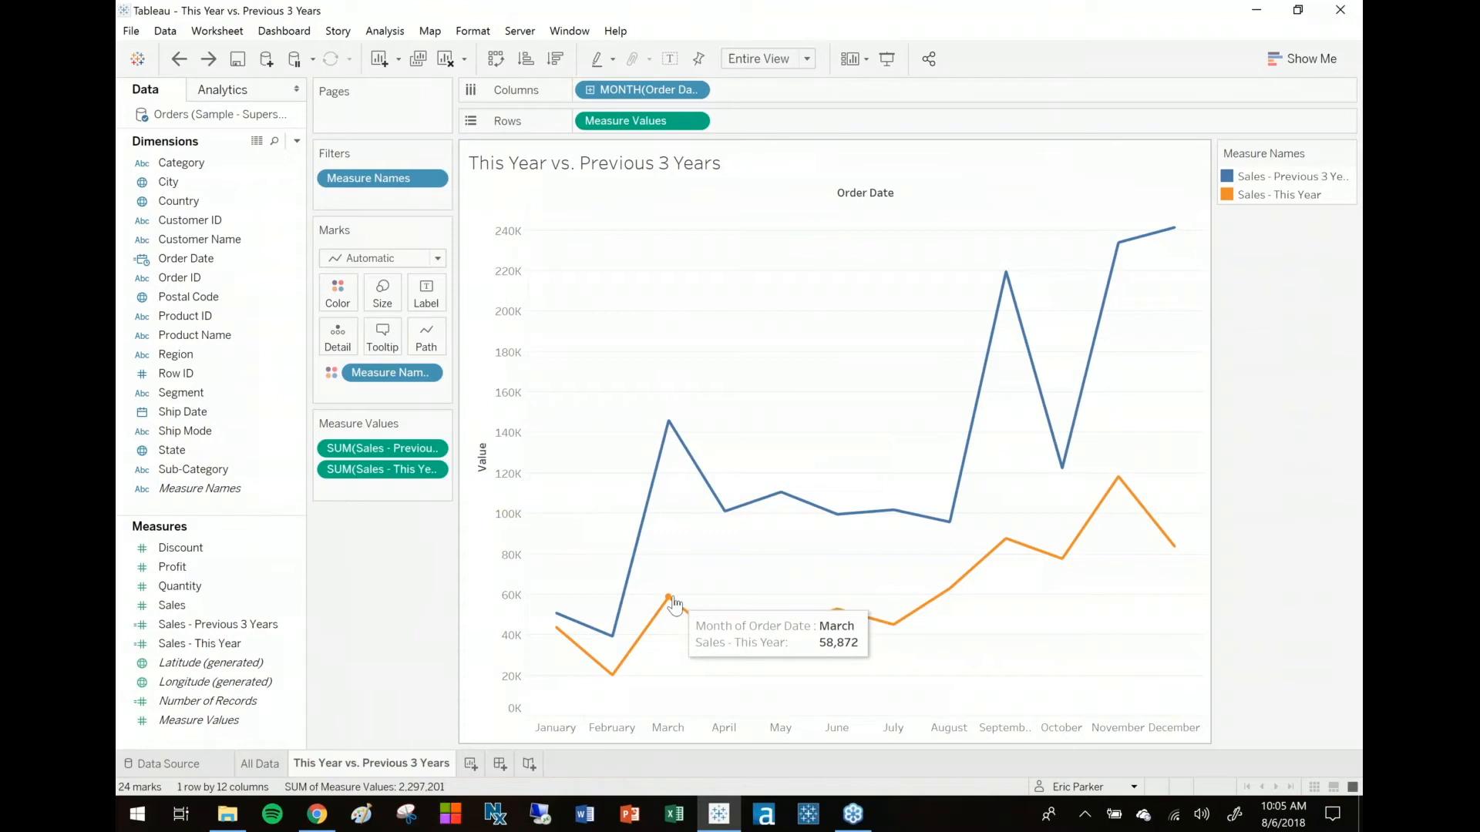
{"action": "mouse_move", "coordinate": [672, 604]}
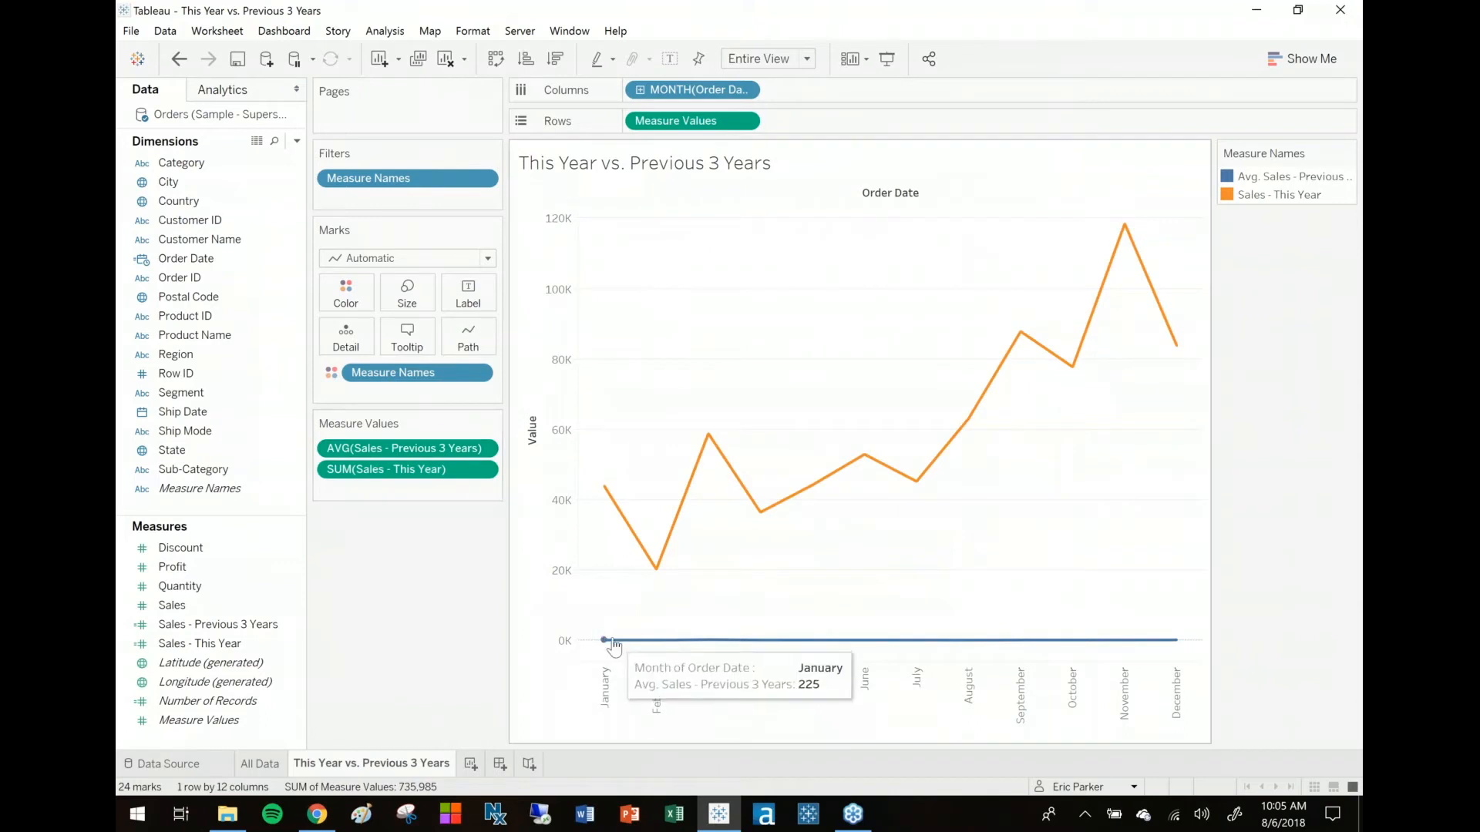
{"action": "mouse_move", "coordinate": [651, 642]}
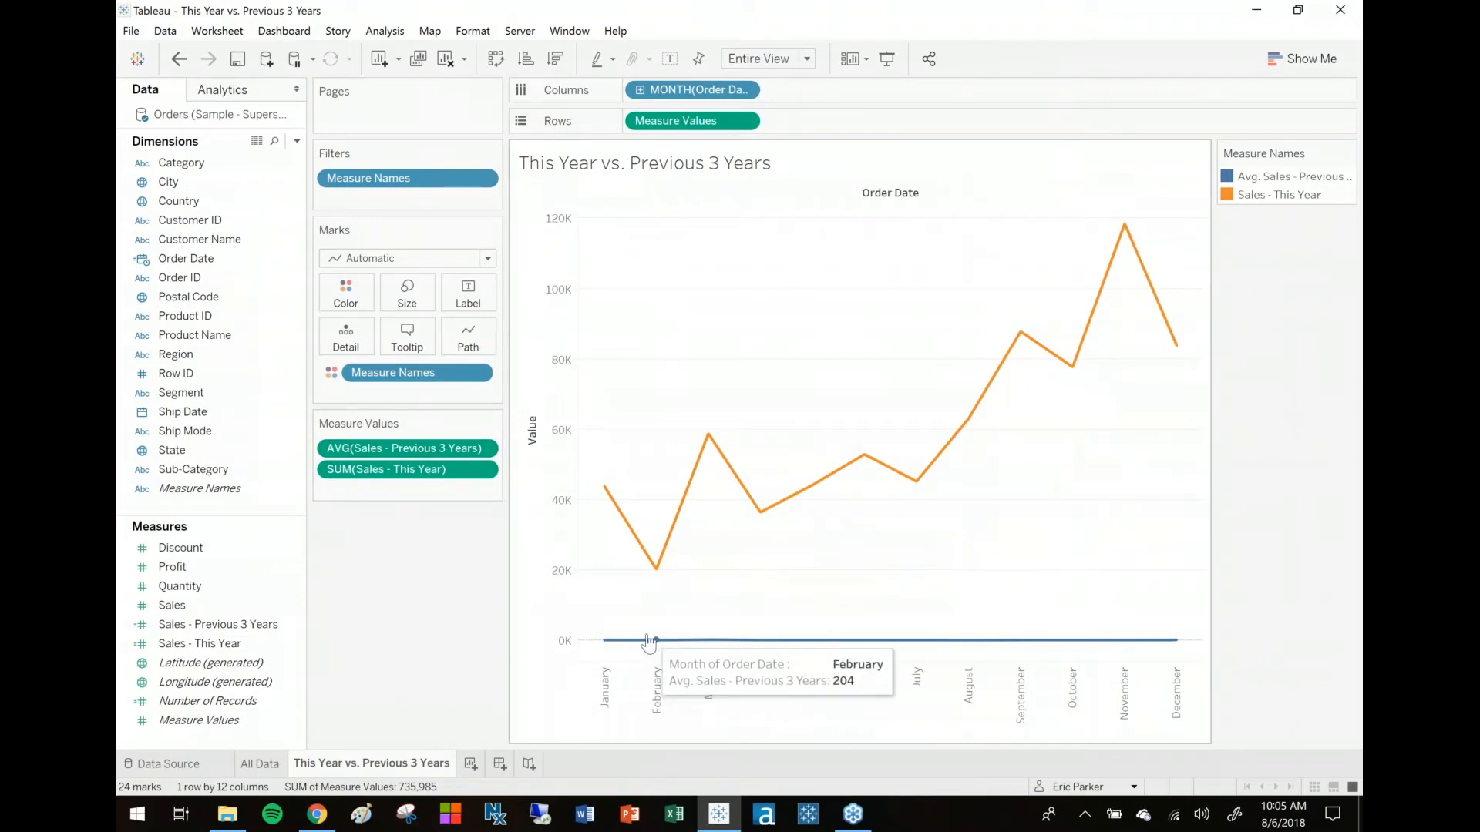
{"action": "mouse_move", "coordinate": [649, 640]}
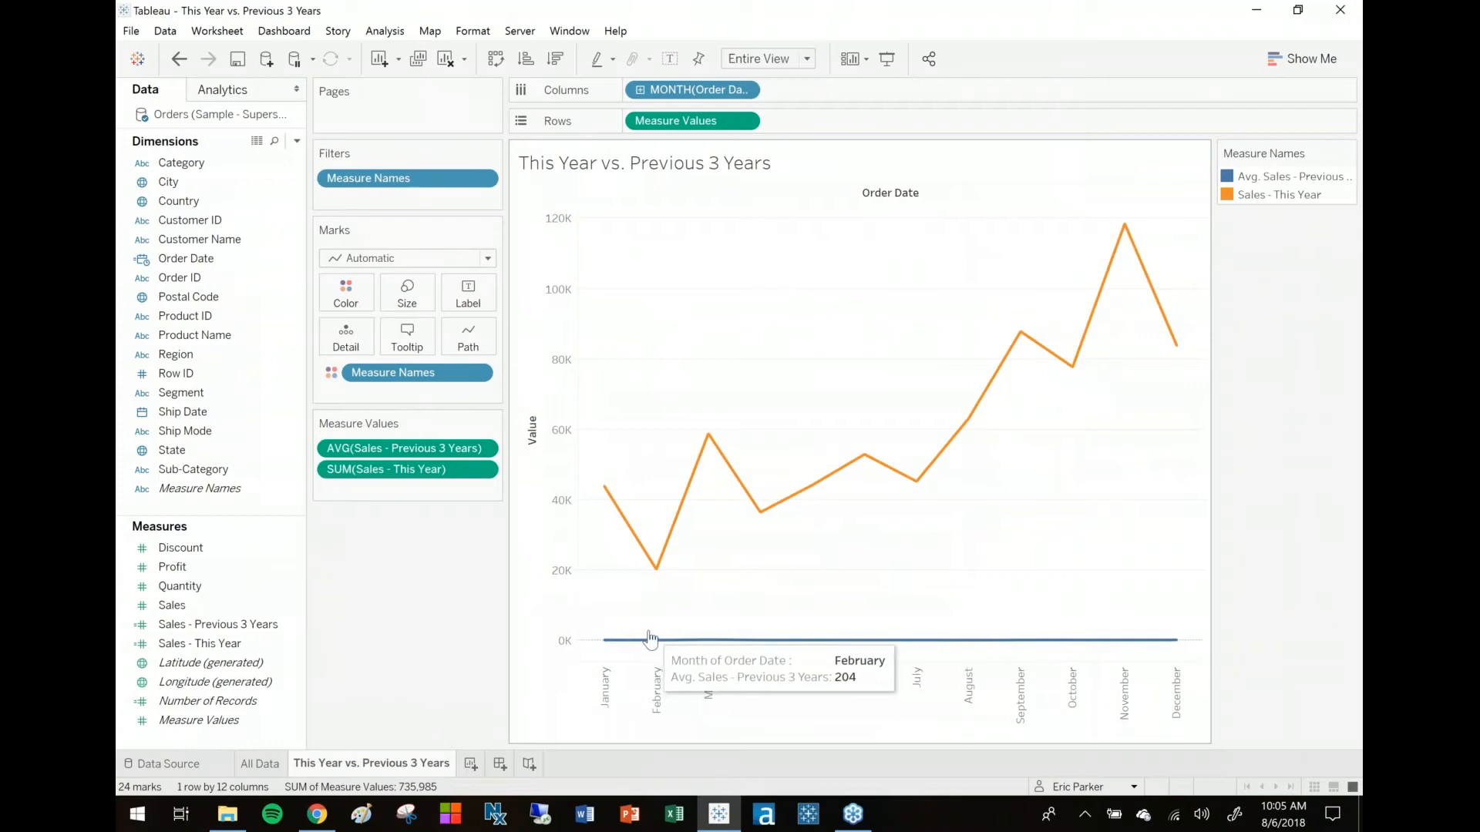
{"action": "mouse_move", "coordinate": [604, 642]}
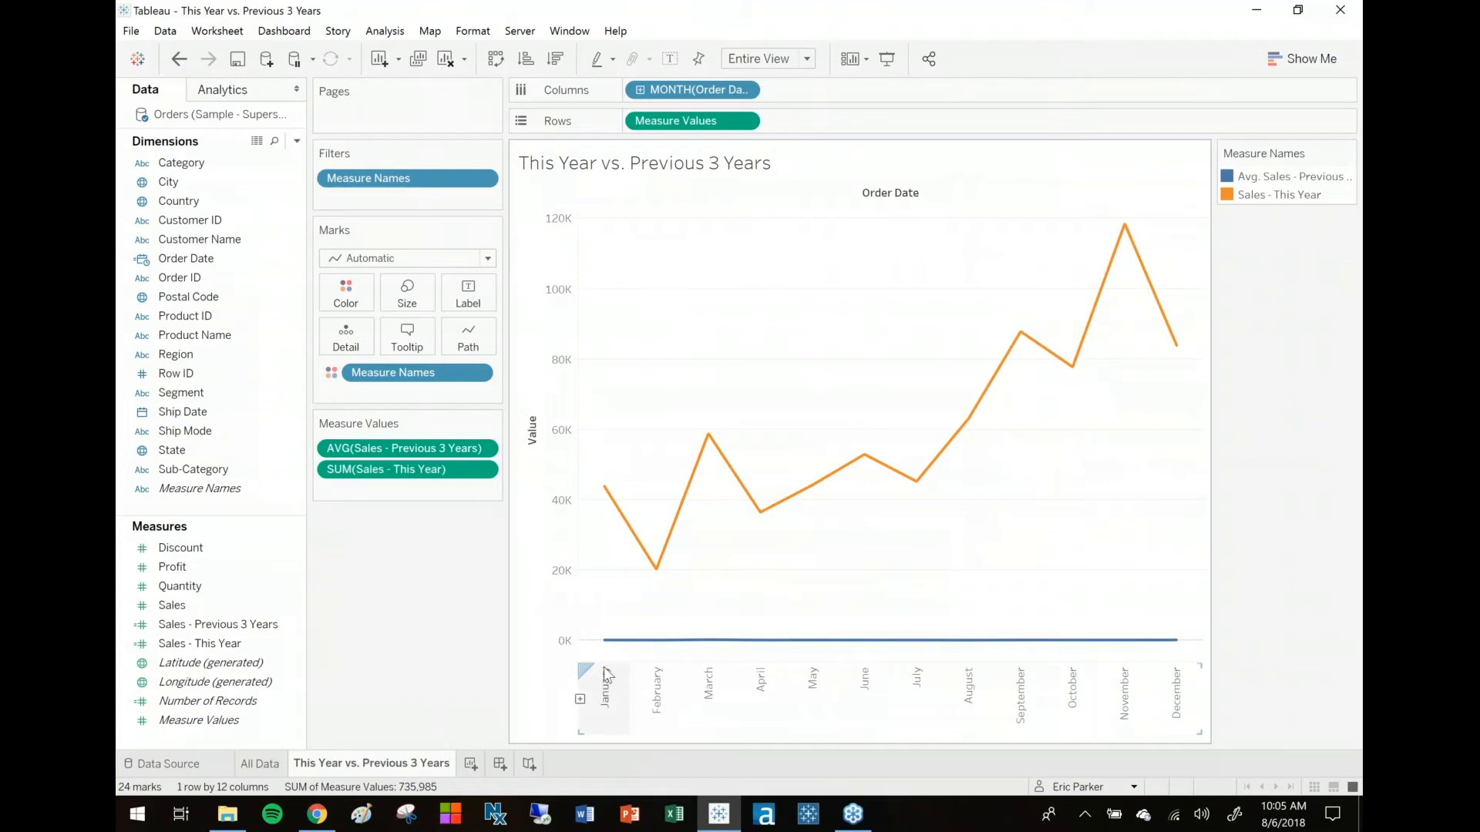
{"action": "mouse_move", "coordinate": [606, 640]}
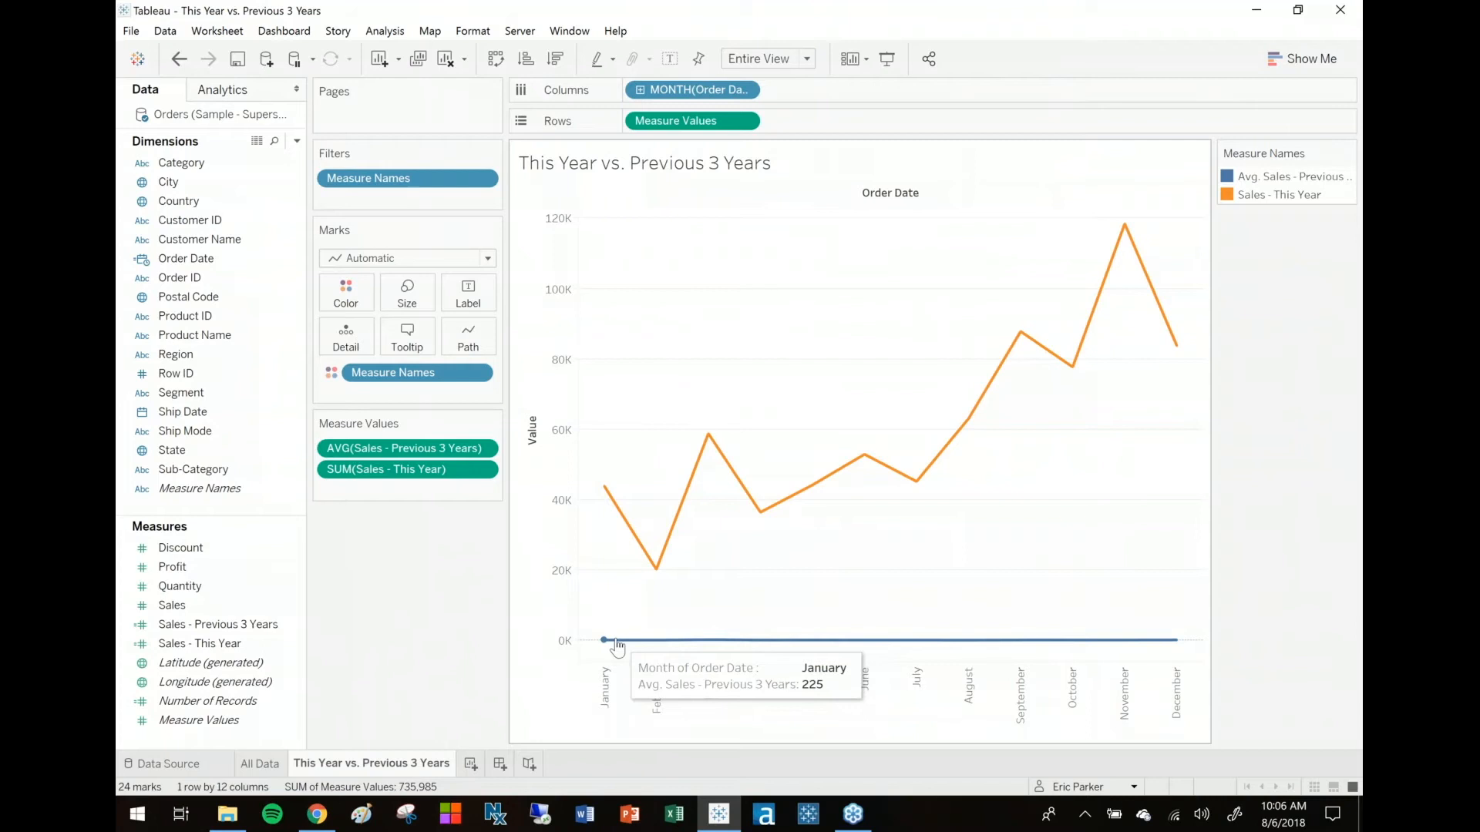
{"action": "mouse_move", "coordinate": [613, 648]}
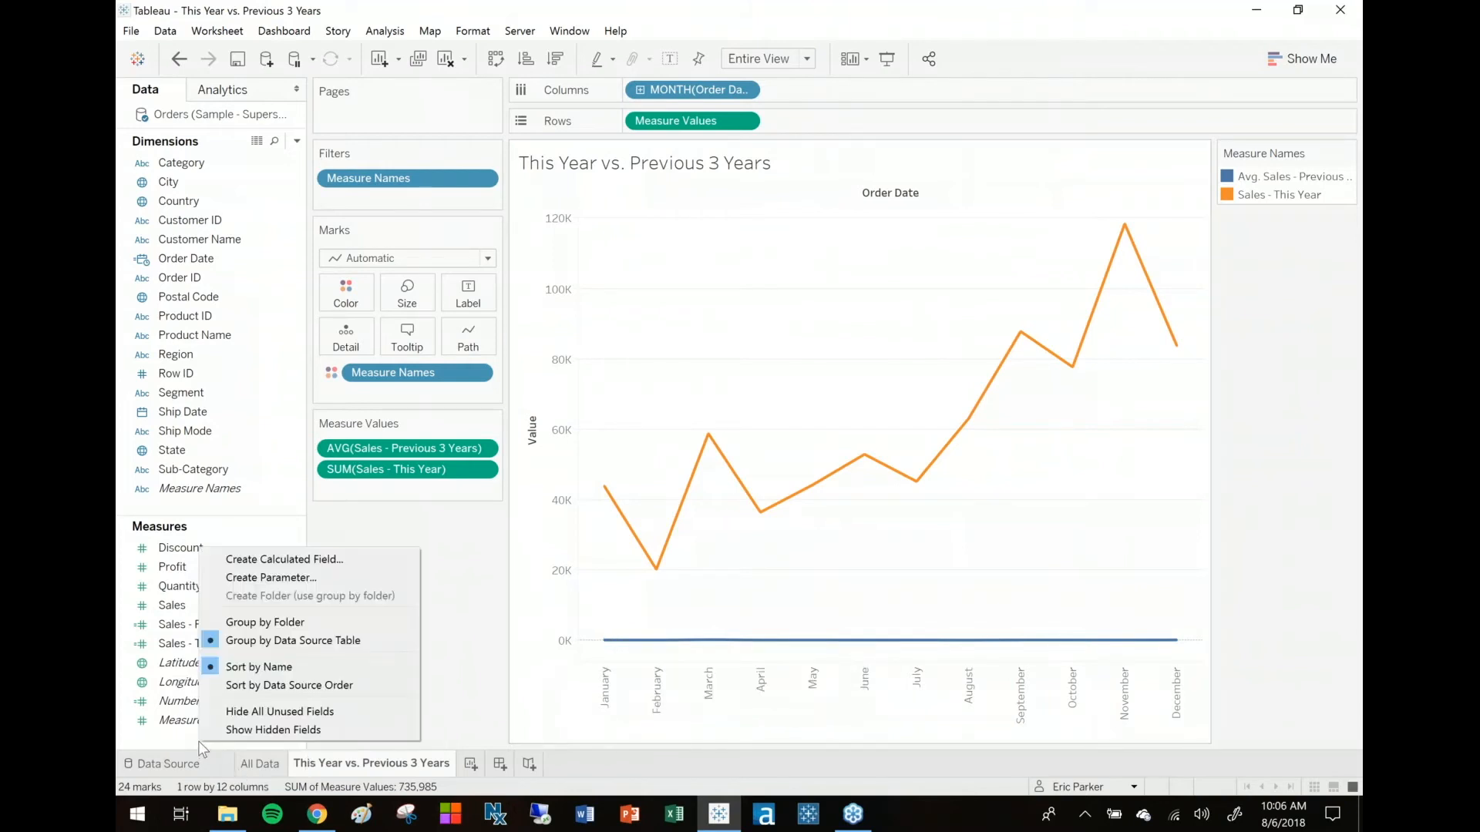
Step: Start a new calculated field named 'Sales - Last 3 Year Average'
{"action": "left_click", "coordinate": [284, 559]}
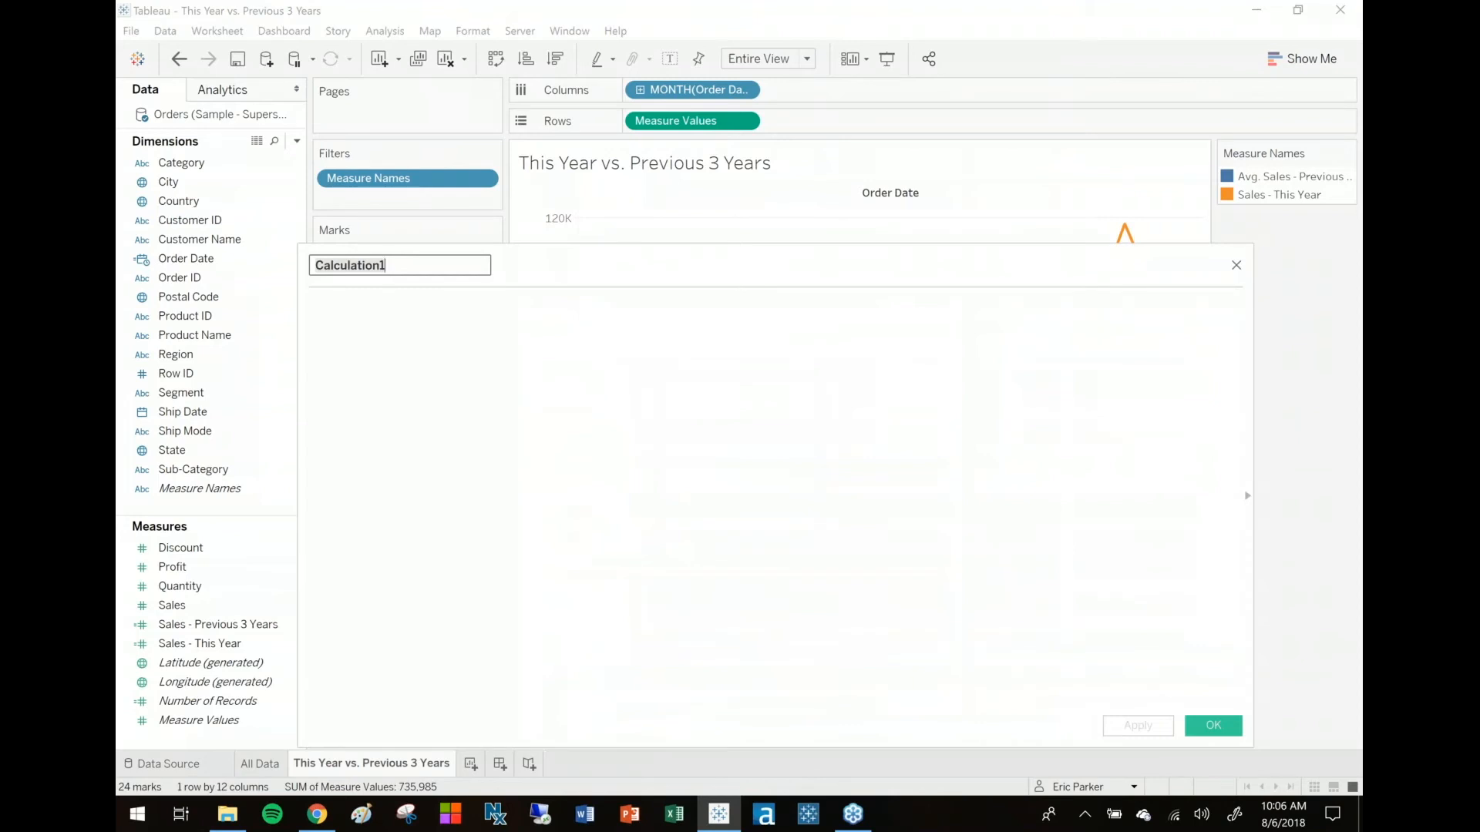
{"action": "type", "text": "Sales - Last"}
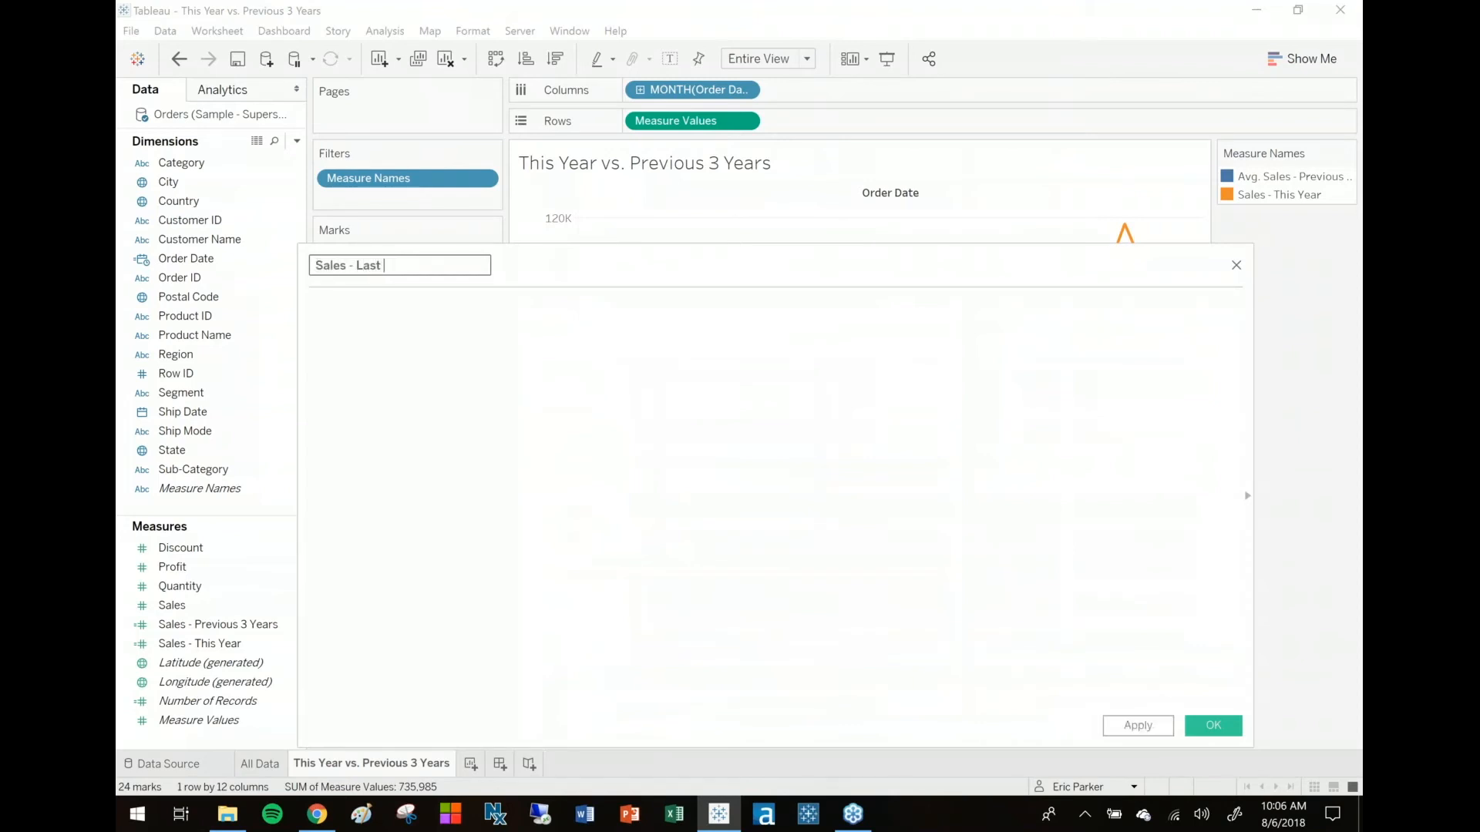
{"action": "type", "text": "3 Year Average"}
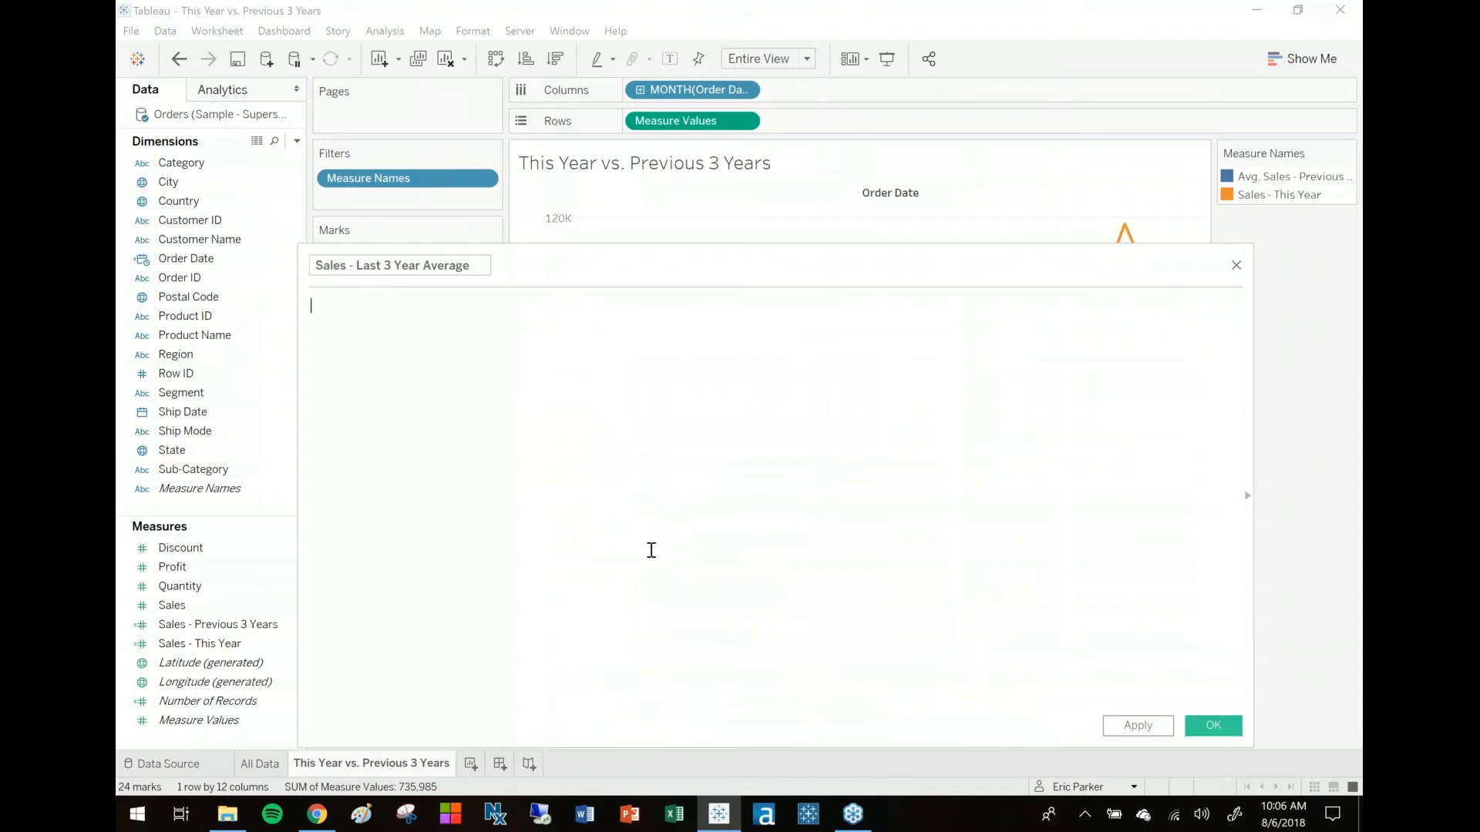
Step: Enter AVG({FIXED YEAR([Order Date]),MONTH([Order Date]):SUM([Sales - Previous 3 Years])}) and save
{"action": "type", "text": "{ FIXED"}
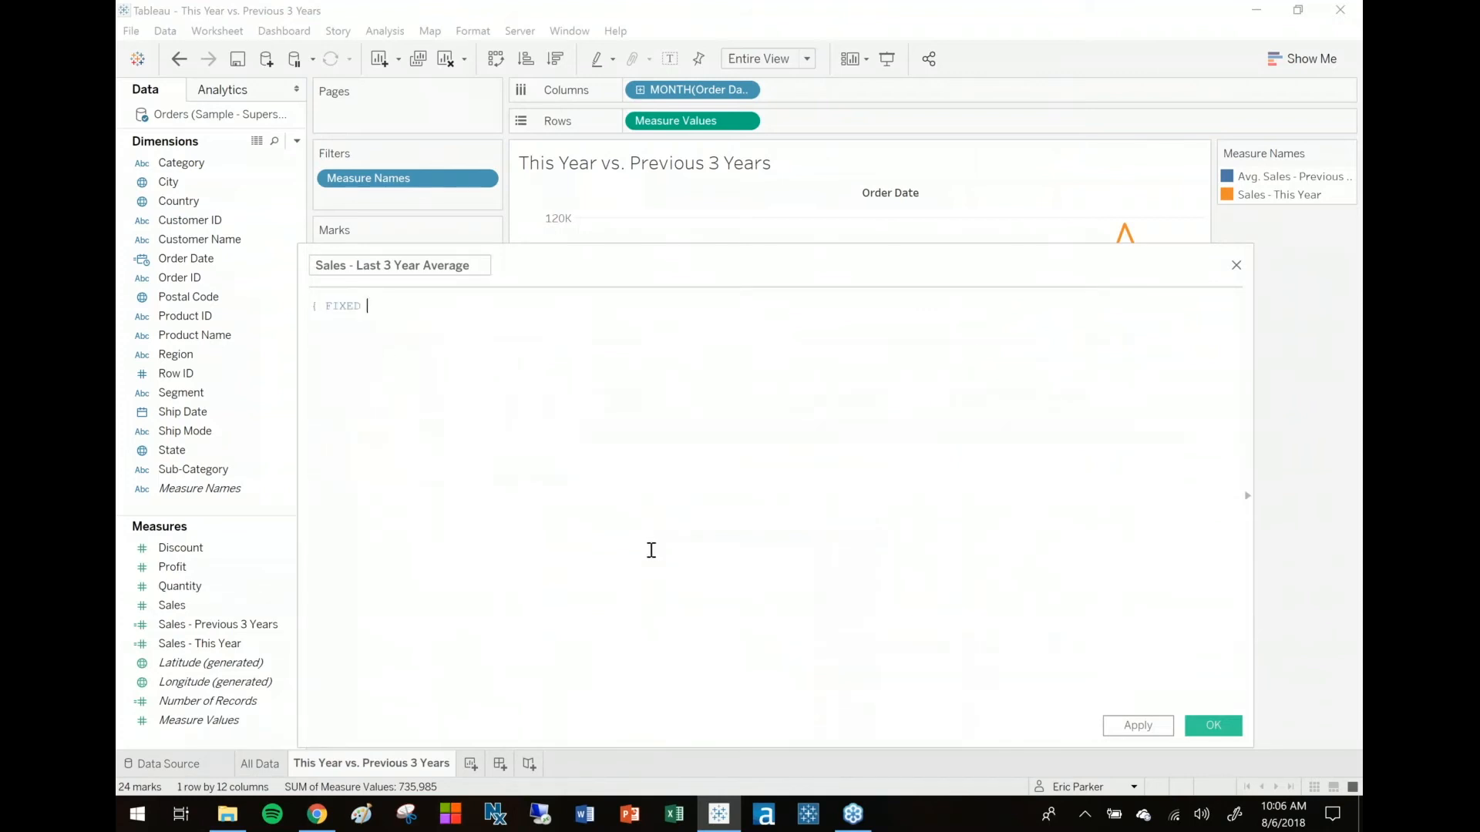
{"action": "type", "text": "YEAR ("}
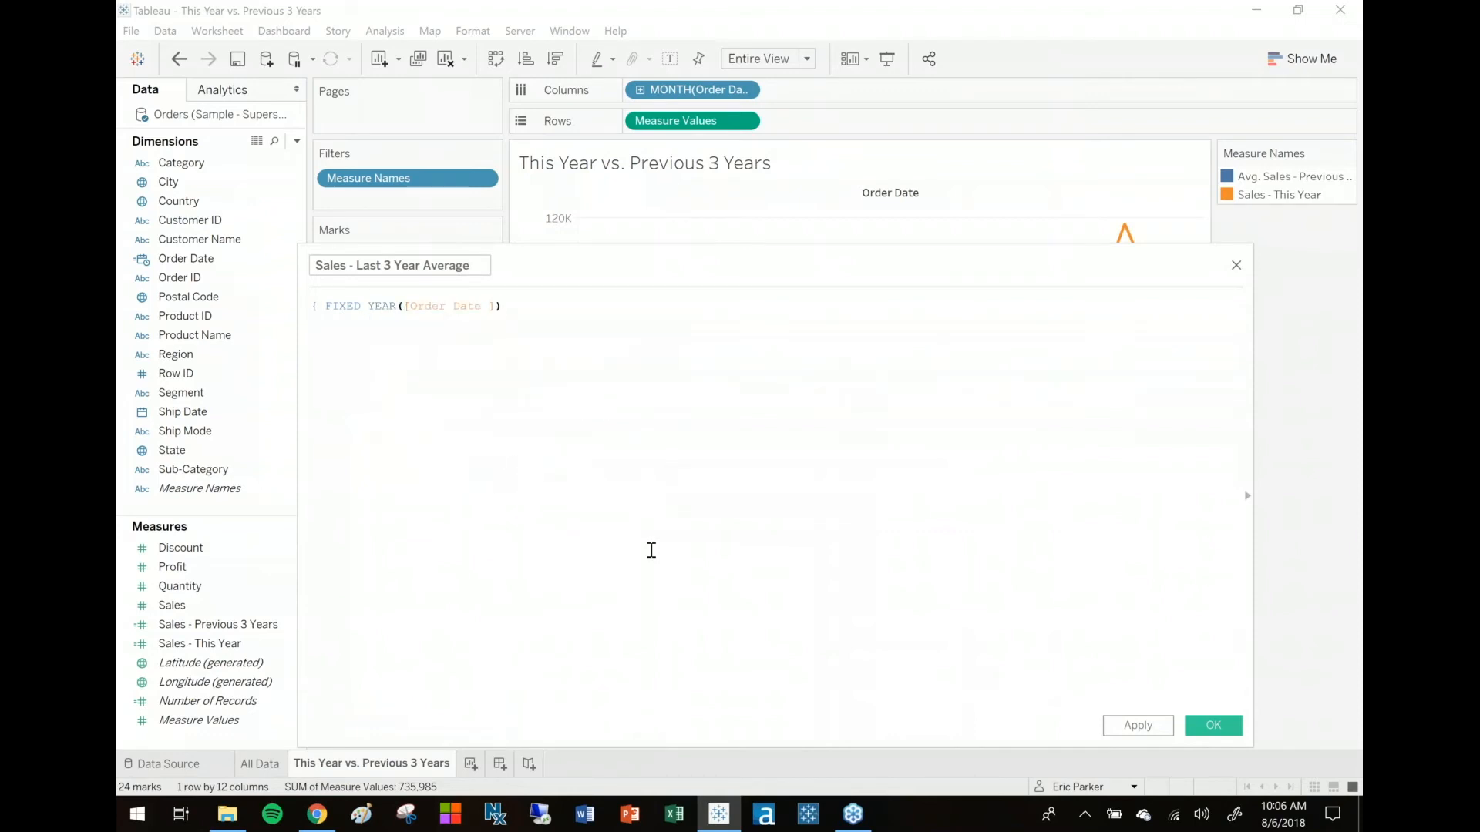
{"action": "type", "text": ",MONTH(or"}
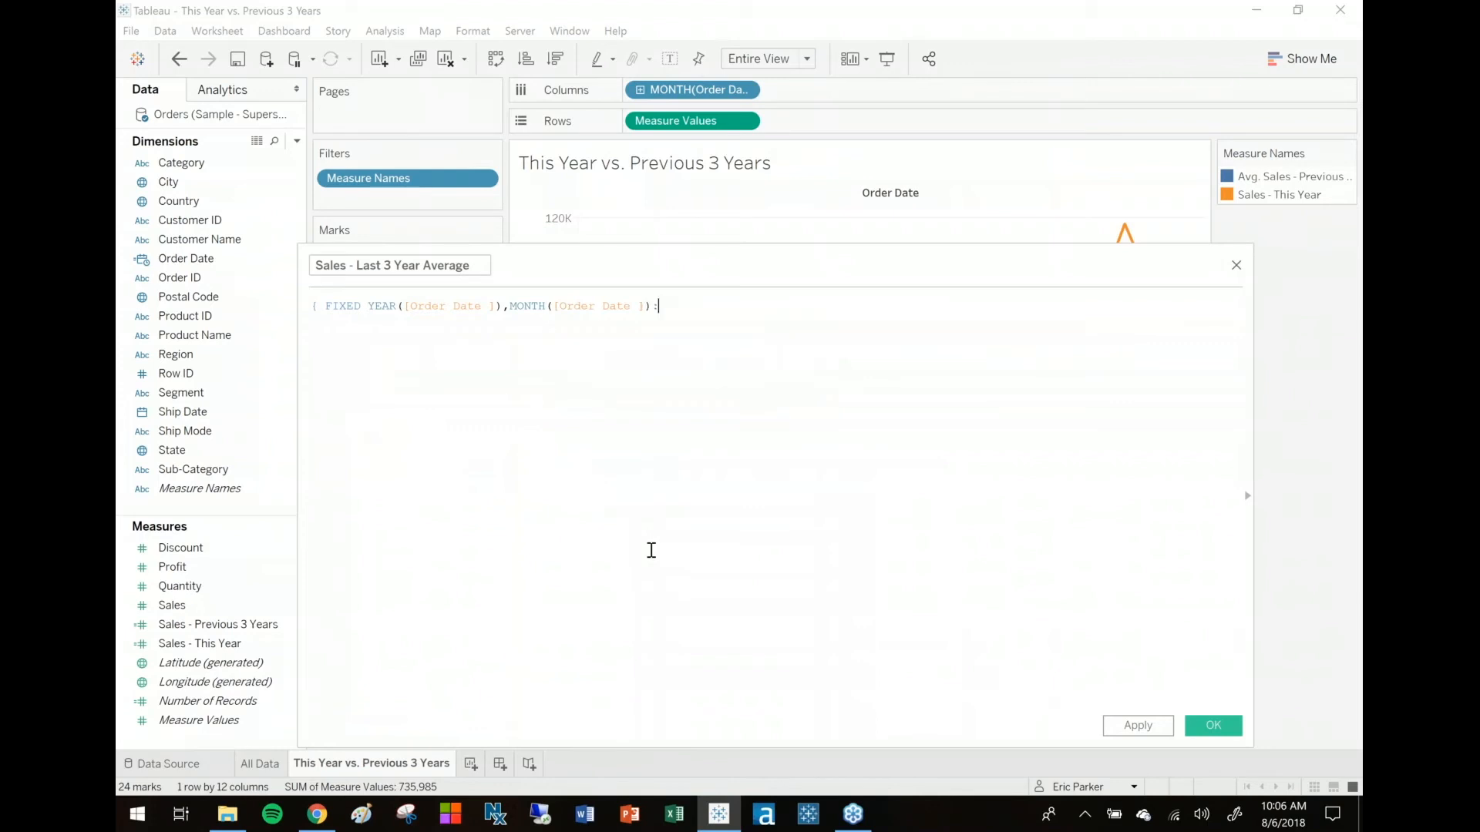
{"action": "type", "text": "SUM([Sales]"}
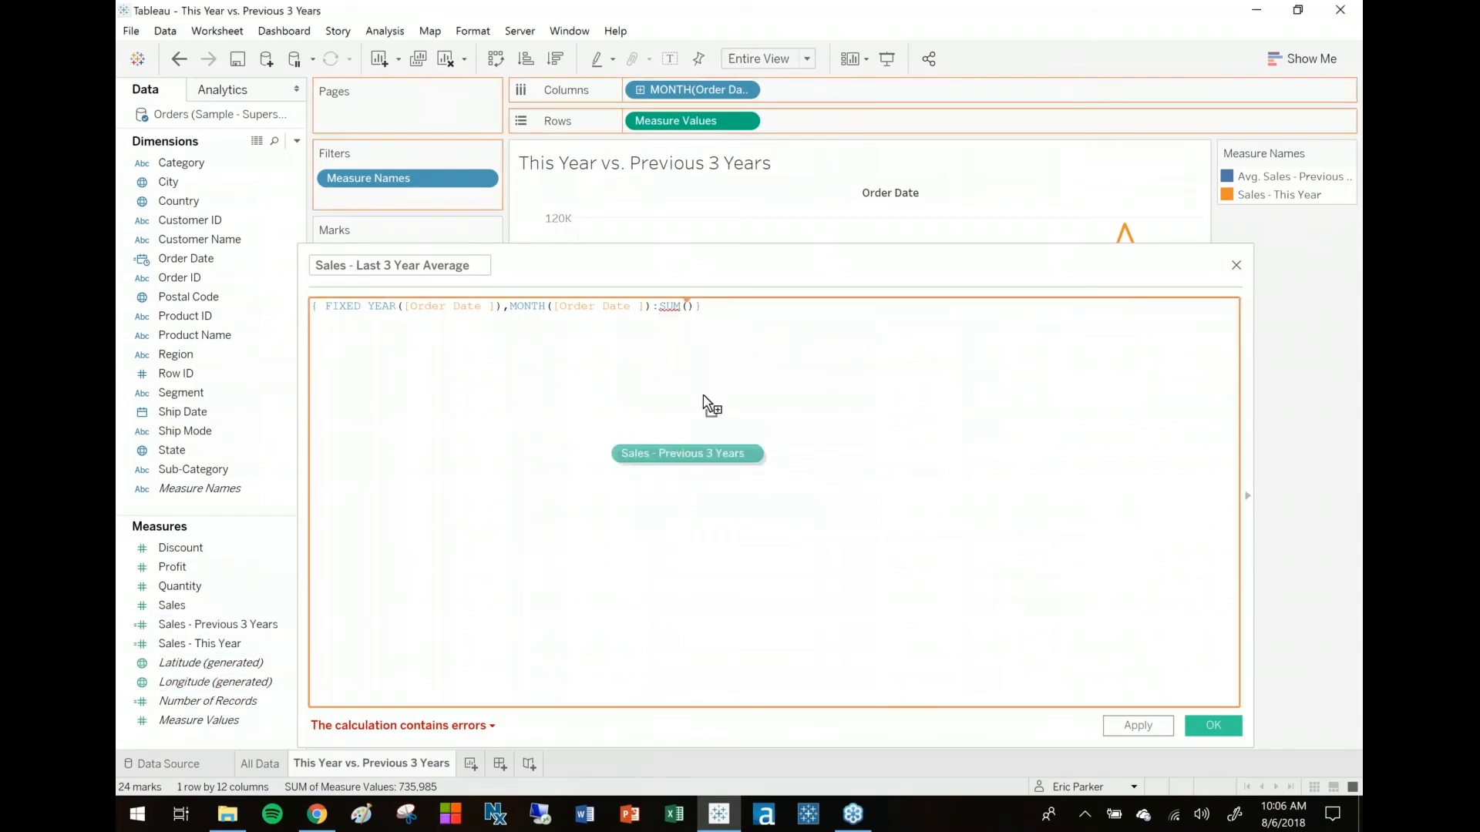
{"action": "left_click", "coordinate": [686, 453]}
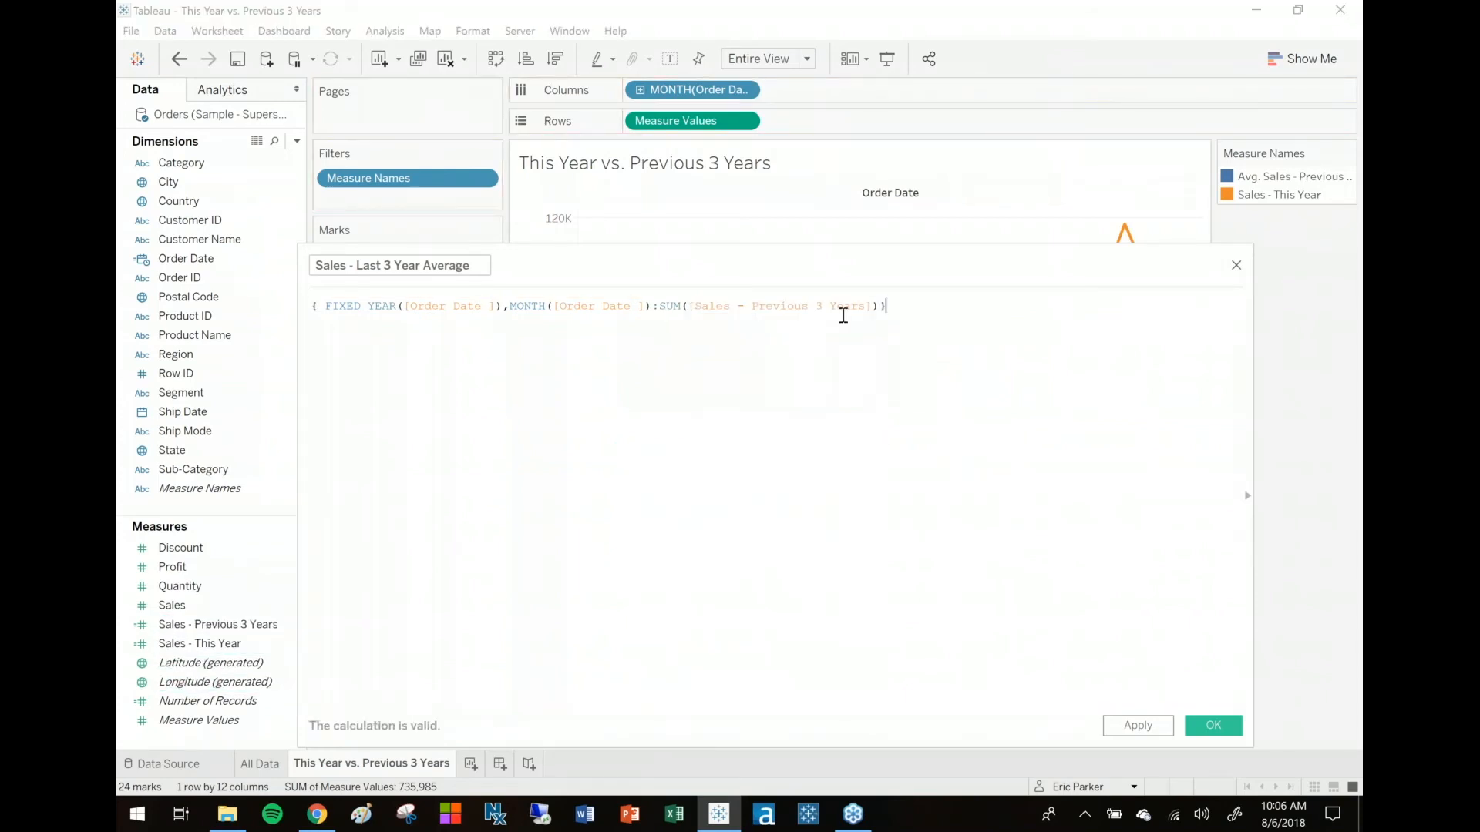
{"action": "left_click", "coordinate": [367, 306]}
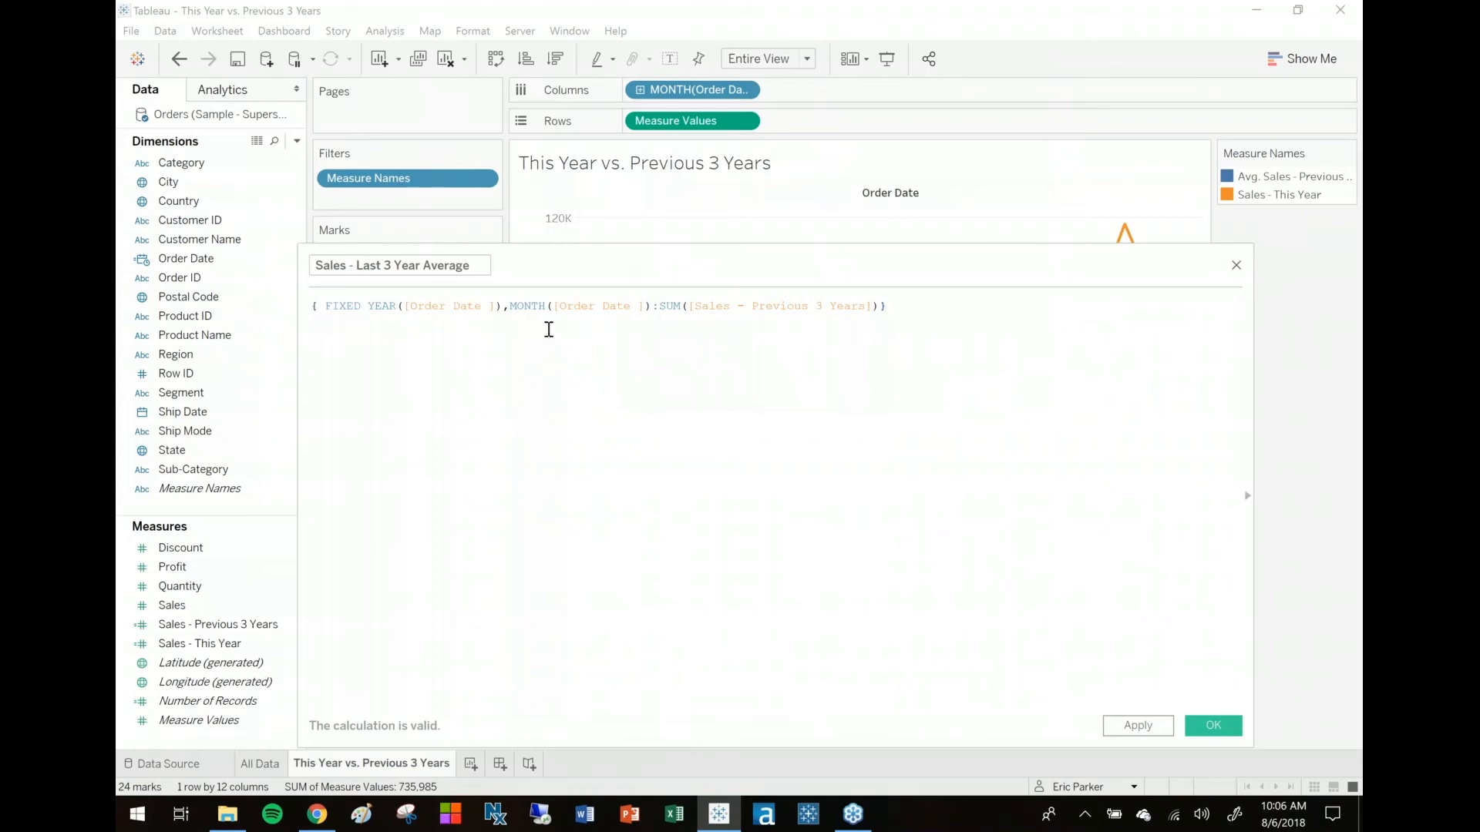
{"action": "type", "text": "AVG("}
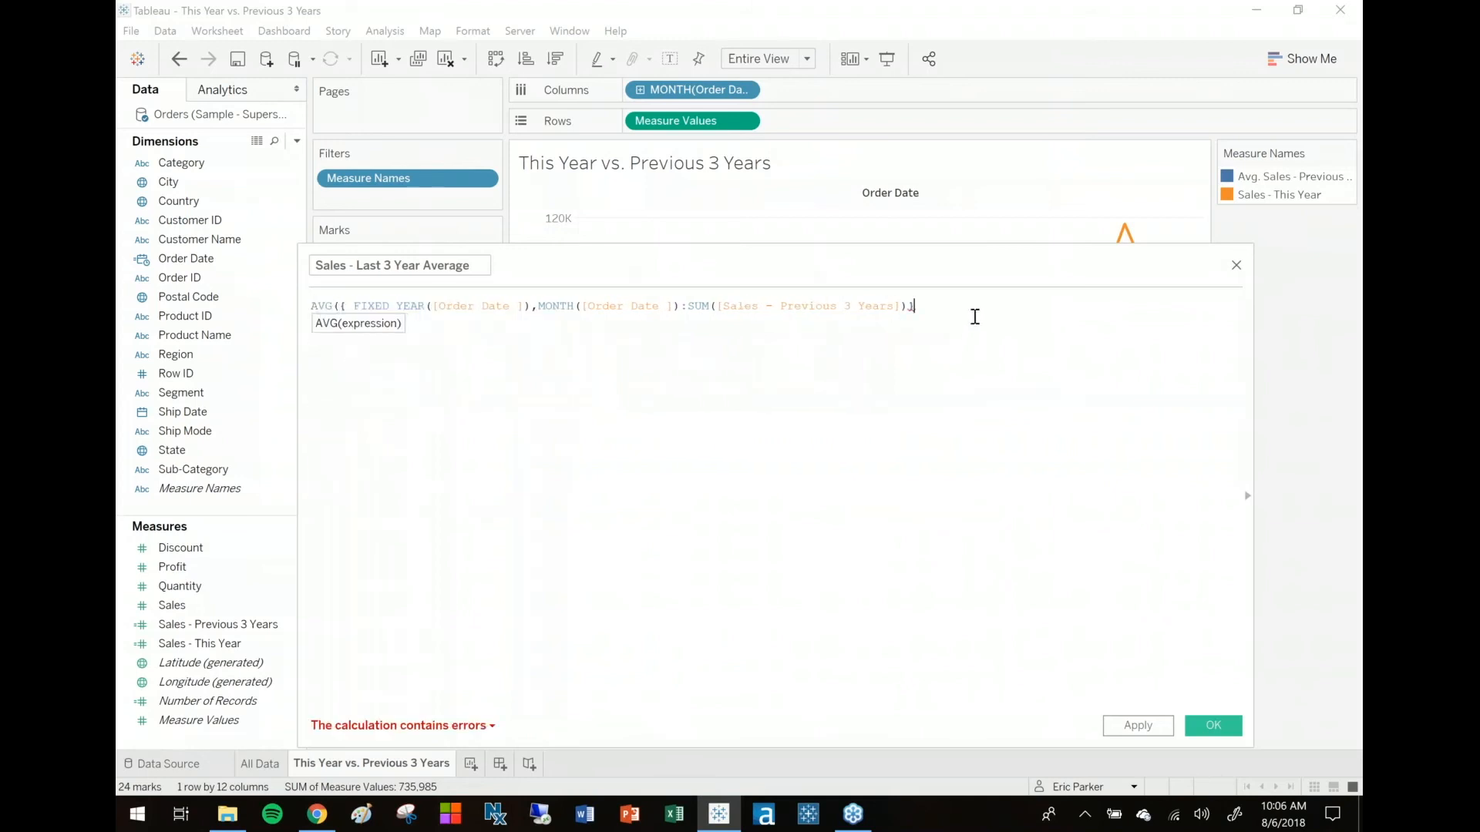
{"action": "type", "text": ")"}
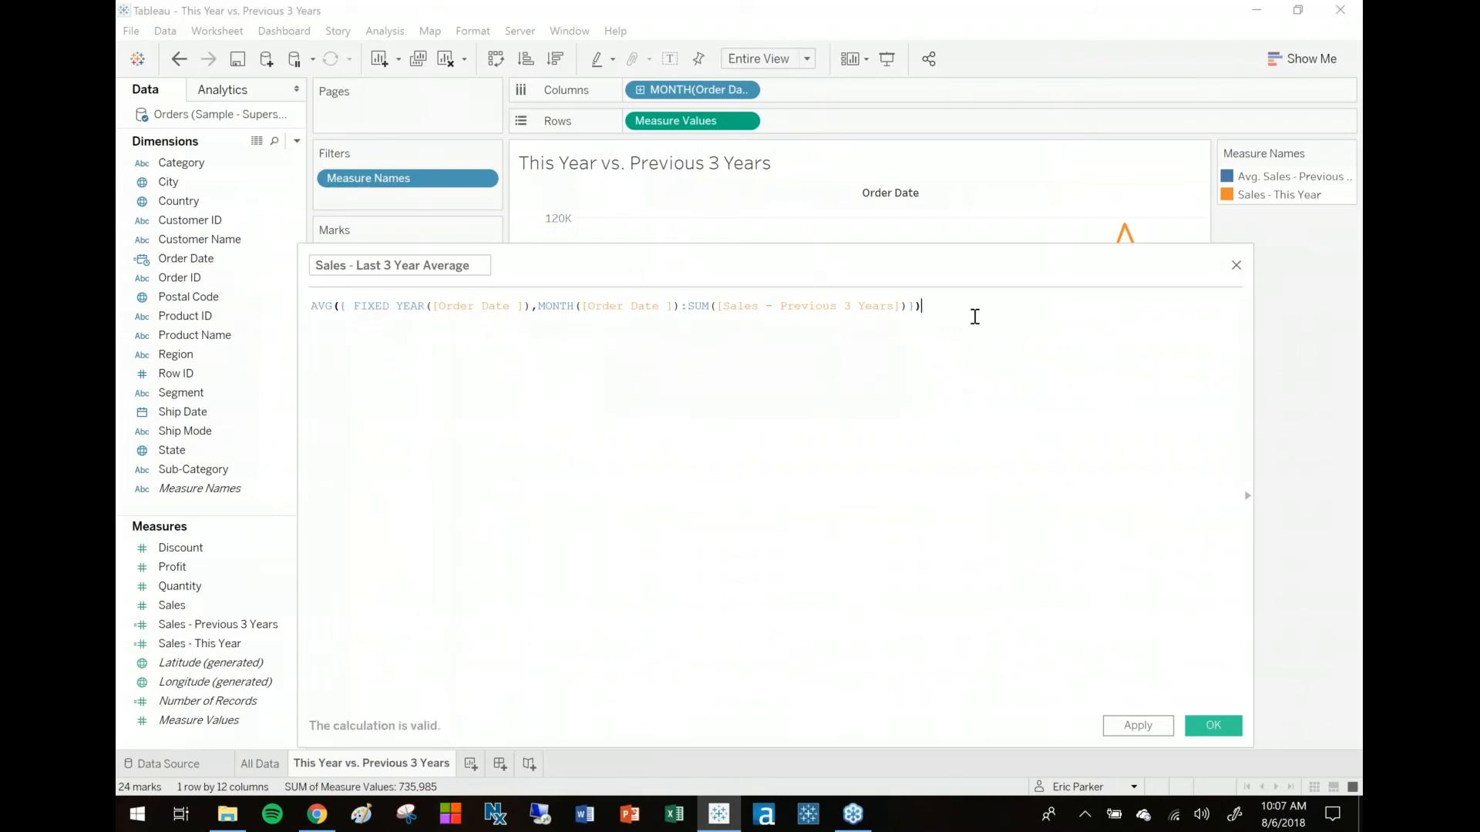
{"action": "mouse_move", "coordinate": [1189, 680]}
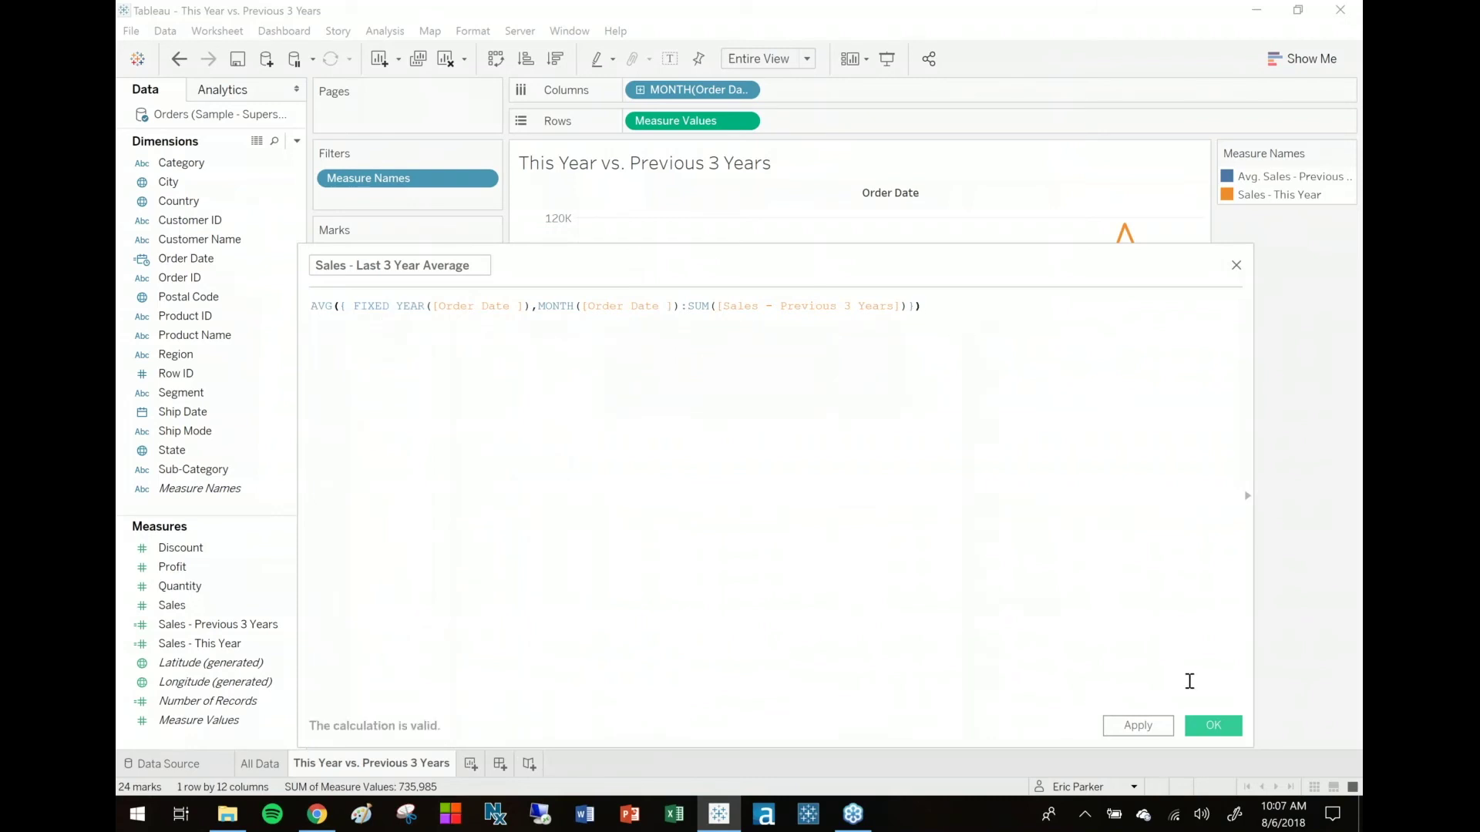
{"action": "left_click", "coordinate": [1212, 725]}
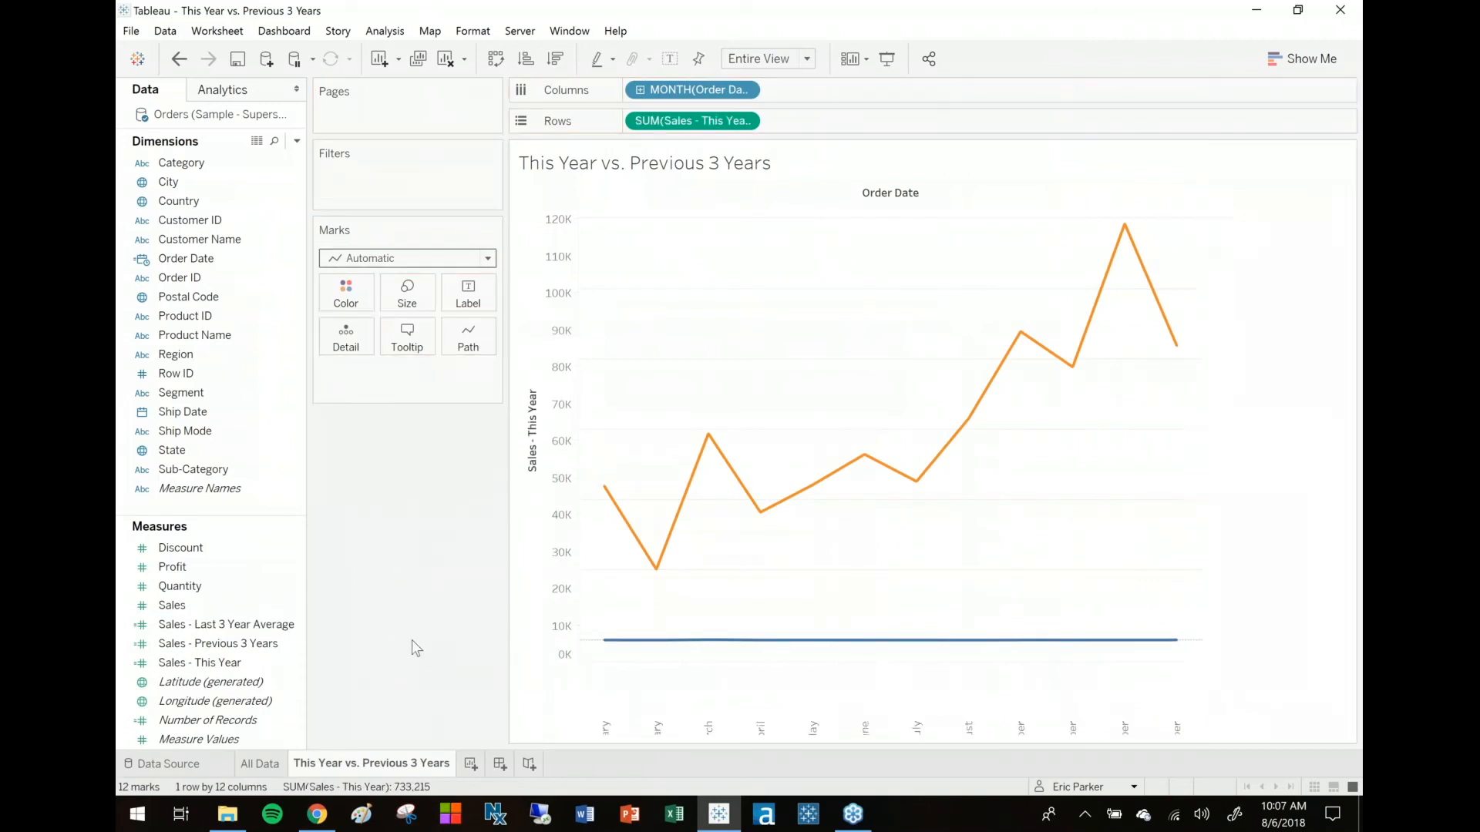
Step: Check the March values on both lines, then return to the All Data sheet
{"action": "left_click", "coordinate": [221, 623]}
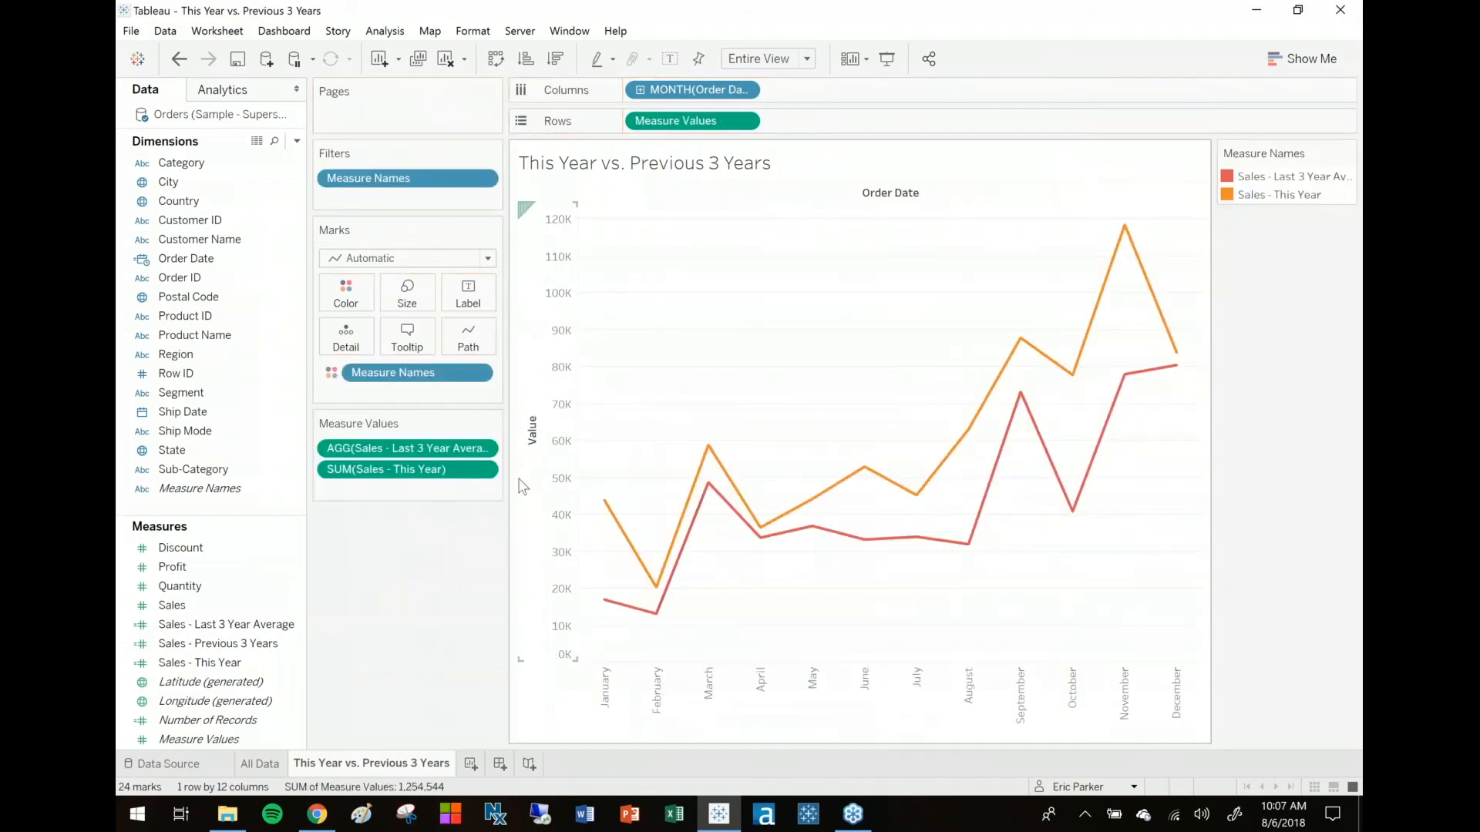
{"action": "mouse_move", "coordinate": [604, 605]}
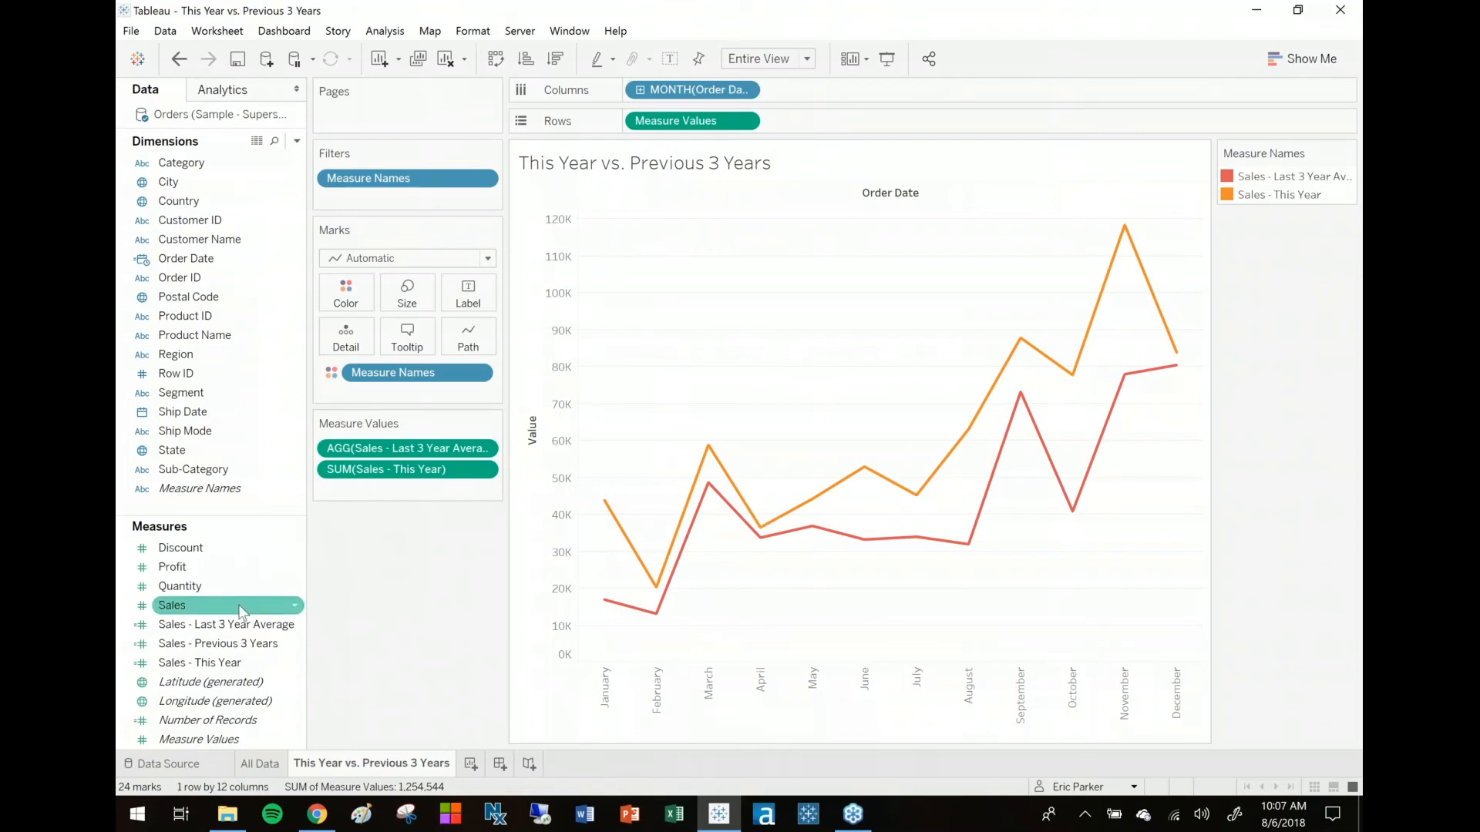
{"action": "left_click", "coordinate": [225, 624]}
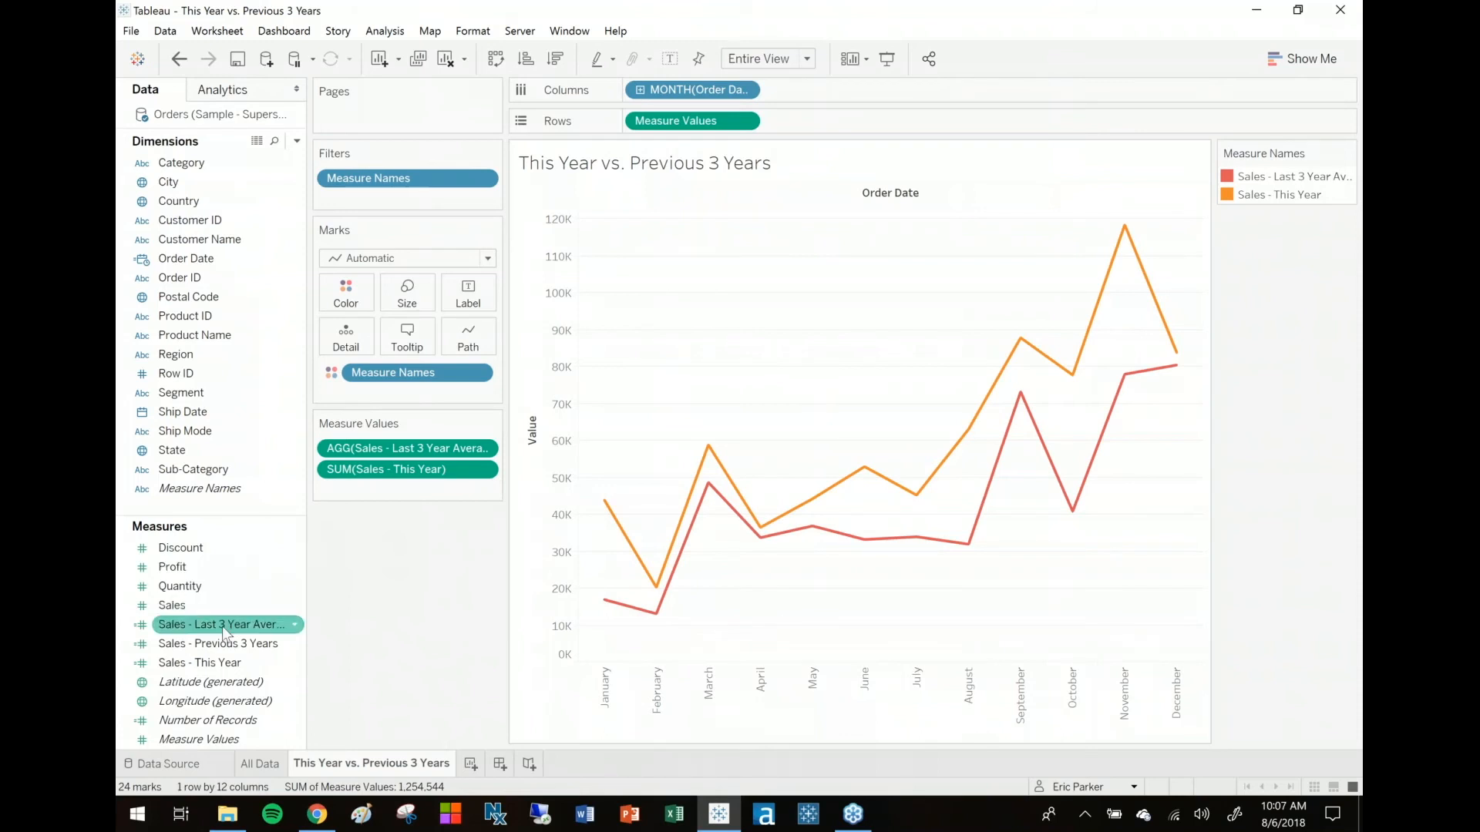
{"action": "mouse_move", "coordinate": [222, 623]}
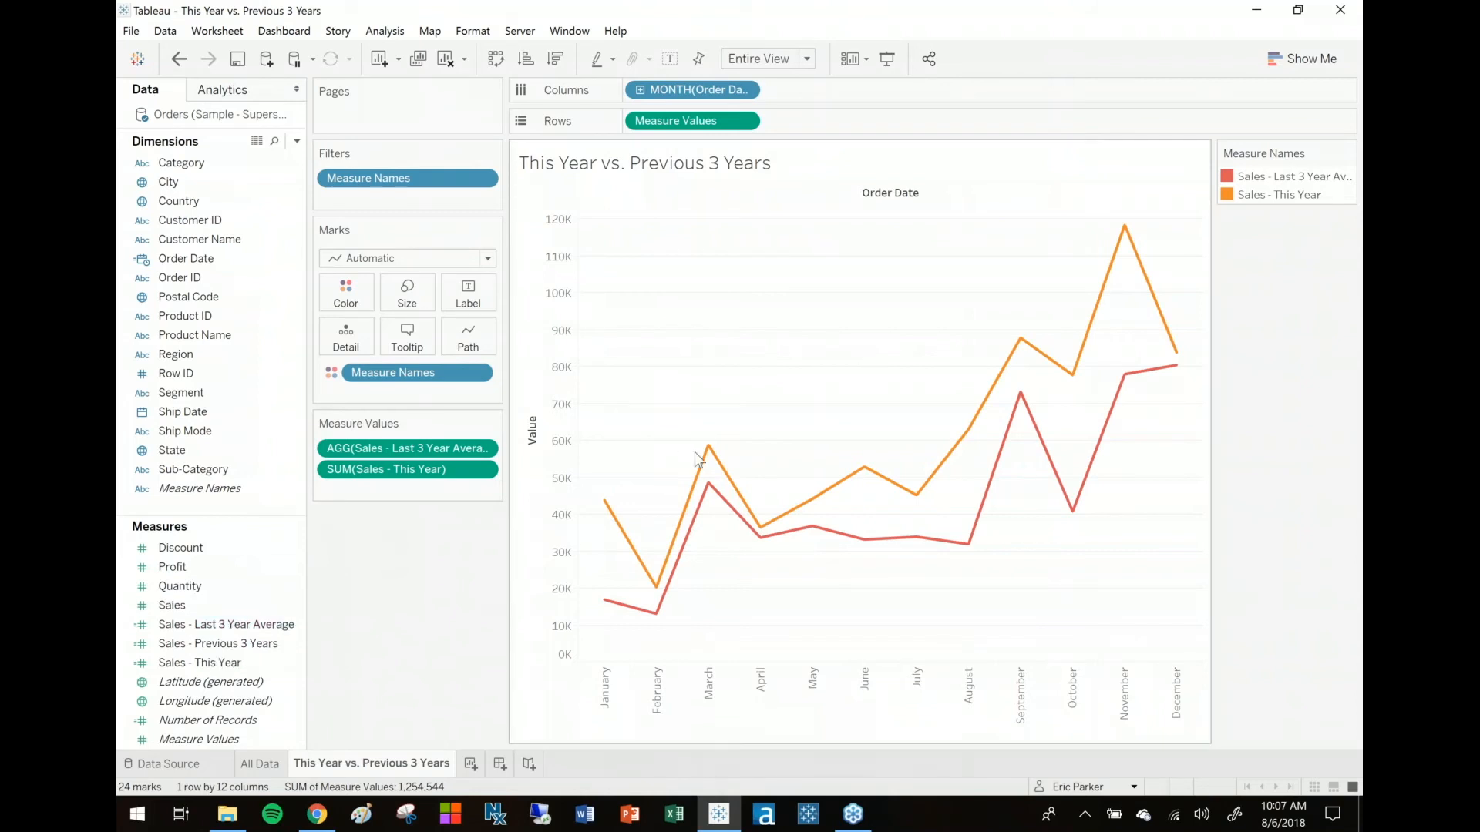
{"action": "mouse_move", "coordinate": [707, 445]}
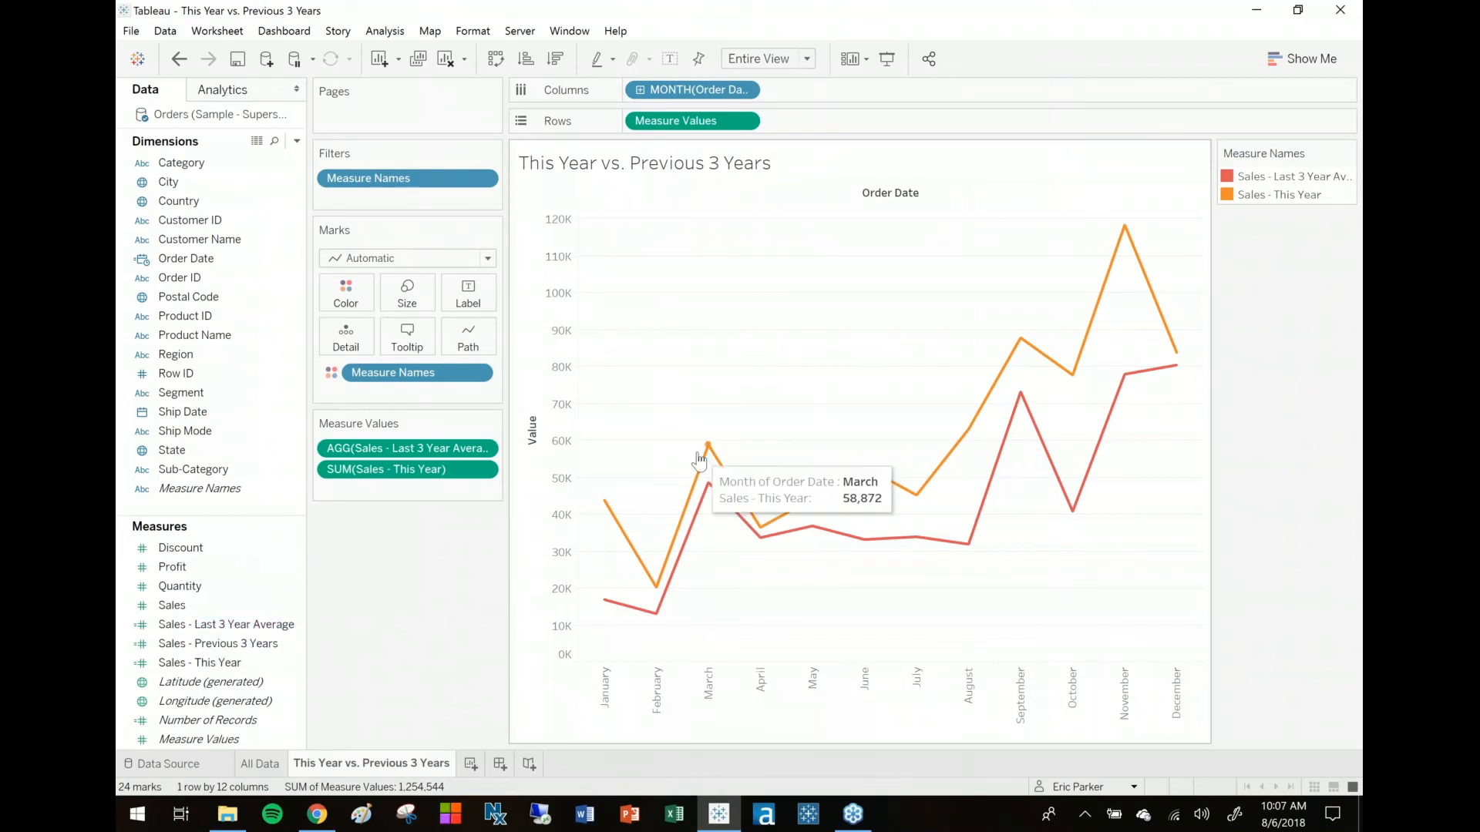
{"action": "mouse_move", "coordinate": [706, 481]}
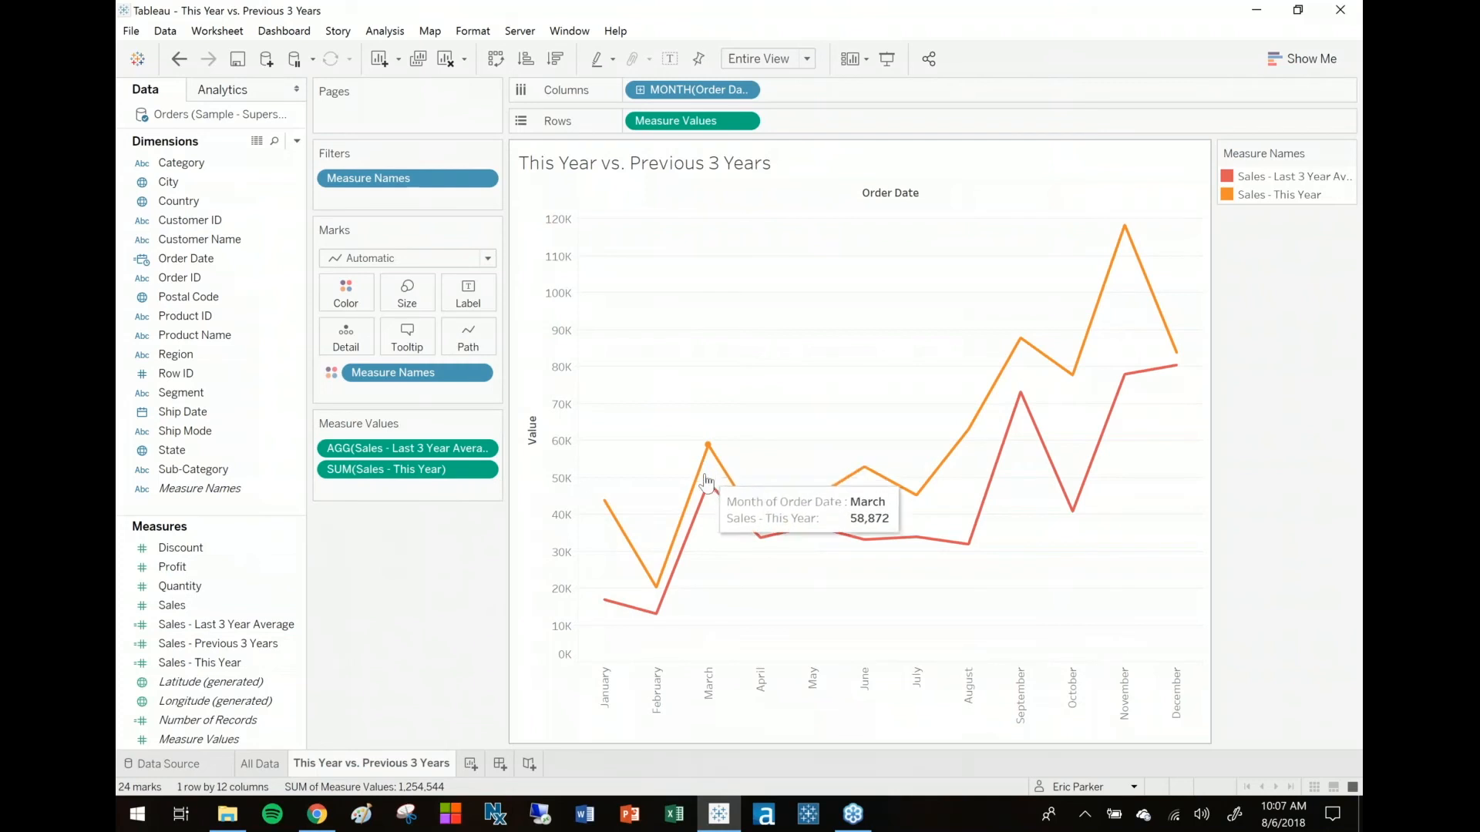
{"action": "mouse_move", "coordinate": [709, 491]}
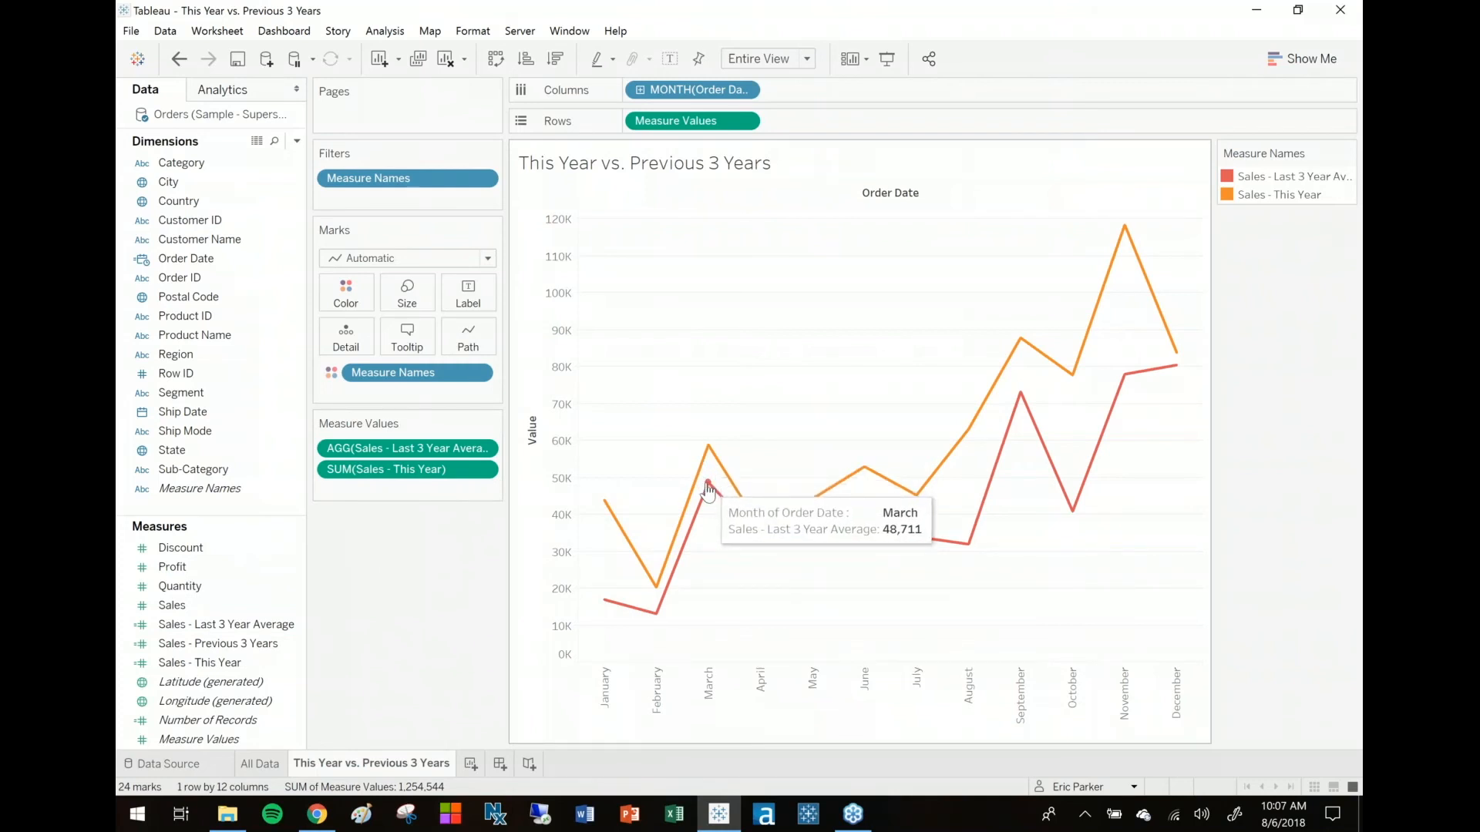
{"action": "mouse_move", "coordinate": [707, 491]}
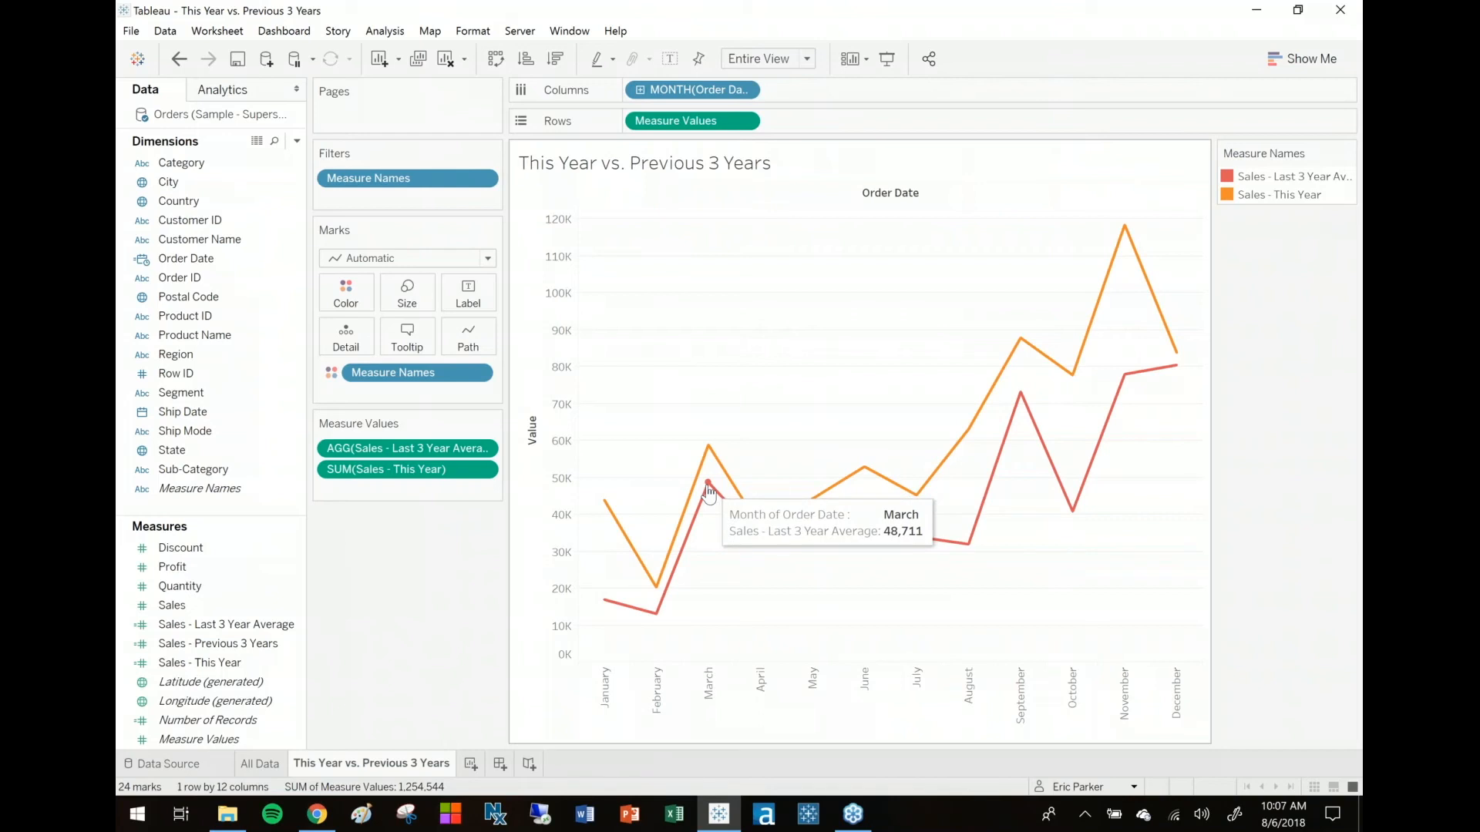
{"action": "mouse_move", "coordinate": [706, 497]}
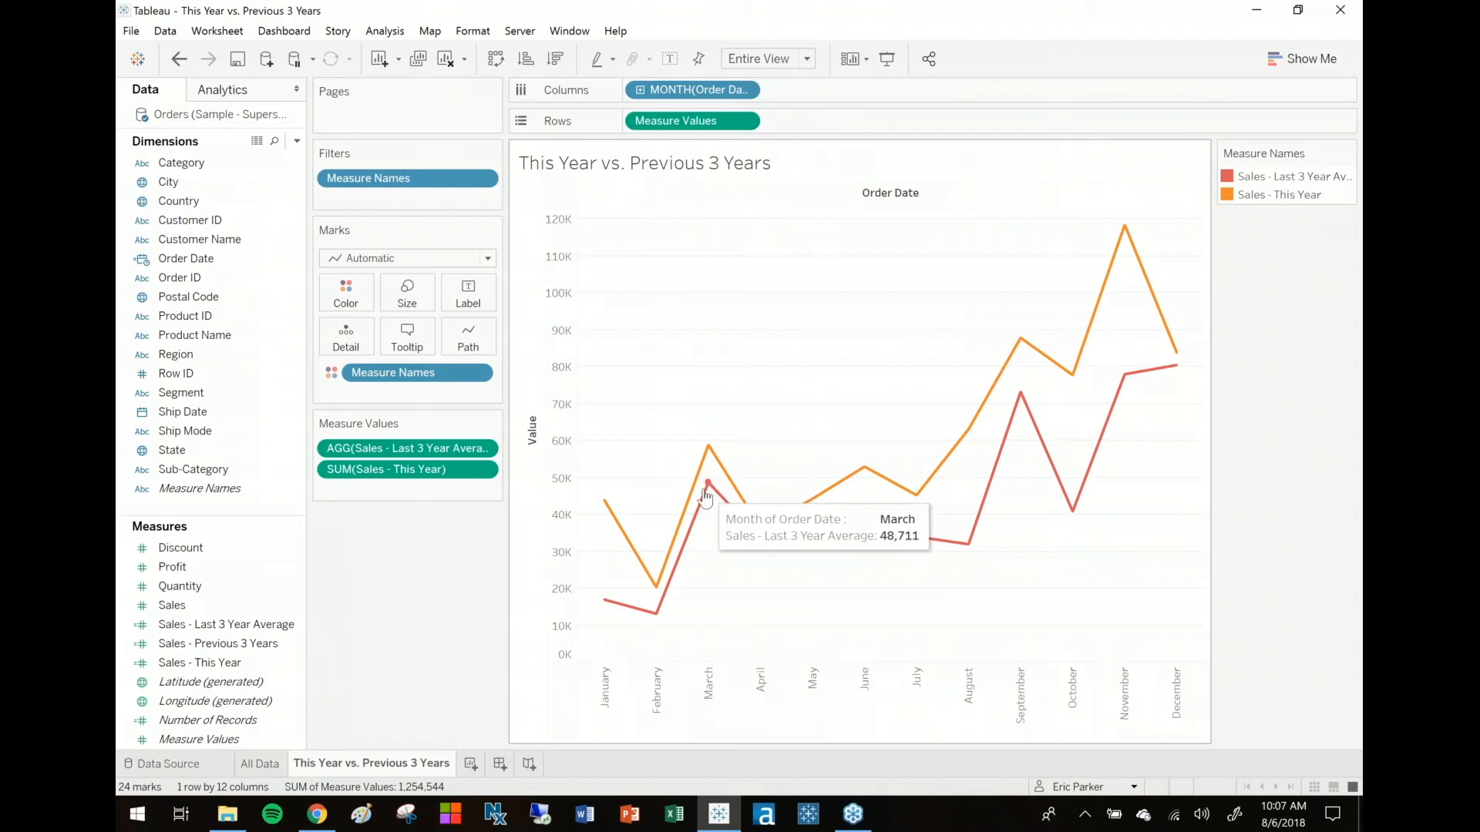
{"action": "left_click", "coordinate": [259, 764]}
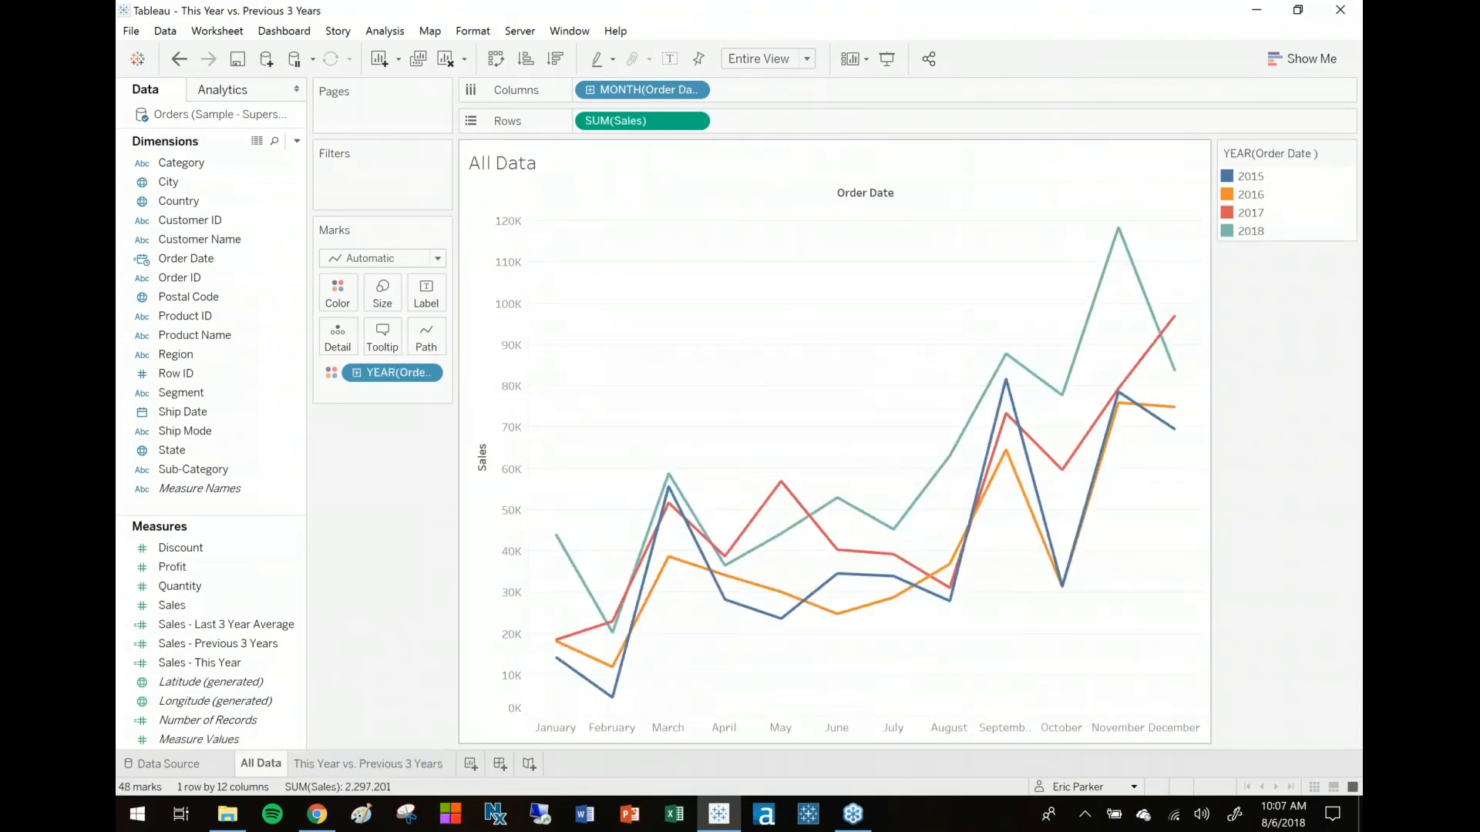
{"action": "mouse_move", "coordinate": [671, 483]}
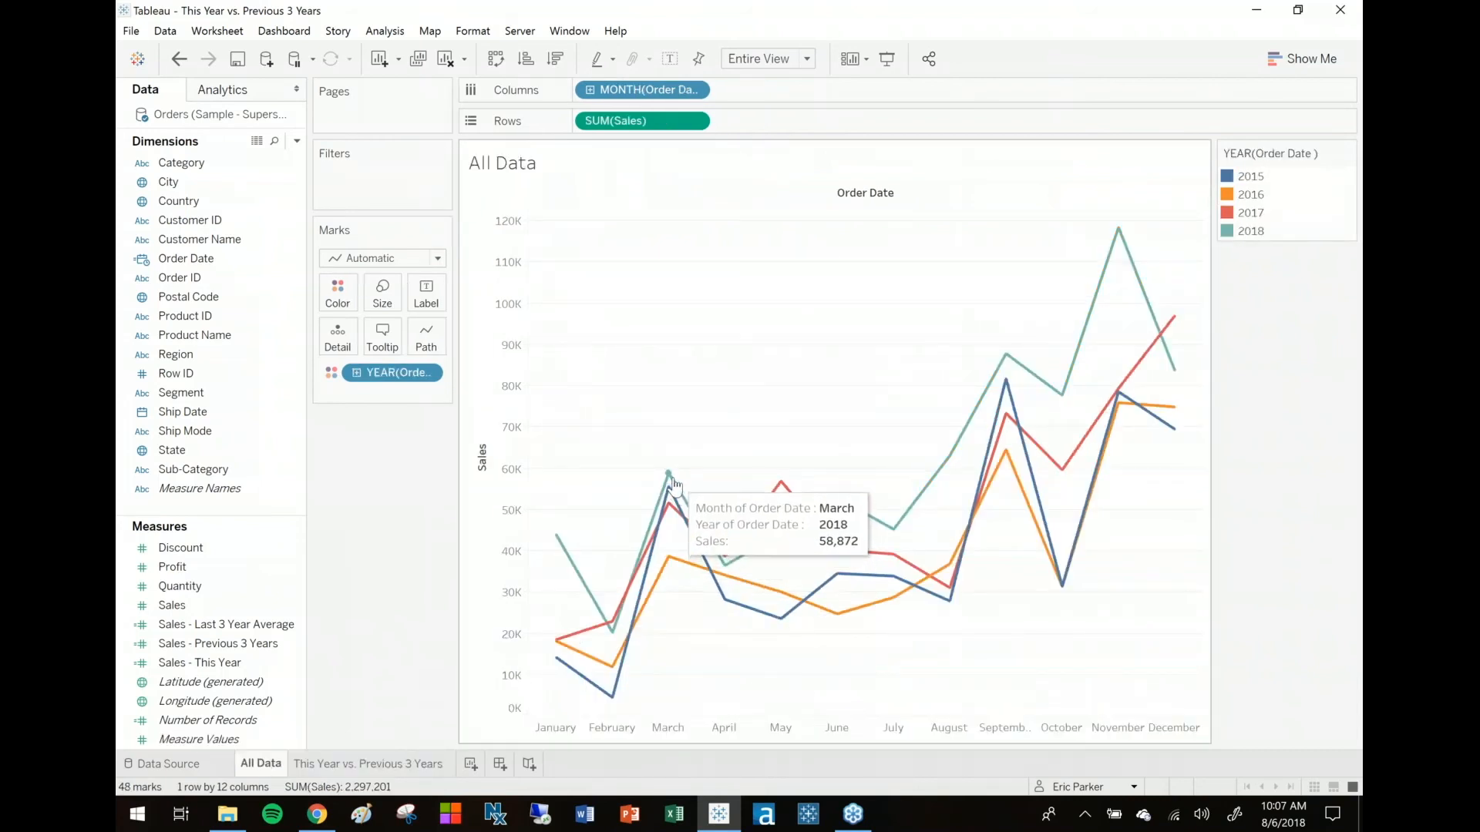
{"action": "mouse_move", "coordinate": [675, 580]}
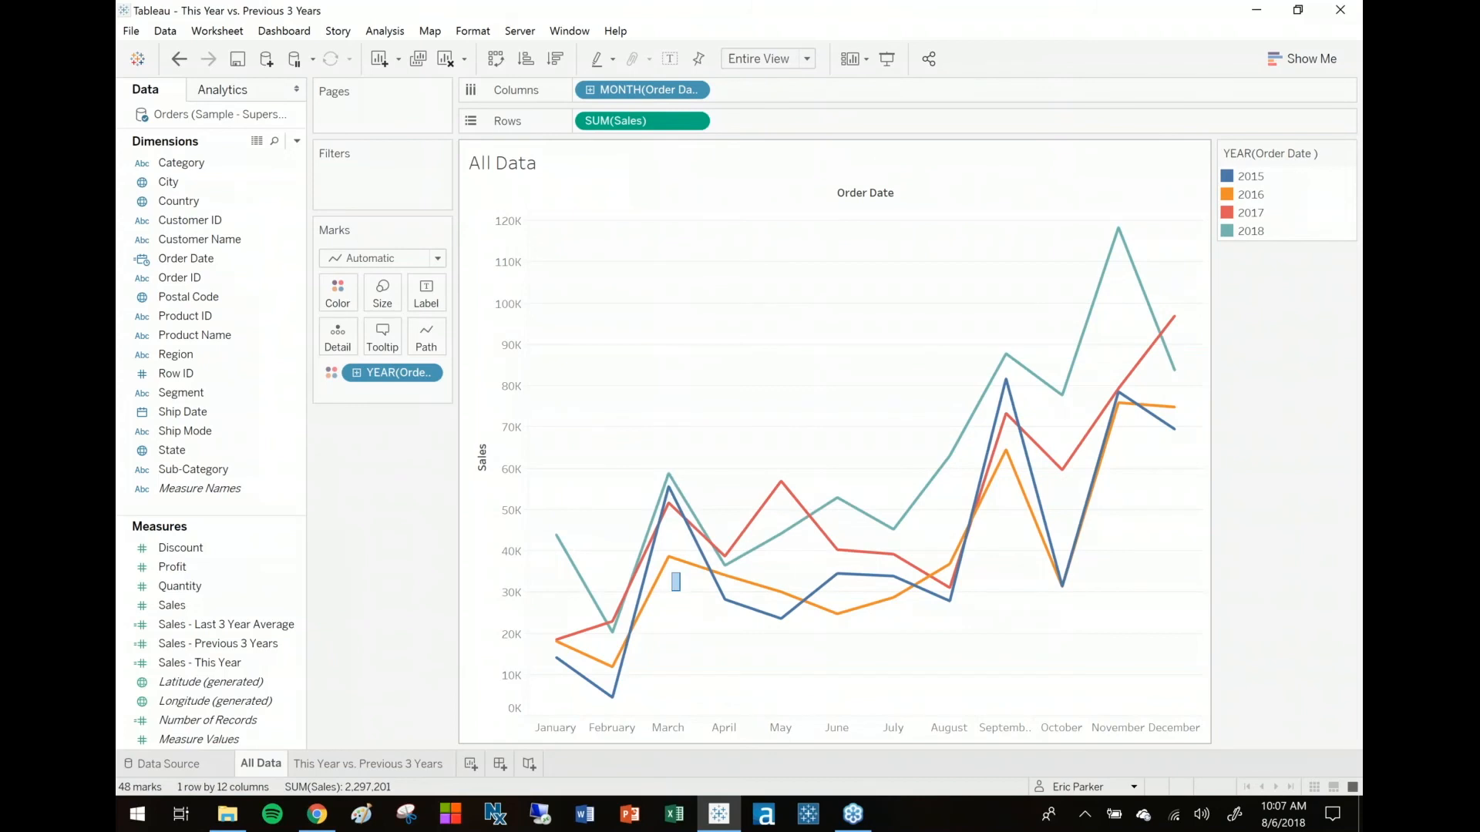
{"action": "left_click", "coordinate": [669, 555]}
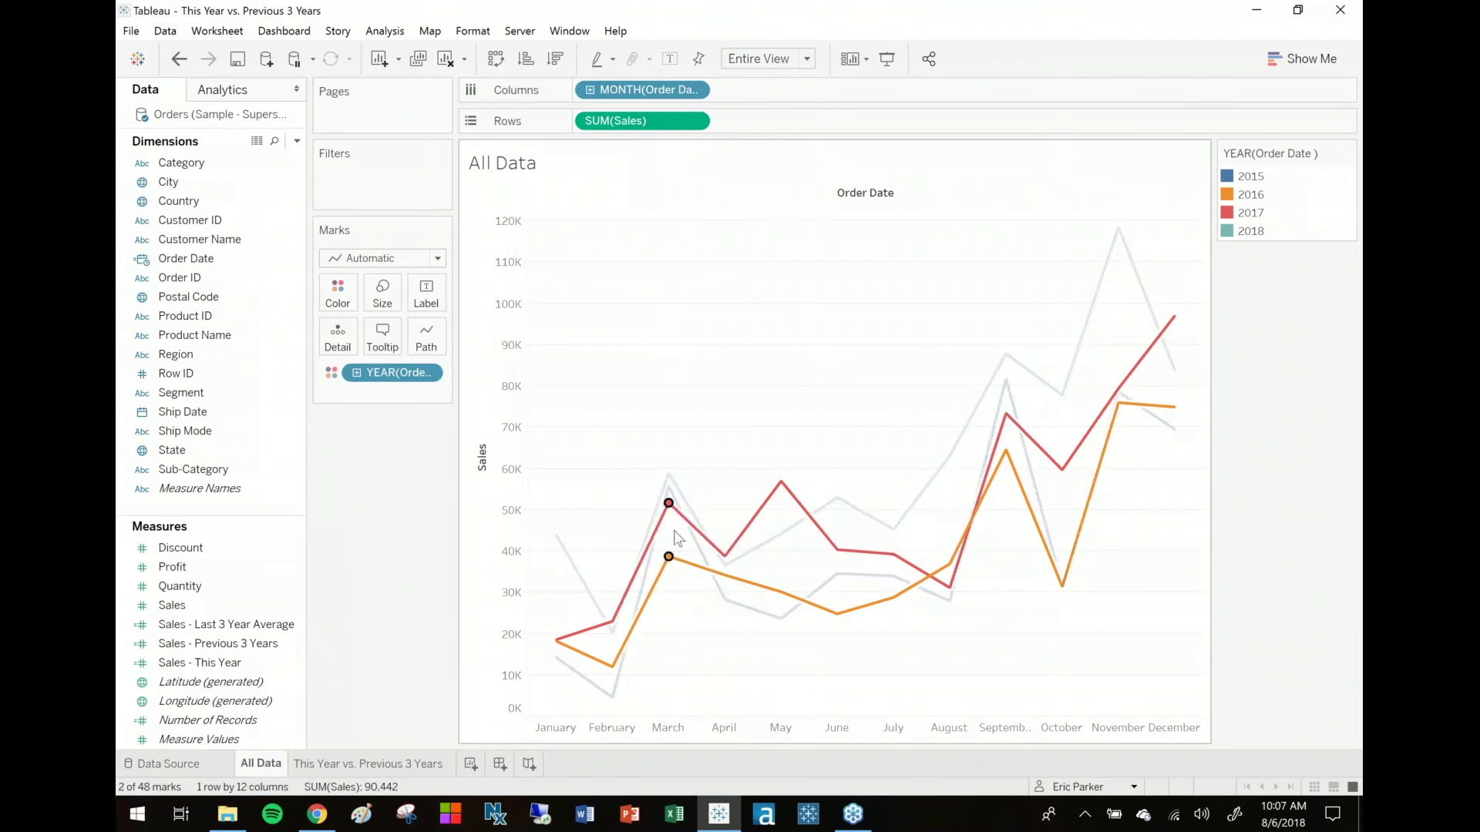
{"action": "left_click", "coordinate": [668, 488]}
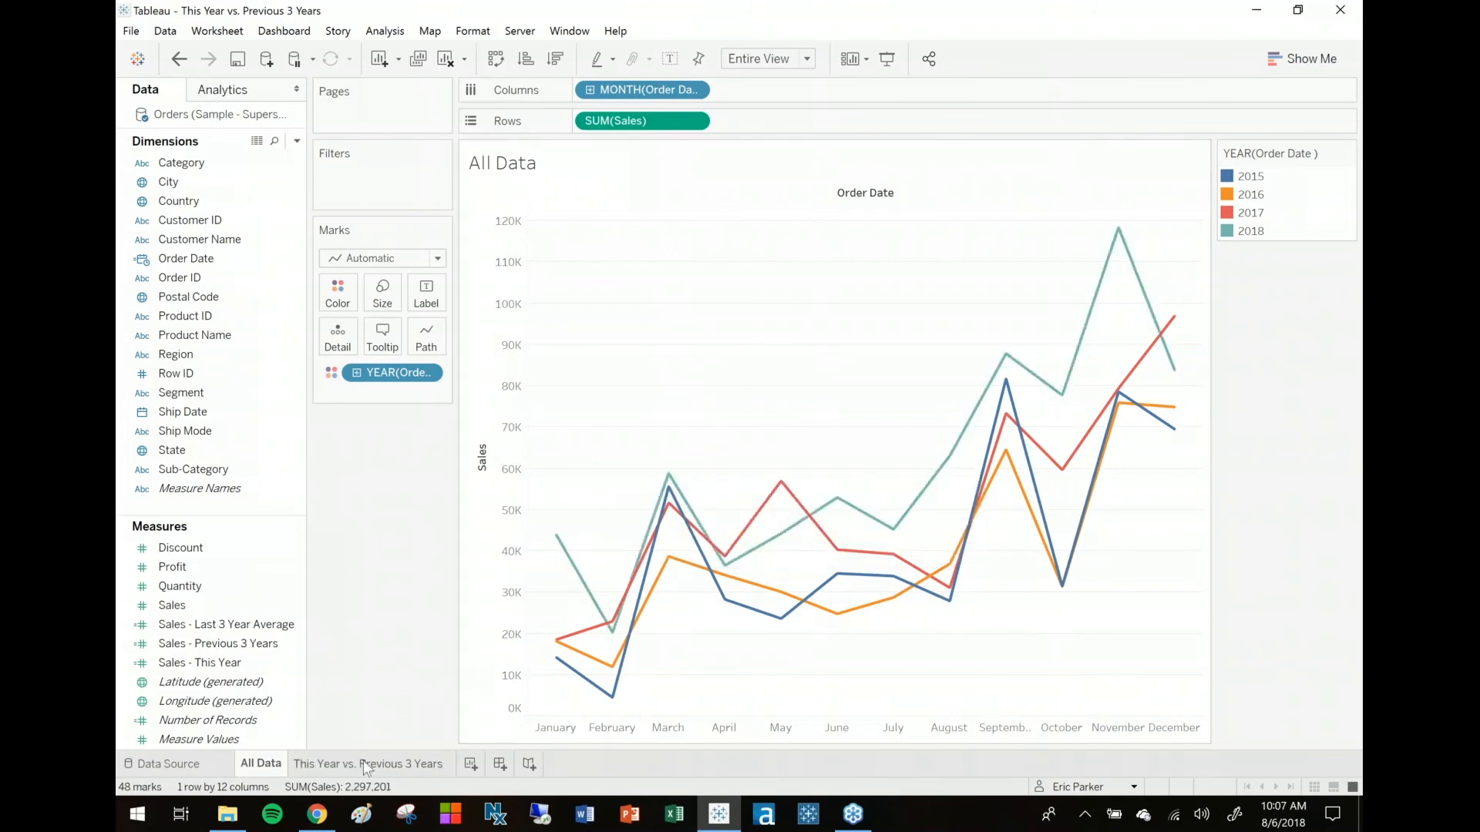
Step: On the comparison sheet, review the Sales - This Year formula and close it unchanged
{"action": "left_click", "coordinate": [370, 763]}
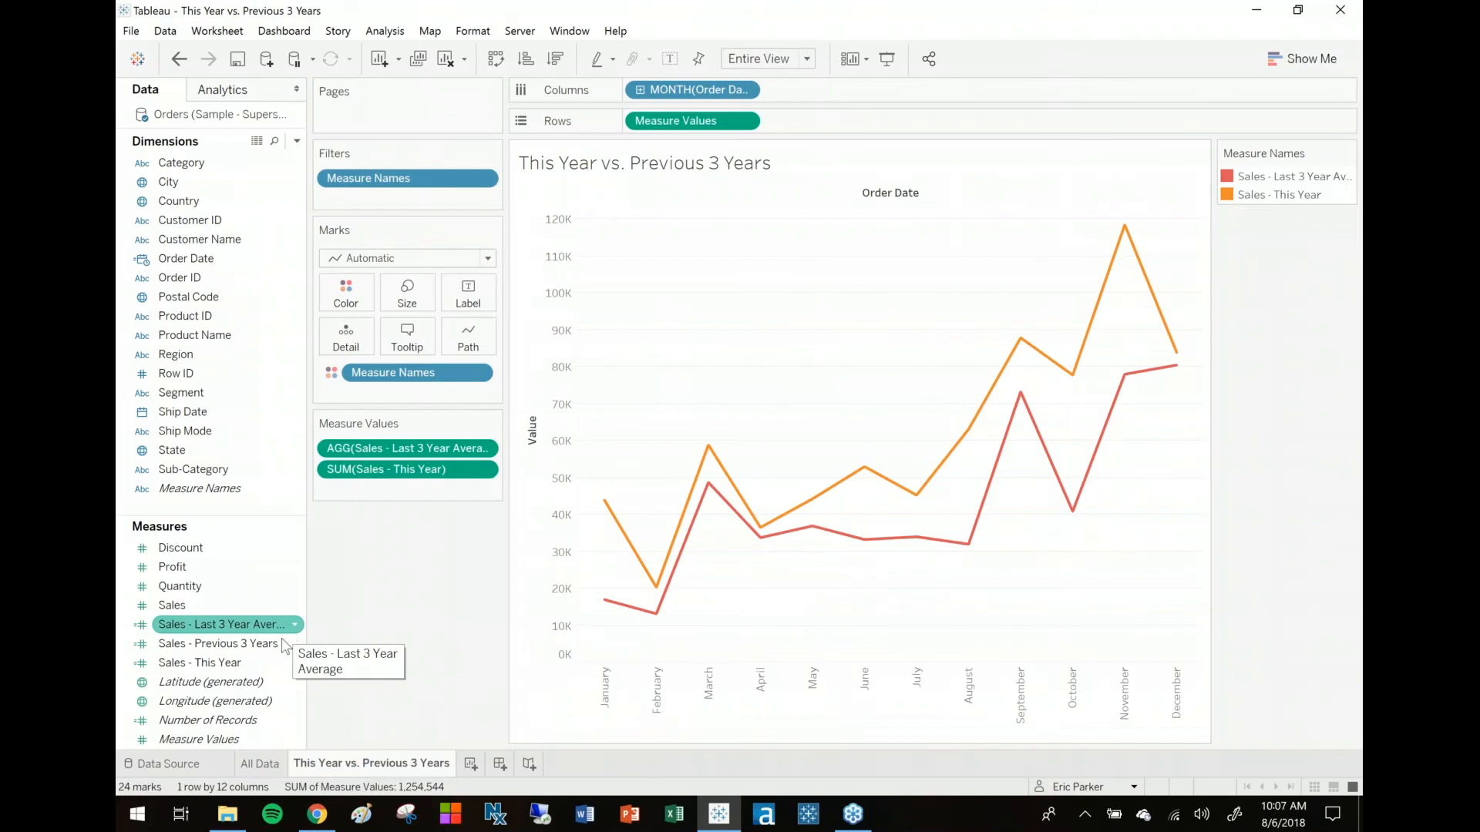
{"action": "right_click", "coordinate": [199, 663]}
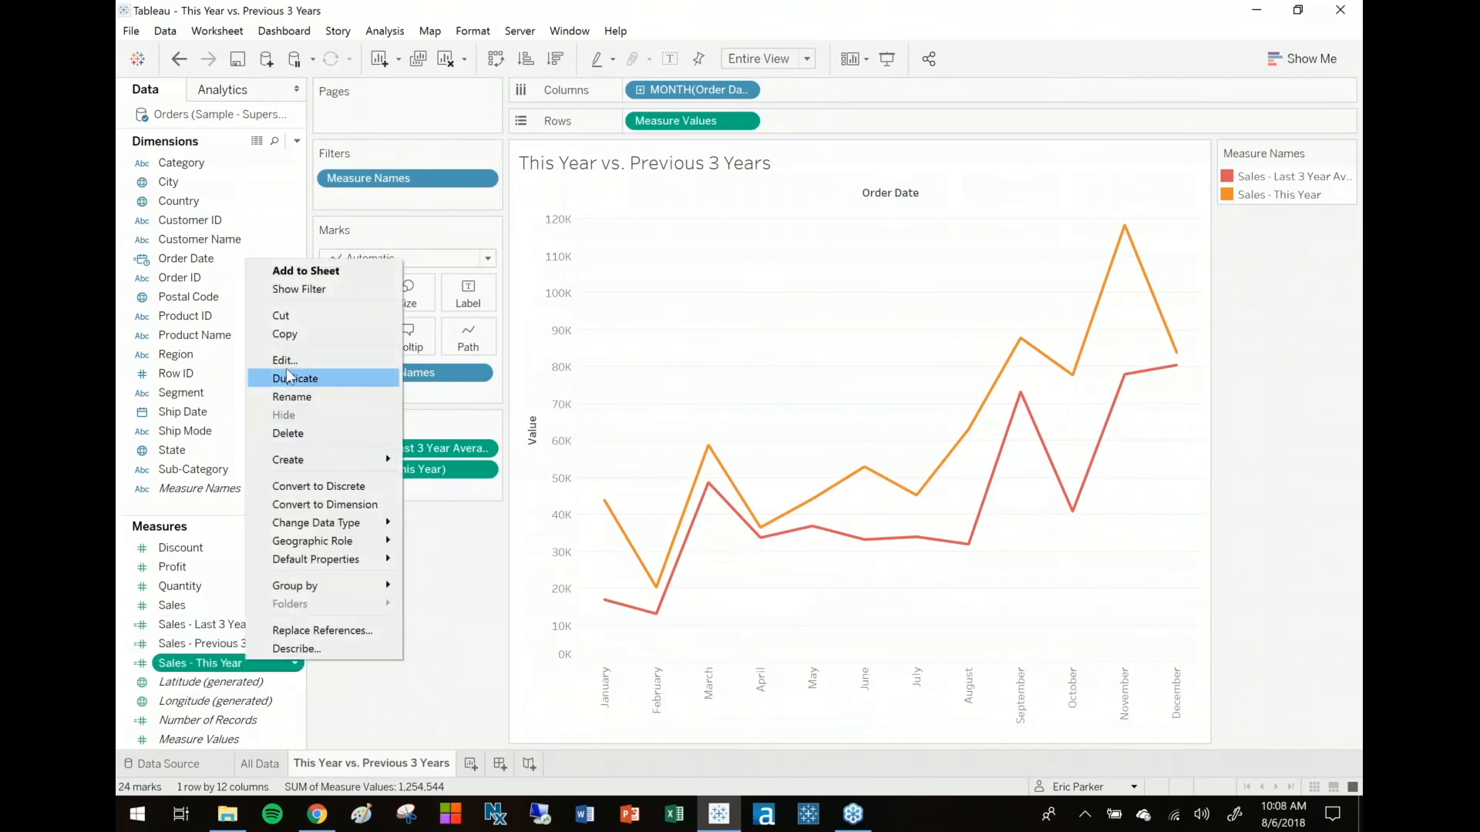
{"action": "left_click", "coordinate": [285, 359]}
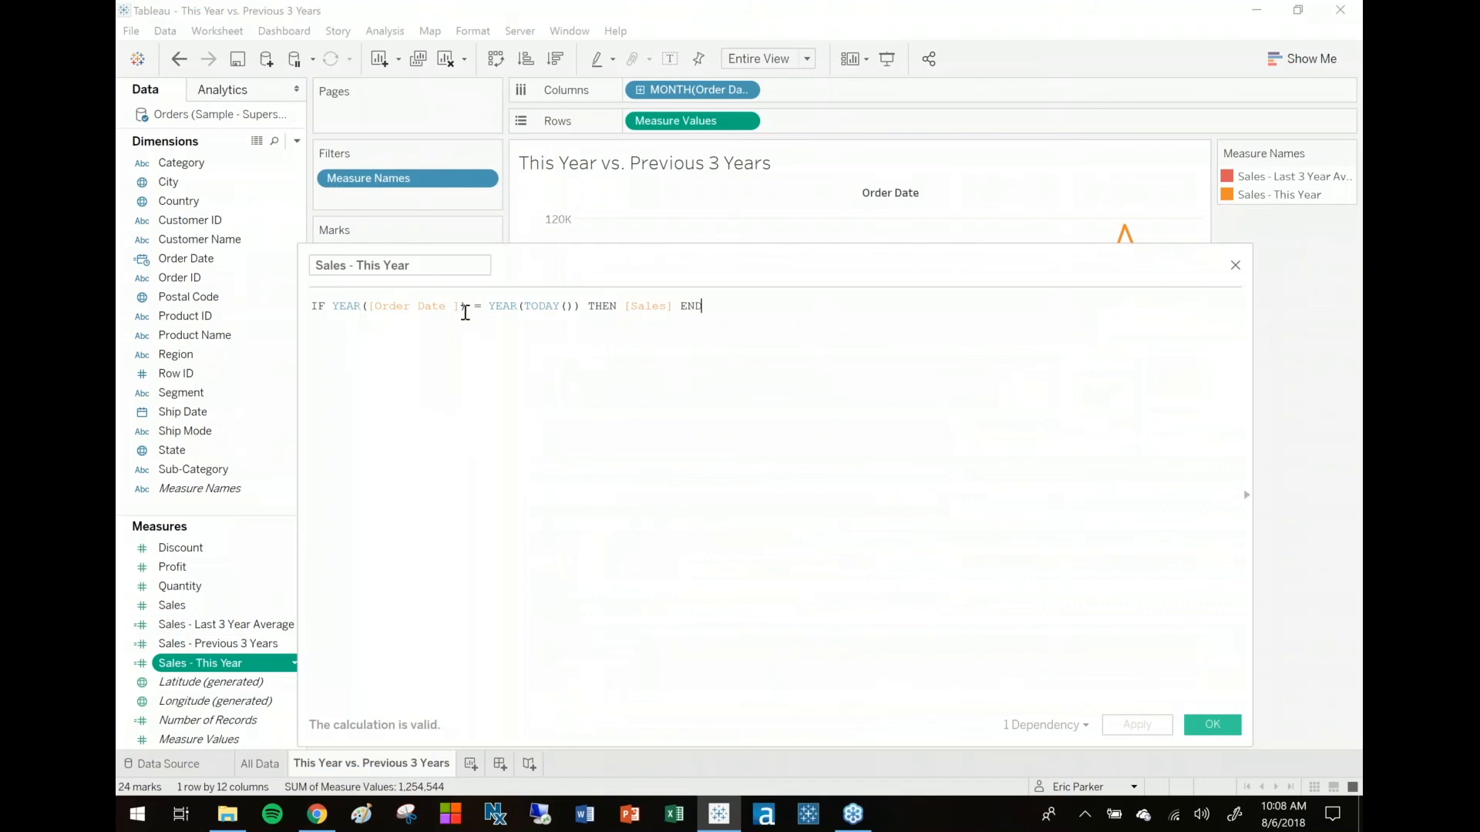
{"action": "left_click", "coordinate": [1212, 725]}
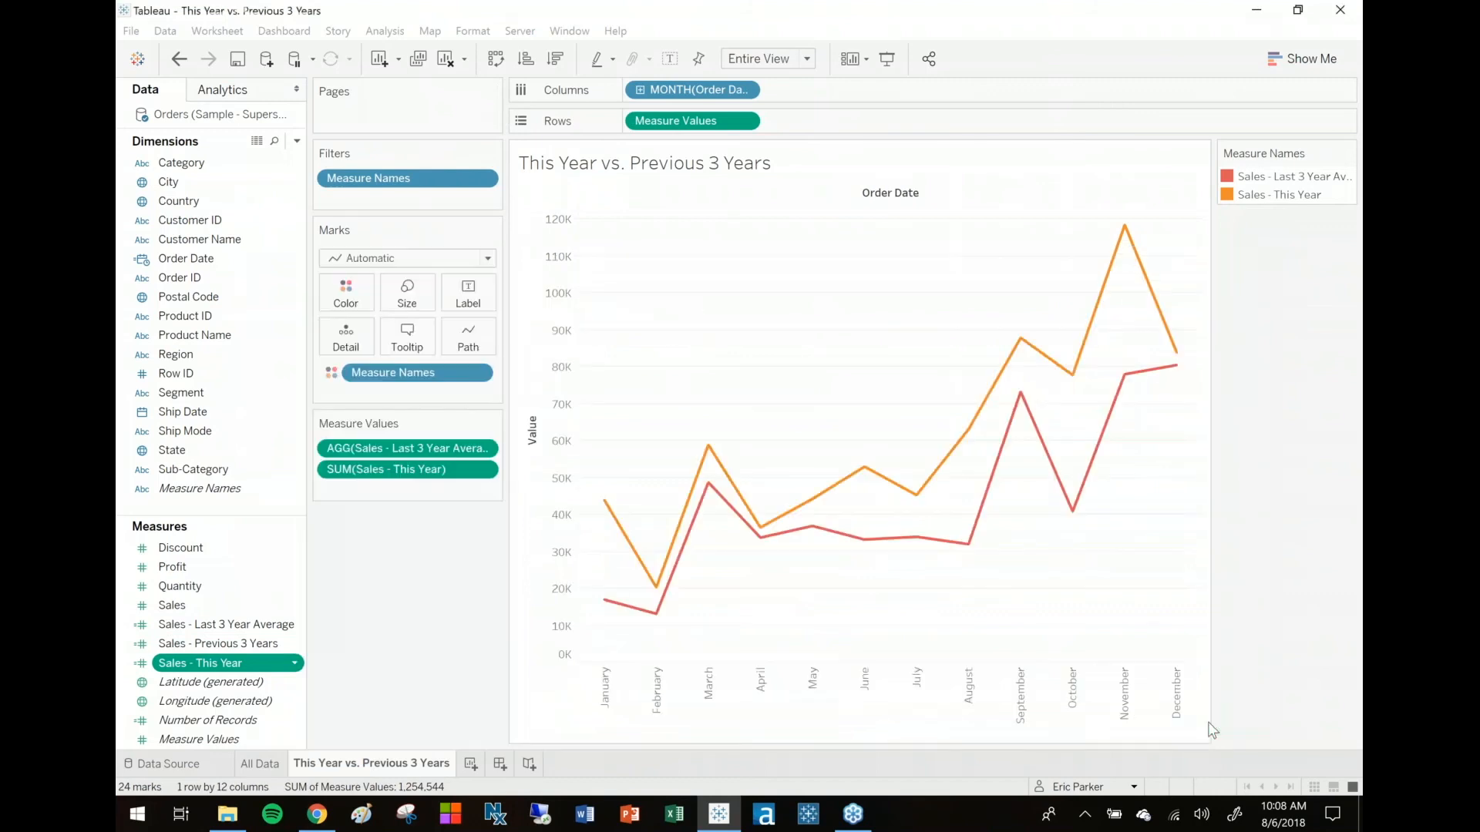
{"action": "right_click", "coordinate": [218, 642]}
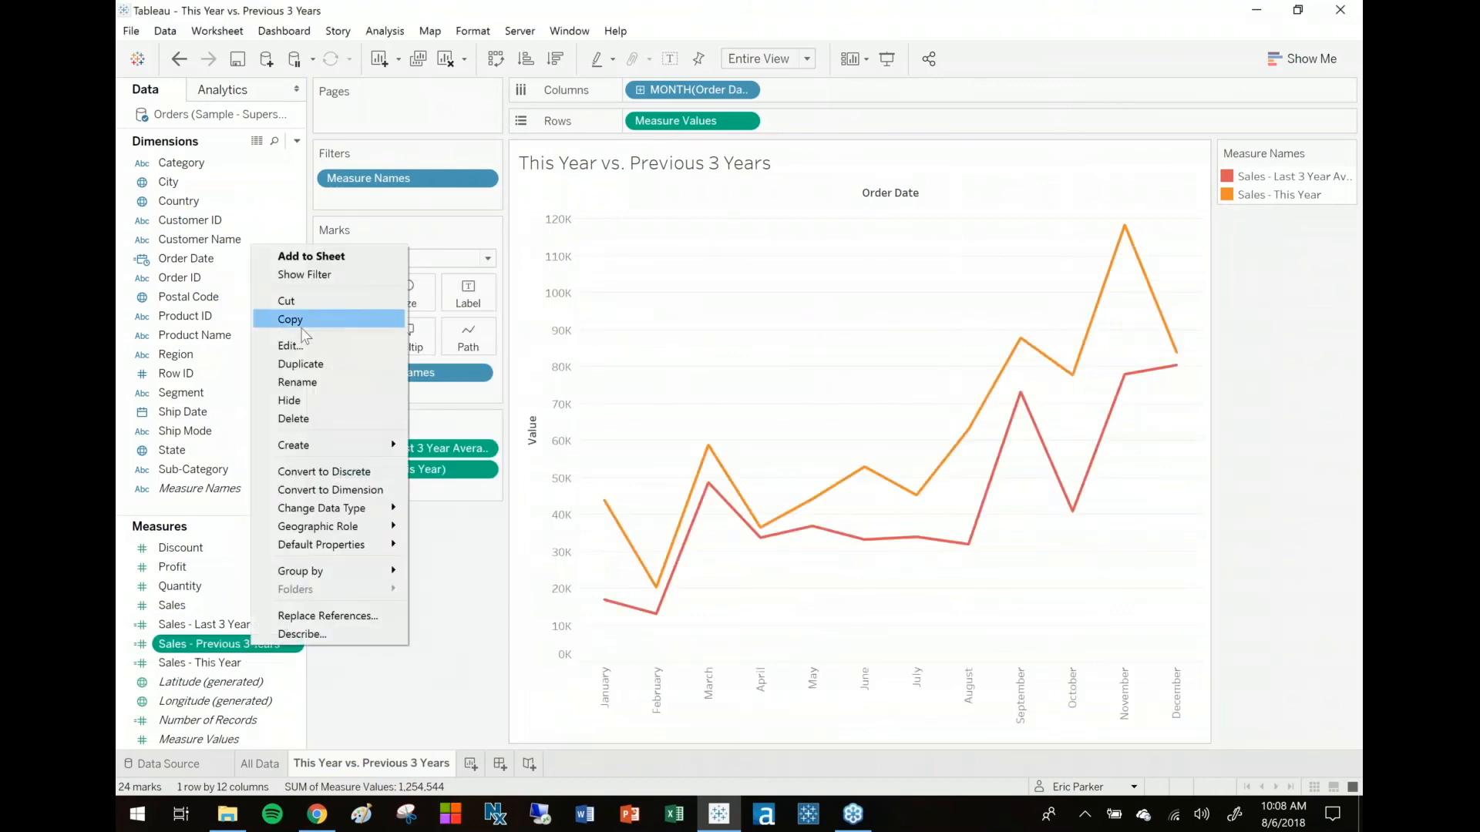
{"action": "left_click", "coordinate": [290, 346]}
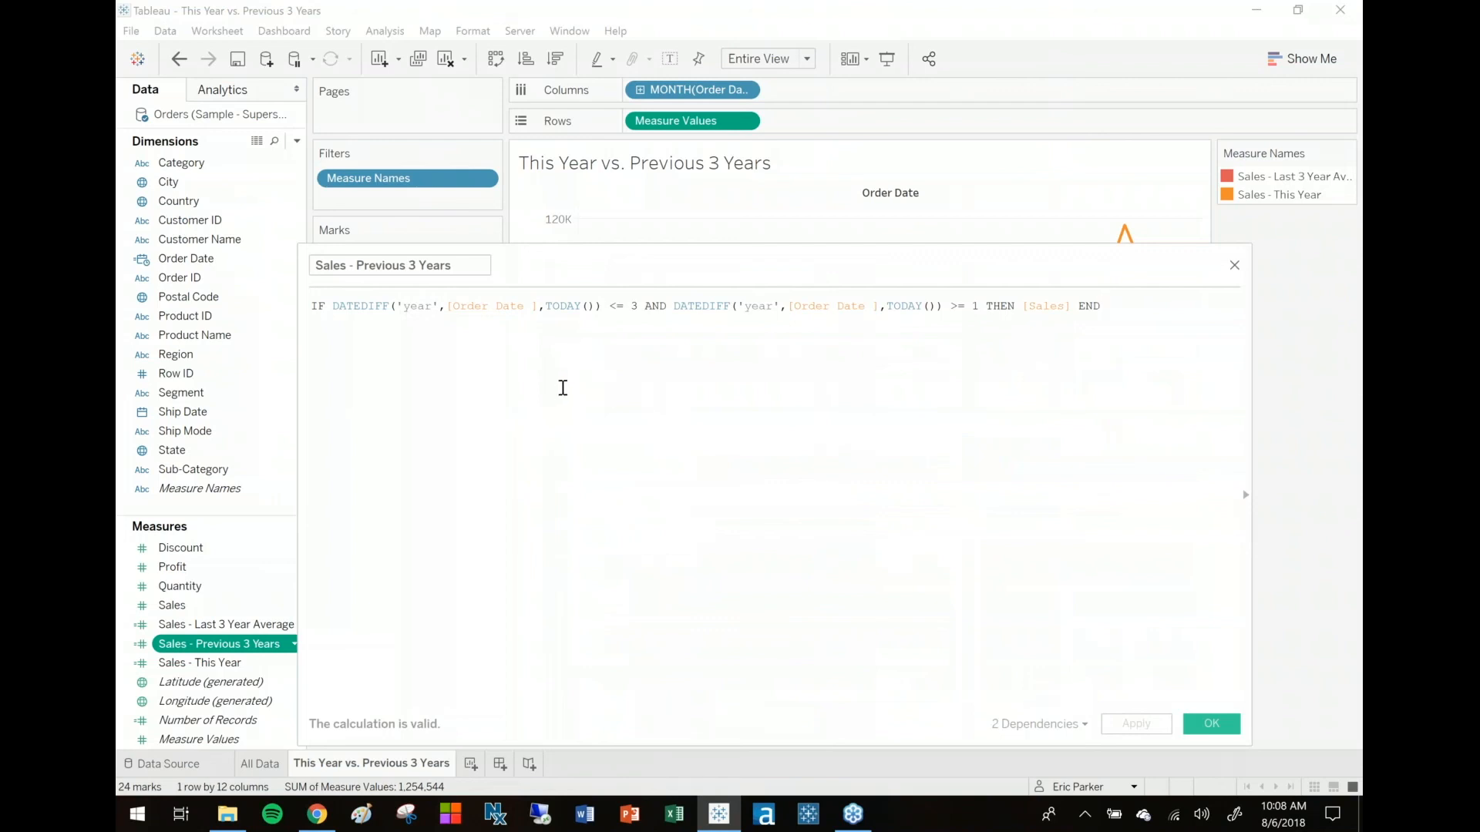
{"action": "left_click", "coordinate": [1211, 723]}
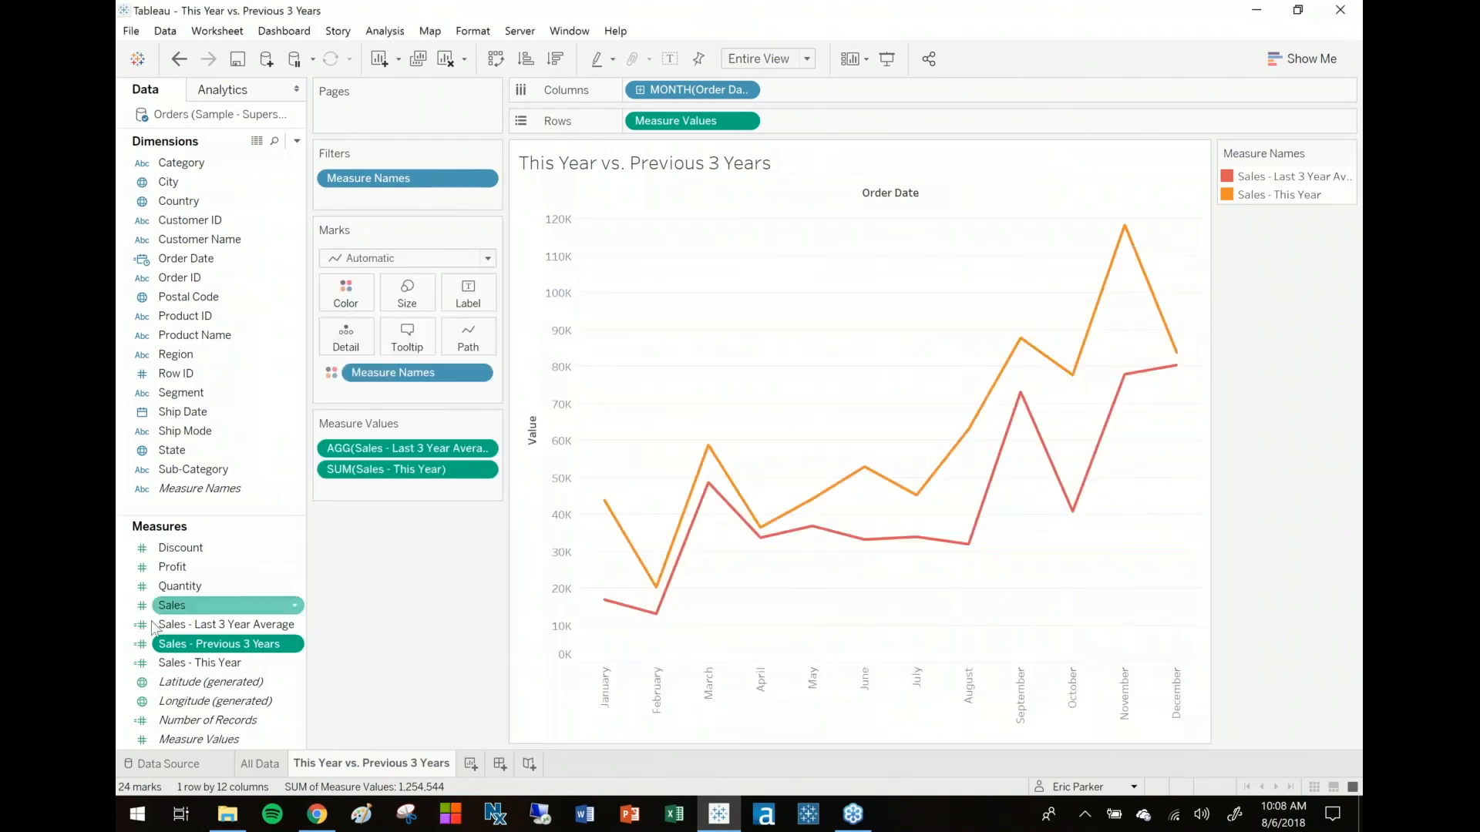
{"action": "left_click", "coordinate": [222, 623]}
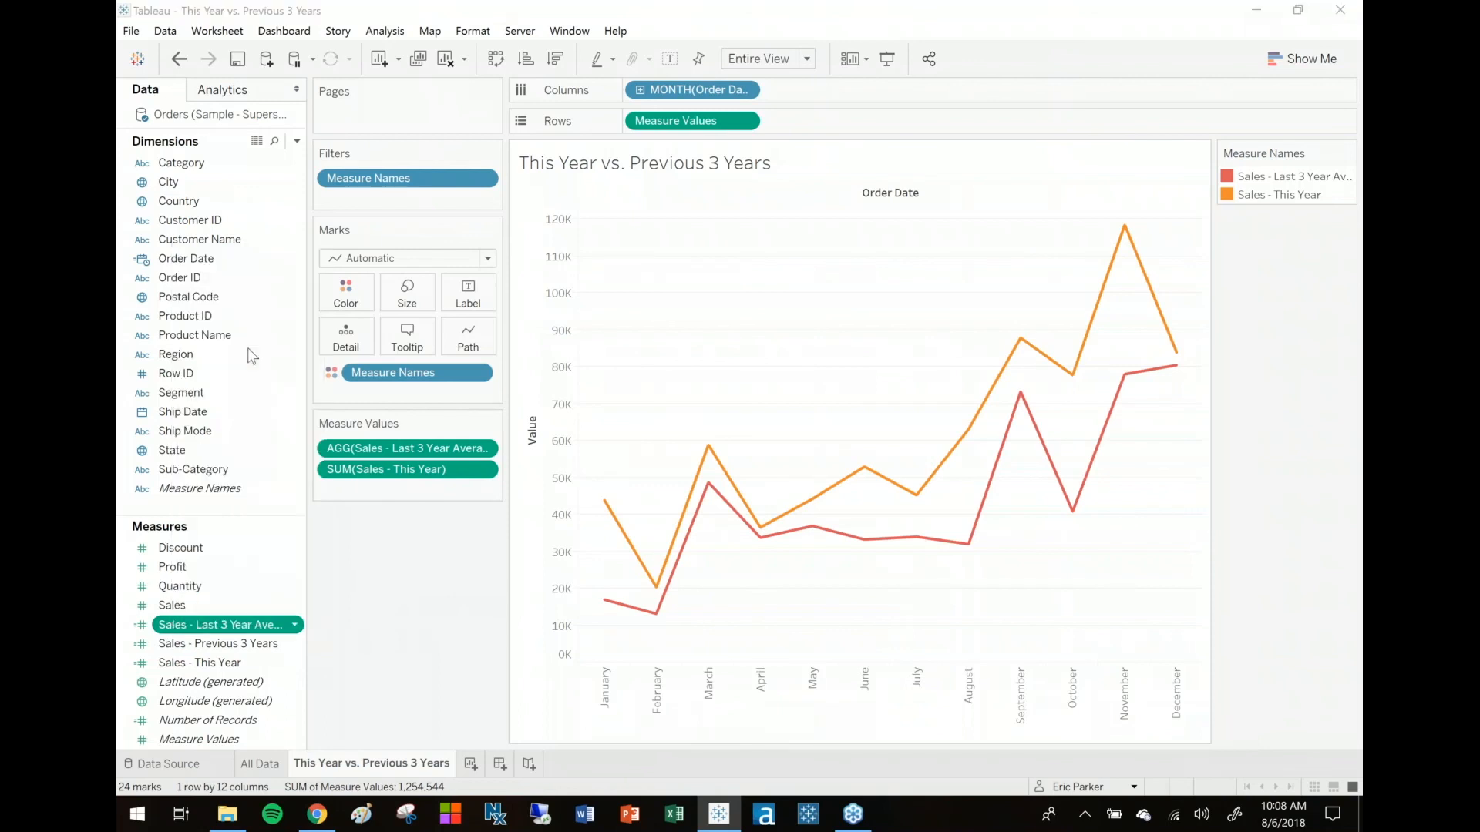
{"action": "double_click", "coordinate": [219, 625]}
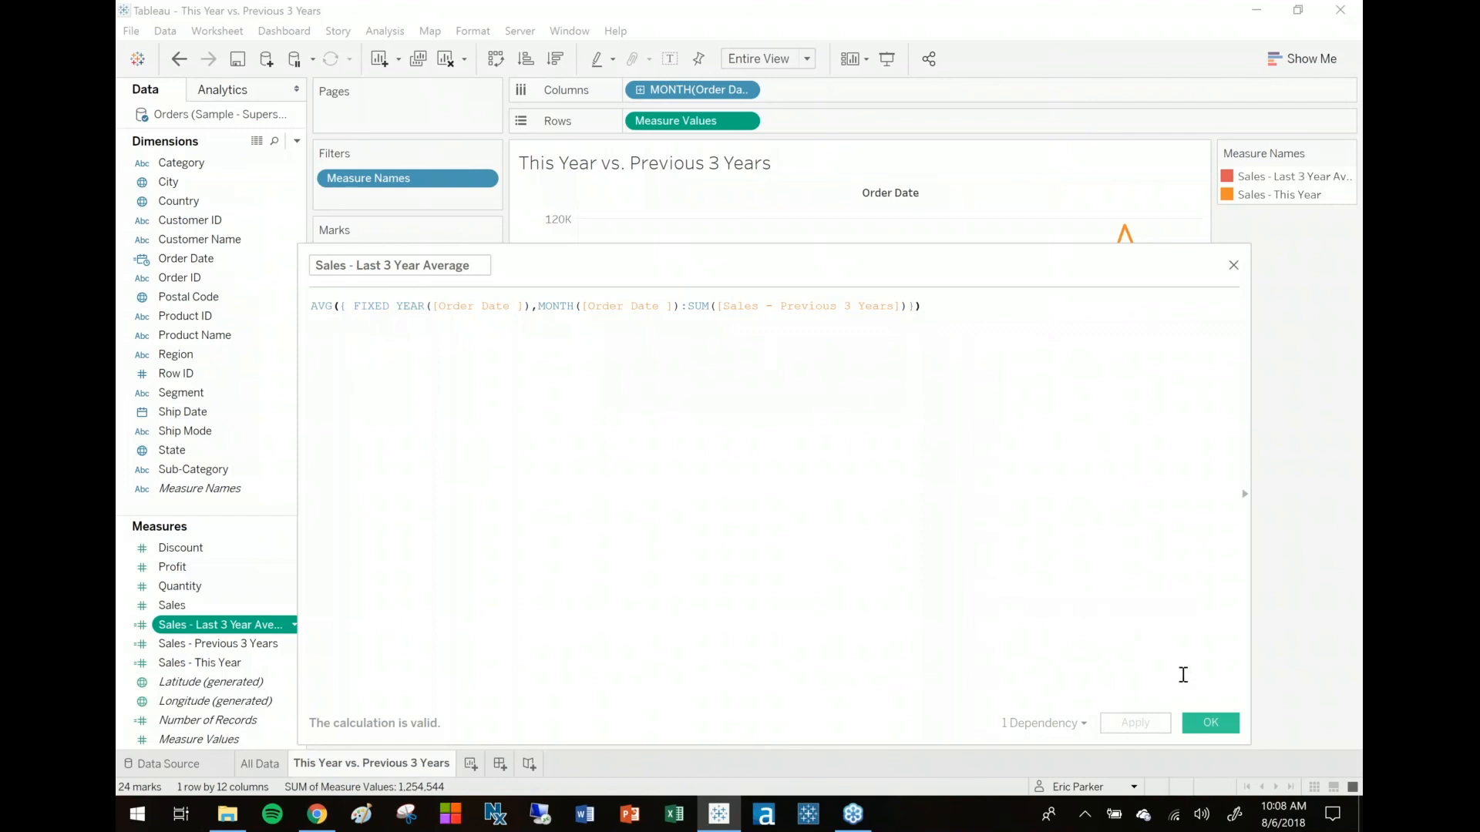
{"action": "left_click", "coordinate": [1210, 722]}
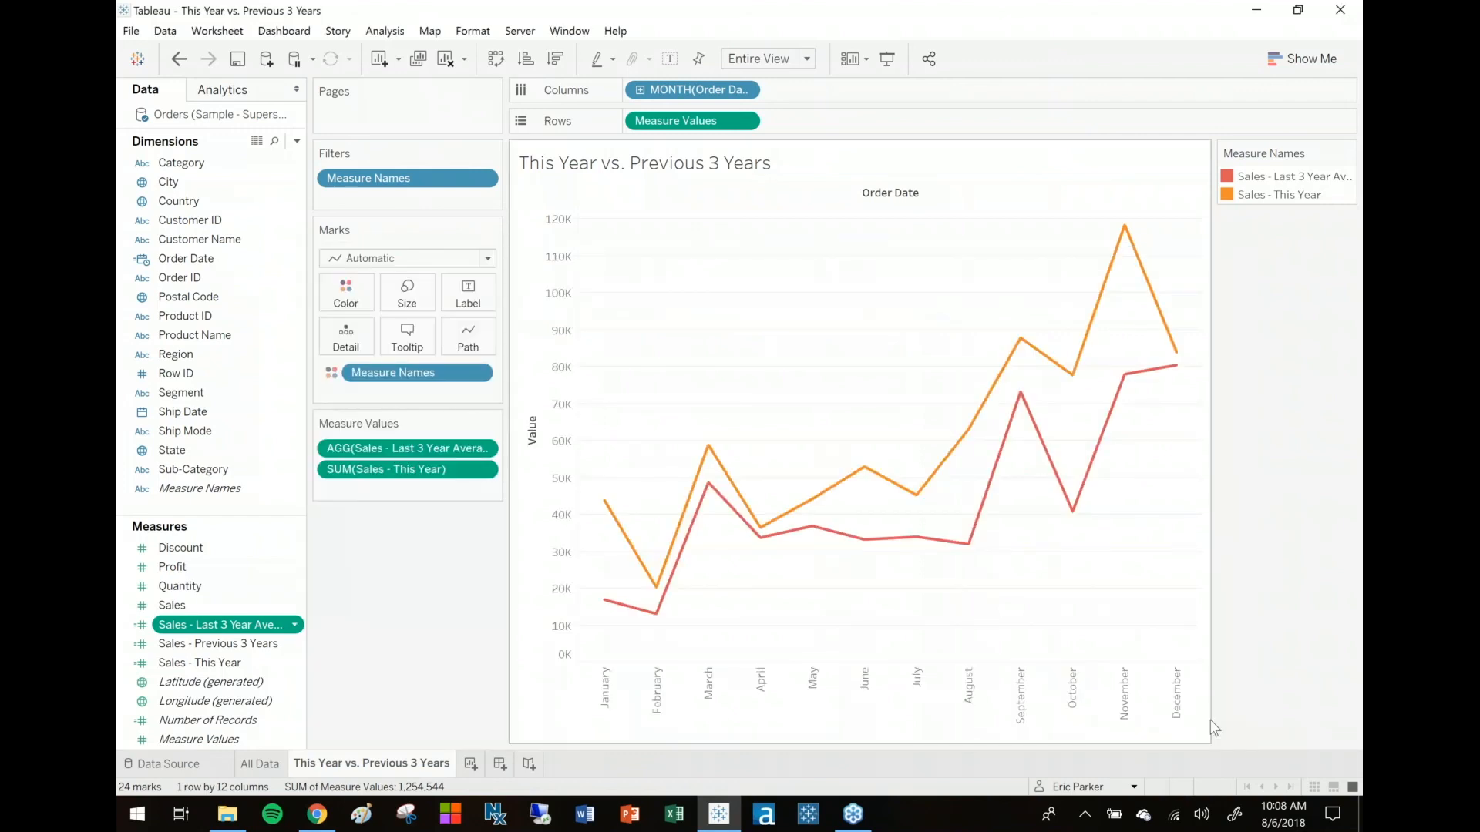
{"action": "mouse_move", "coordinate": [462, 583]}
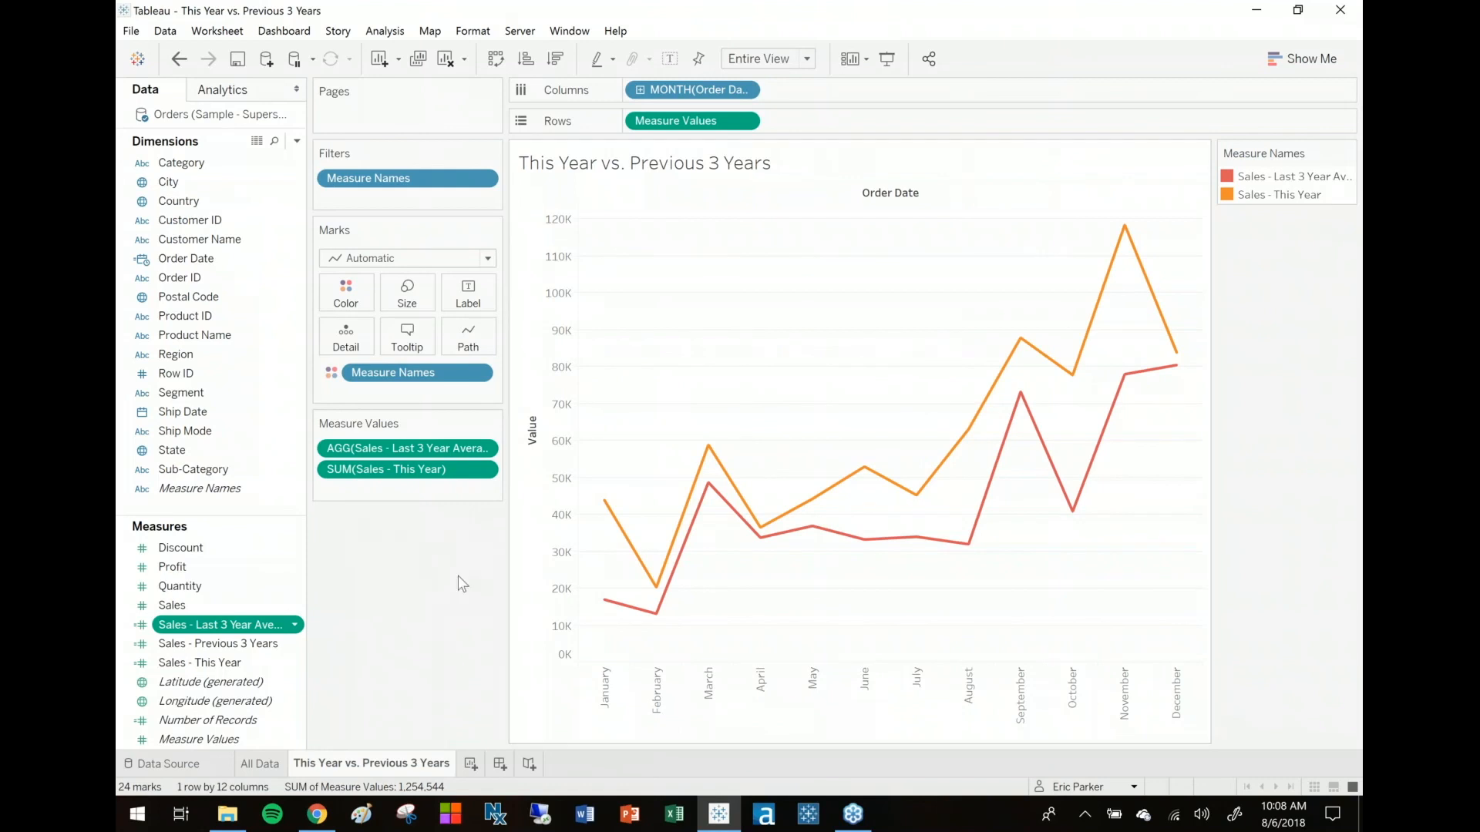